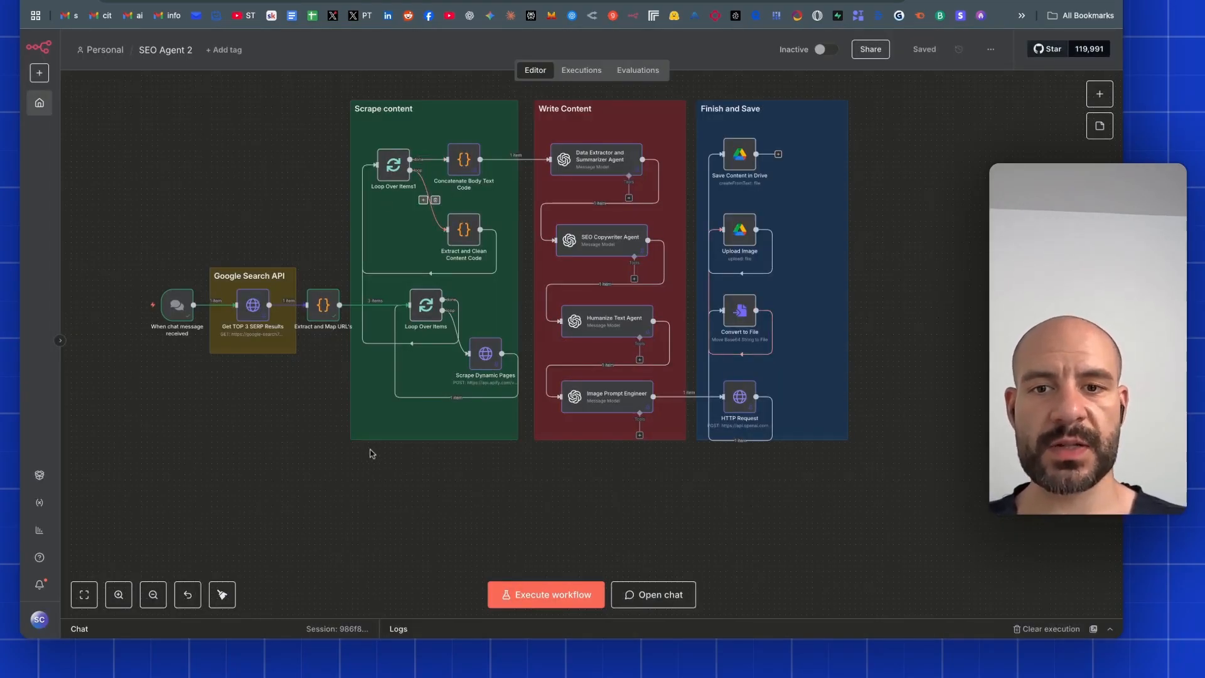
pyautogui.moveTo(392, 458)
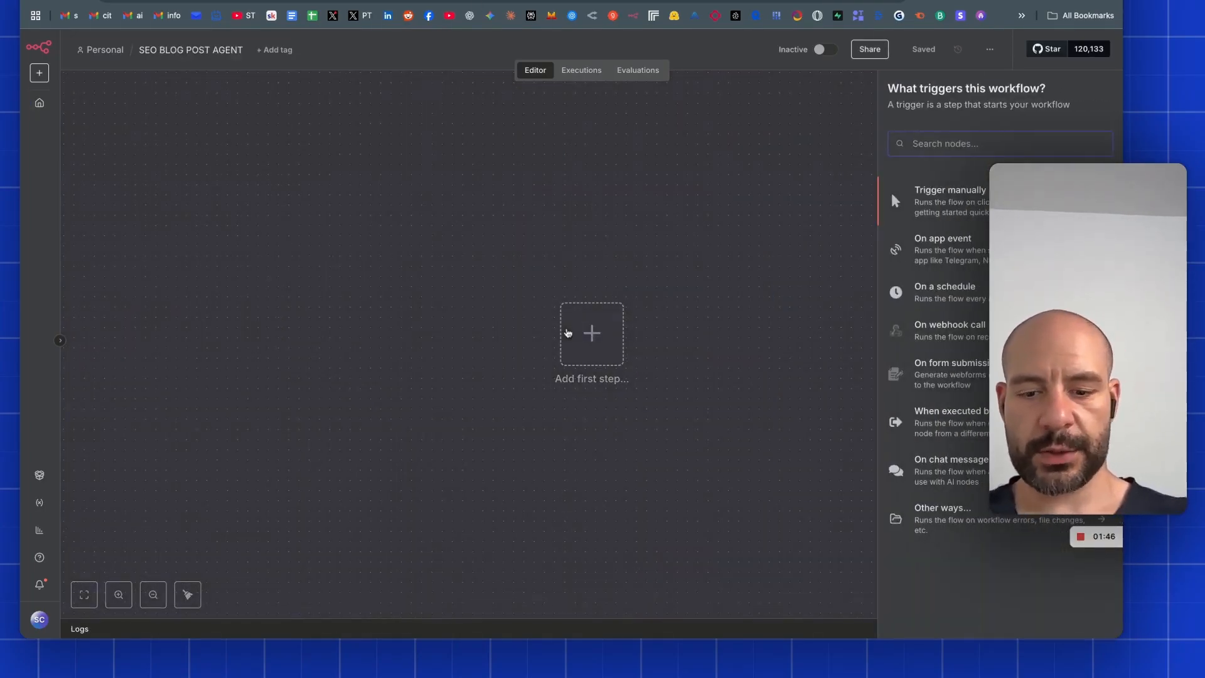
# Add the 'When chat message received' trigger as the workflow's starting node.
pyautogui.click(950, 459)
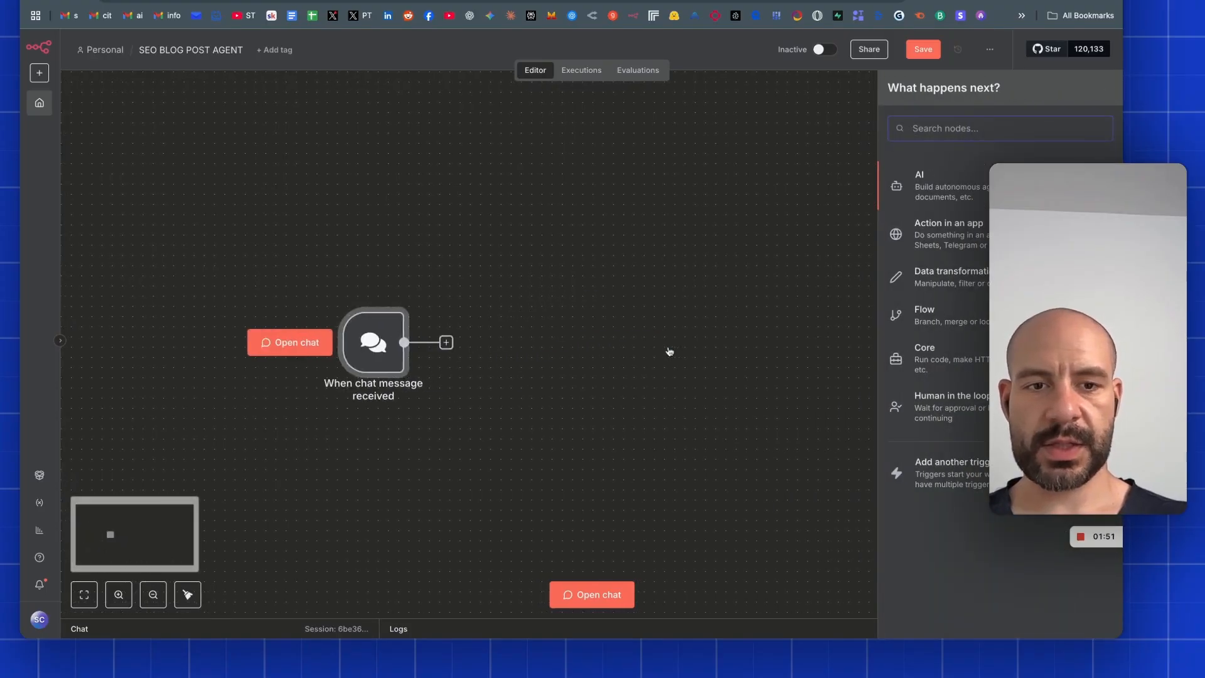
pyautogui.write('h')
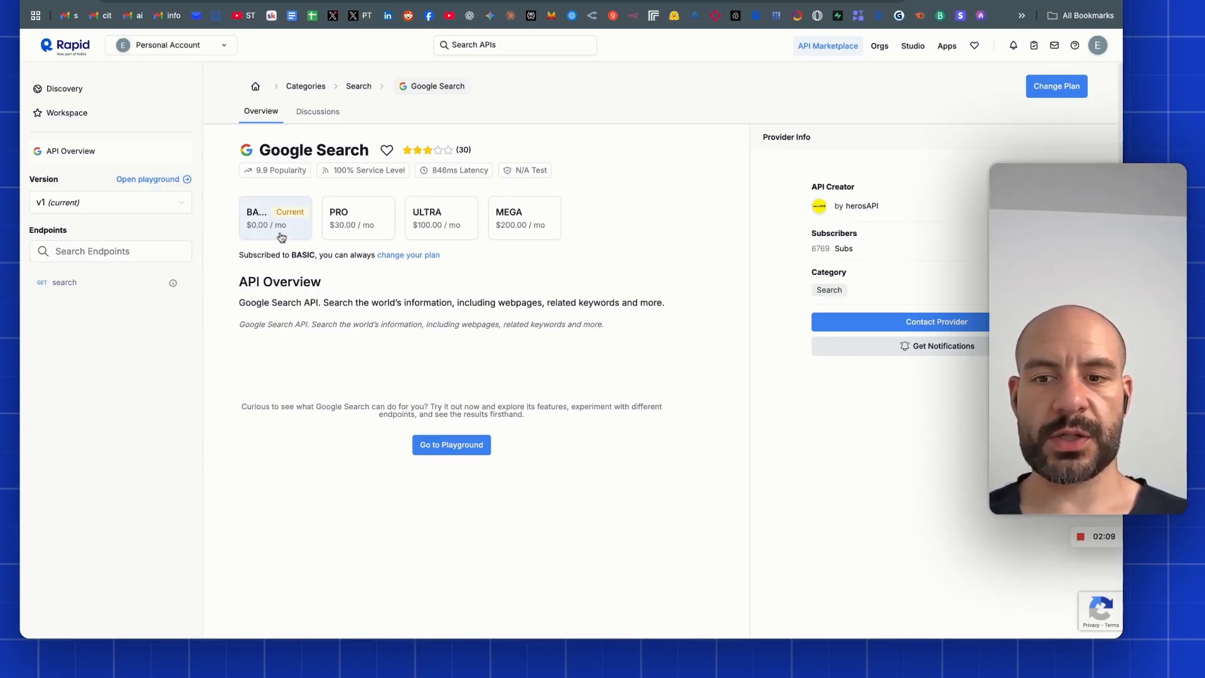
# Open the Google Search API playground, review its query params, and select the cURL request URL.
pyautogui.click(1056, 85)
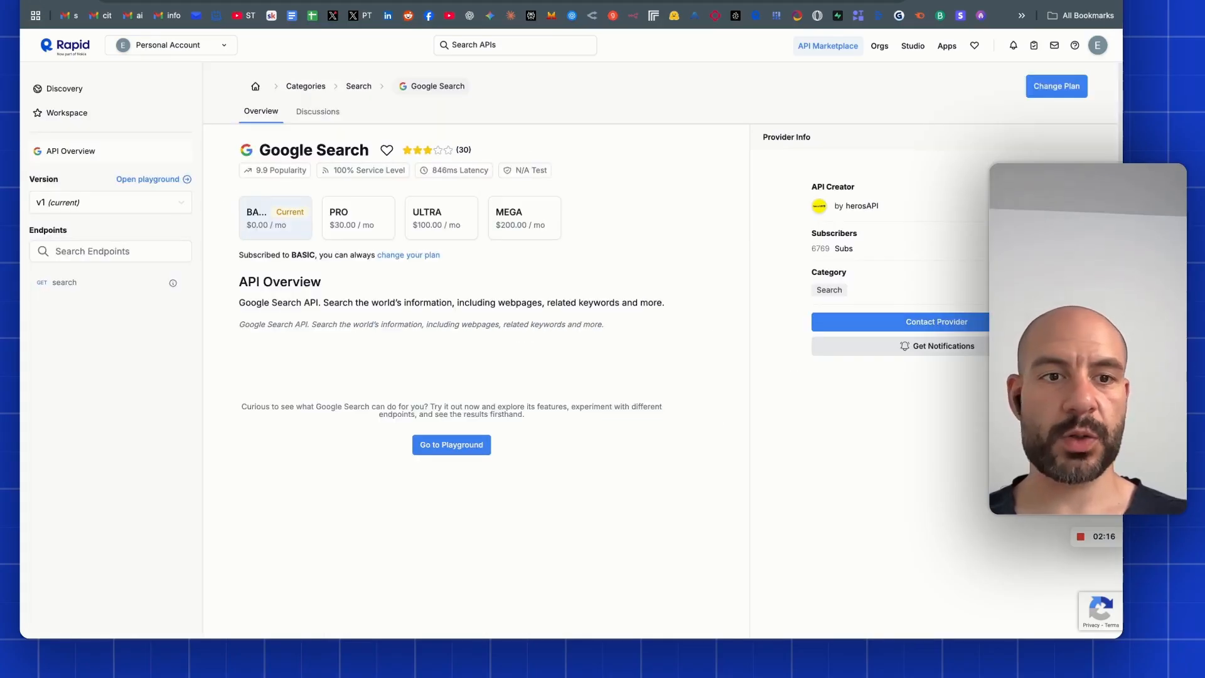
pyautogui.click(452, 445)
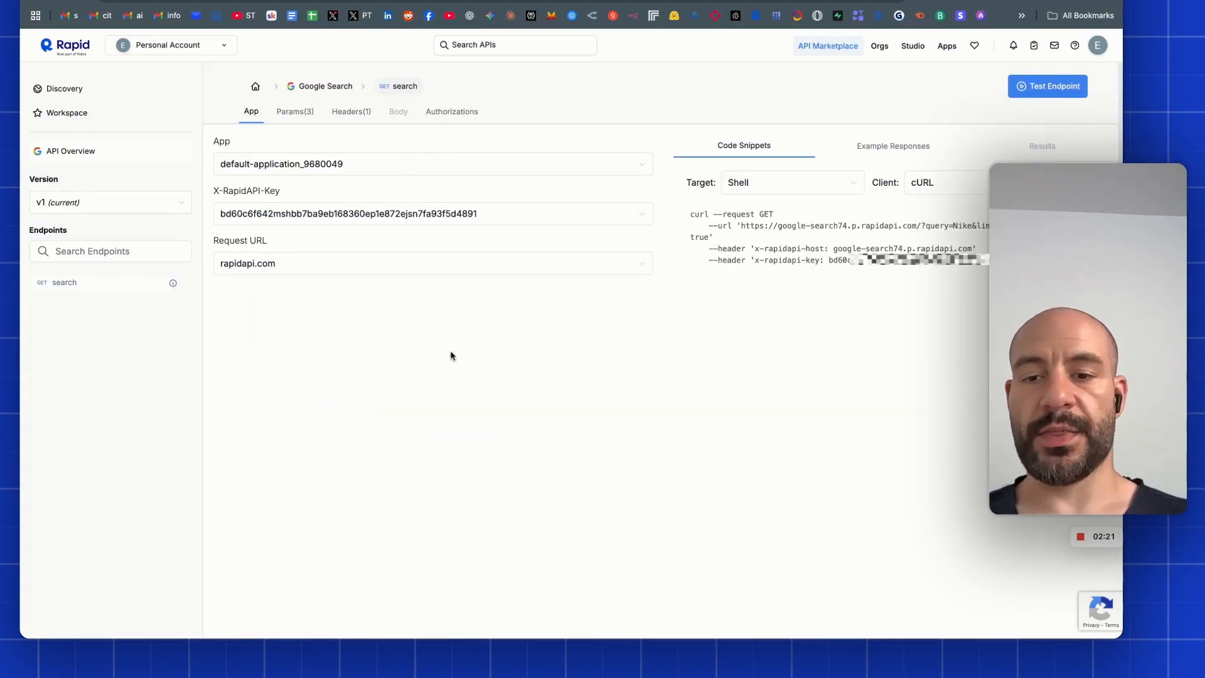
pyautogui.click(294, 111)
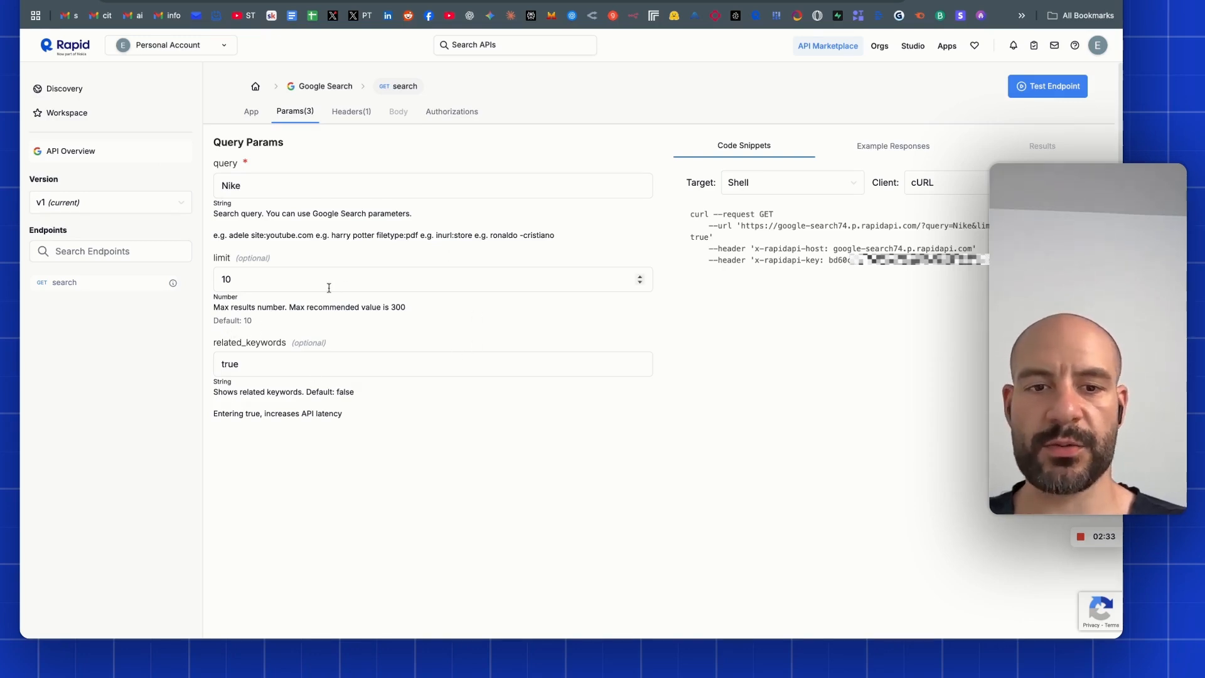
pyautogui.click(250, 112)
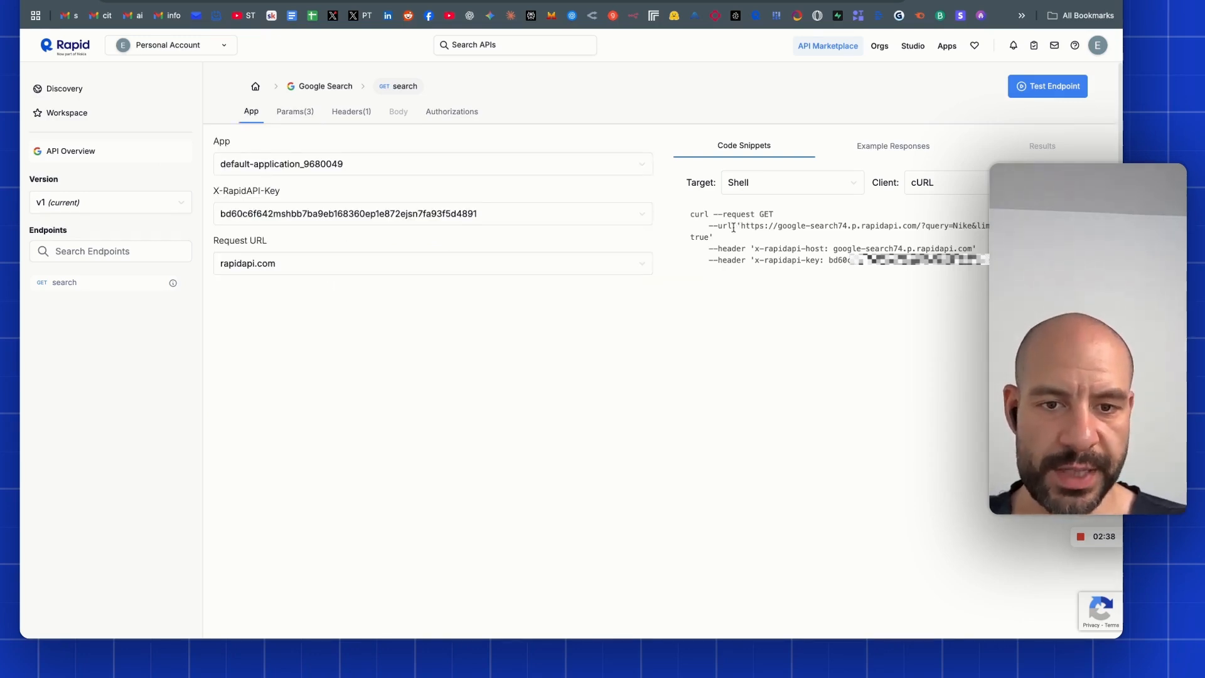
pyautogui.moveTo(741, 225); pyautogui.dragTo(874, 226)
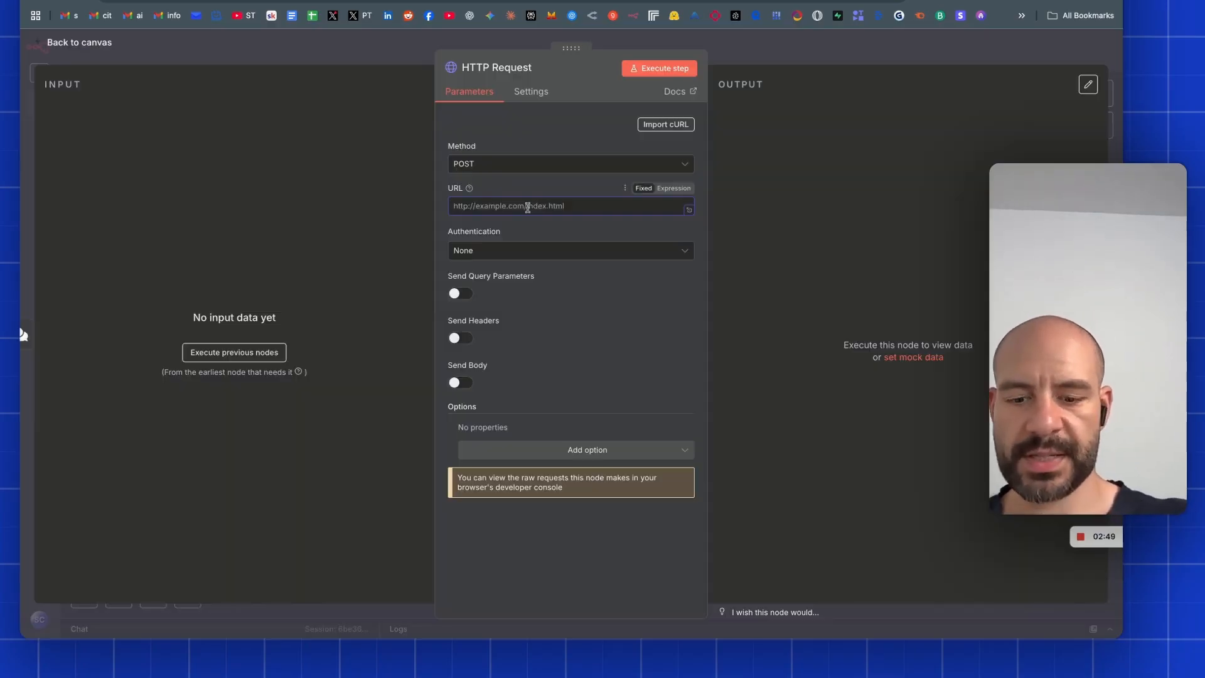
# Give the HTTP Request the RapidAPI search URL, x-rapidapi-key Header Auth, and a 'query' parameter.
pyautogui.click(569, 250)
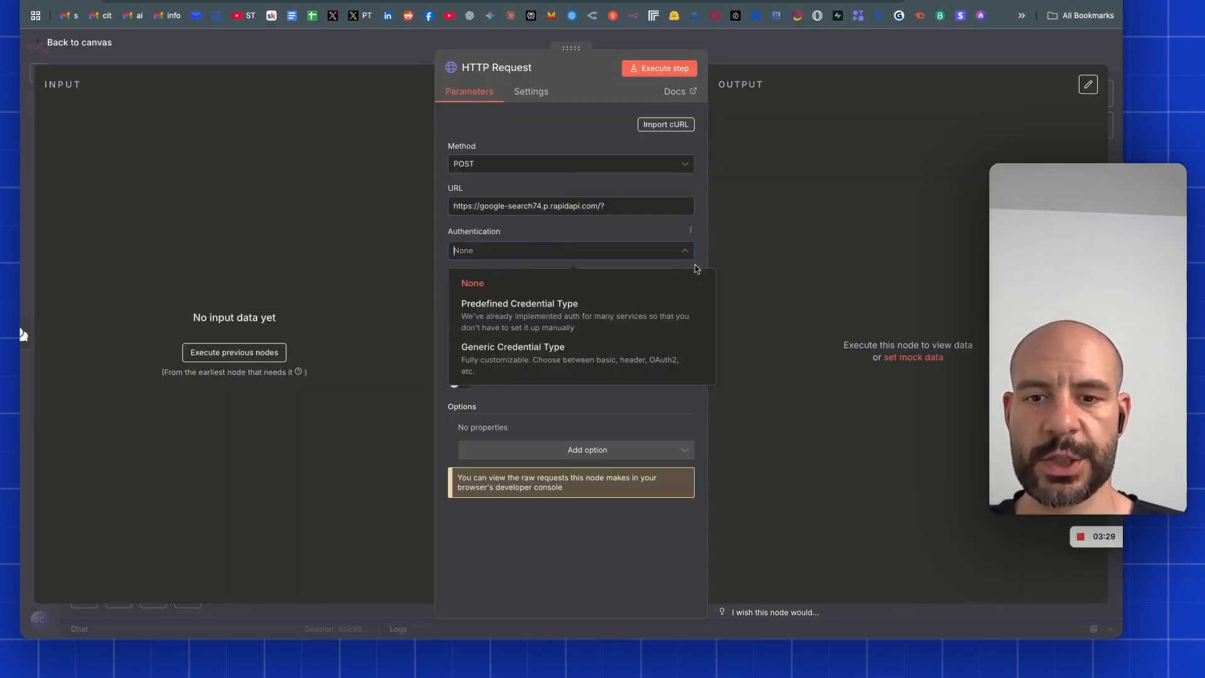
pyautogui.click(513, 353)
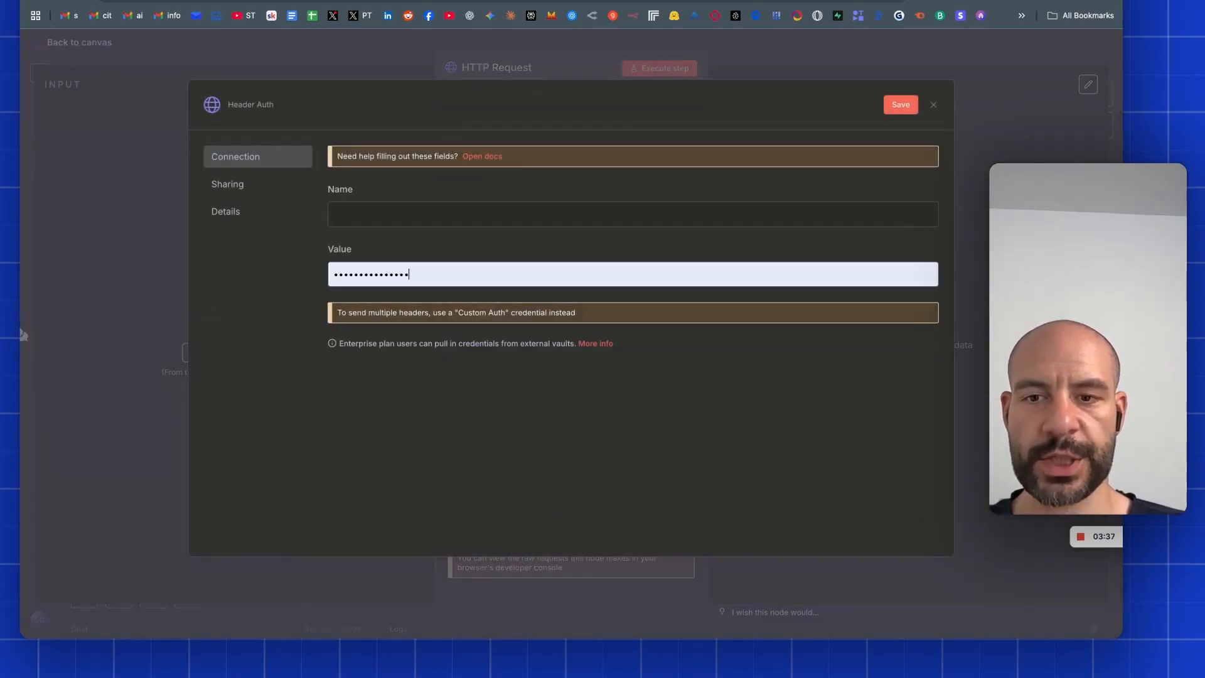
pyautogui.click(899, 105)
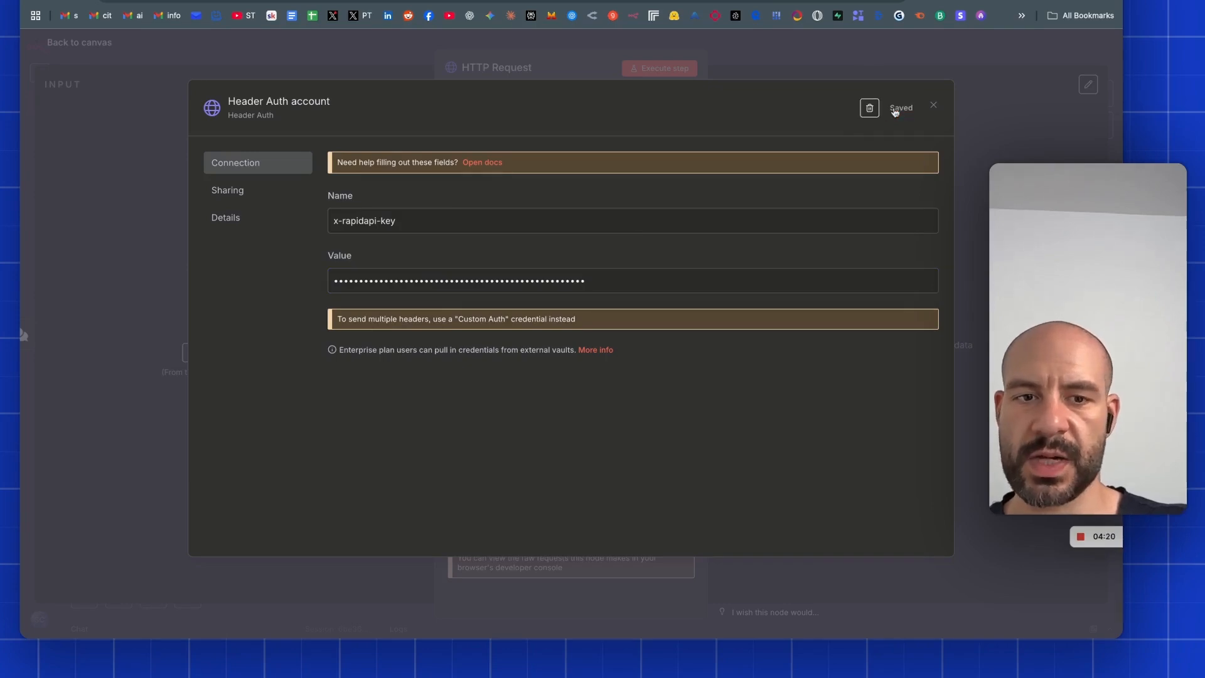
pyautogui.click(933, 106)
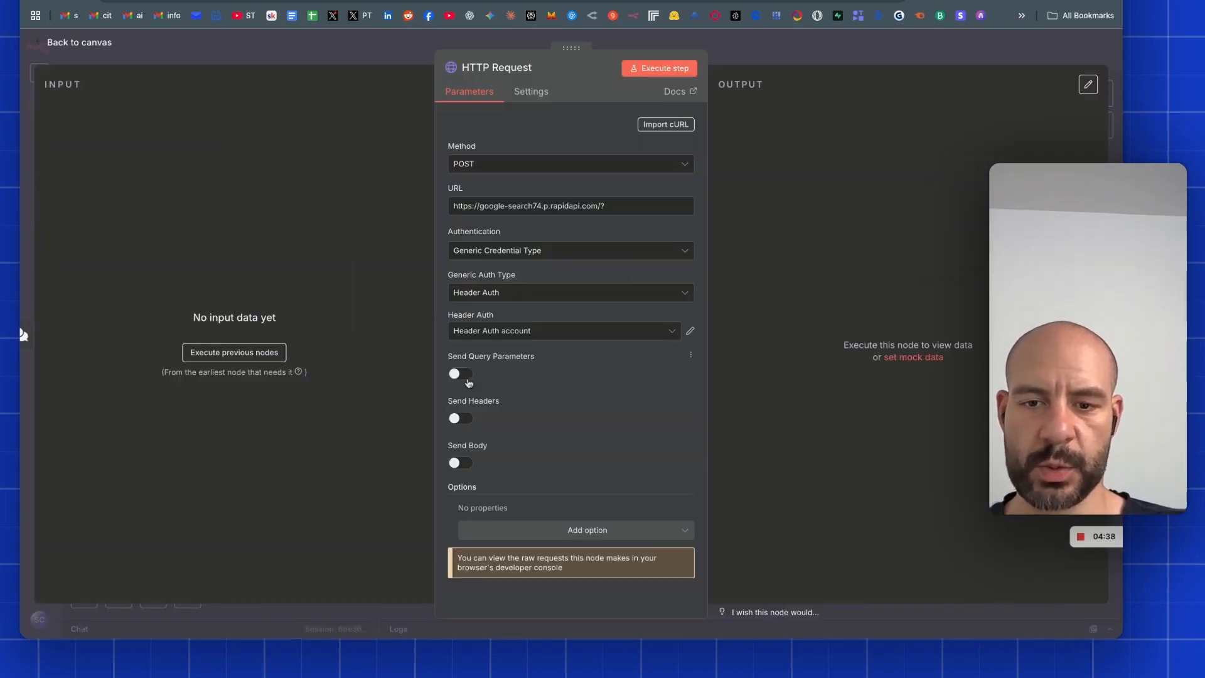
pyautogui.click(459, 373)
pyautogui.write('query')
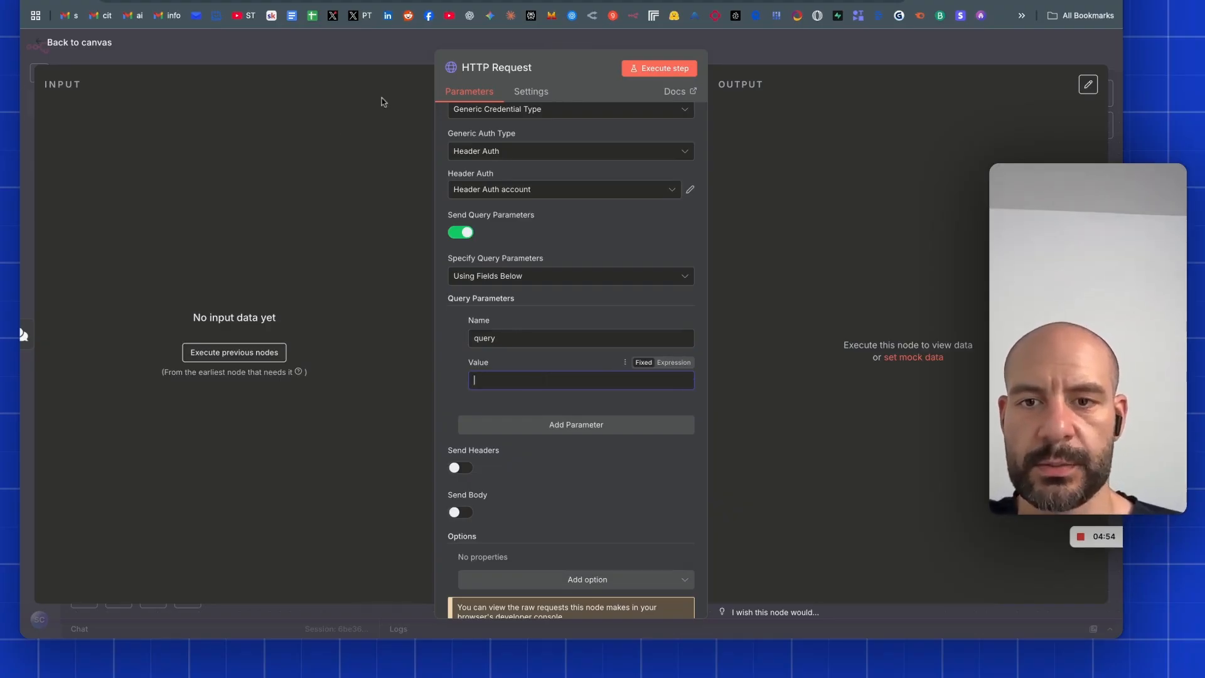
pyautogui.click(79, 43)
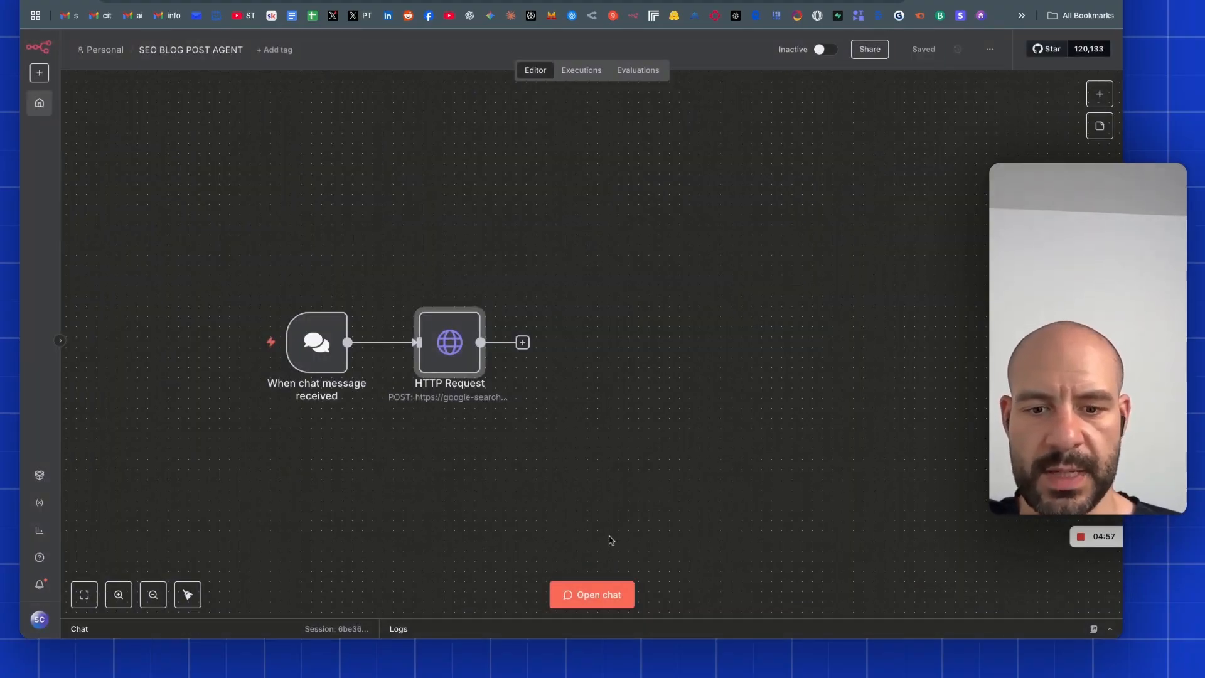
# Send a test chat message and pin the chat trigger's output.
pyautogui.click(591, 595)
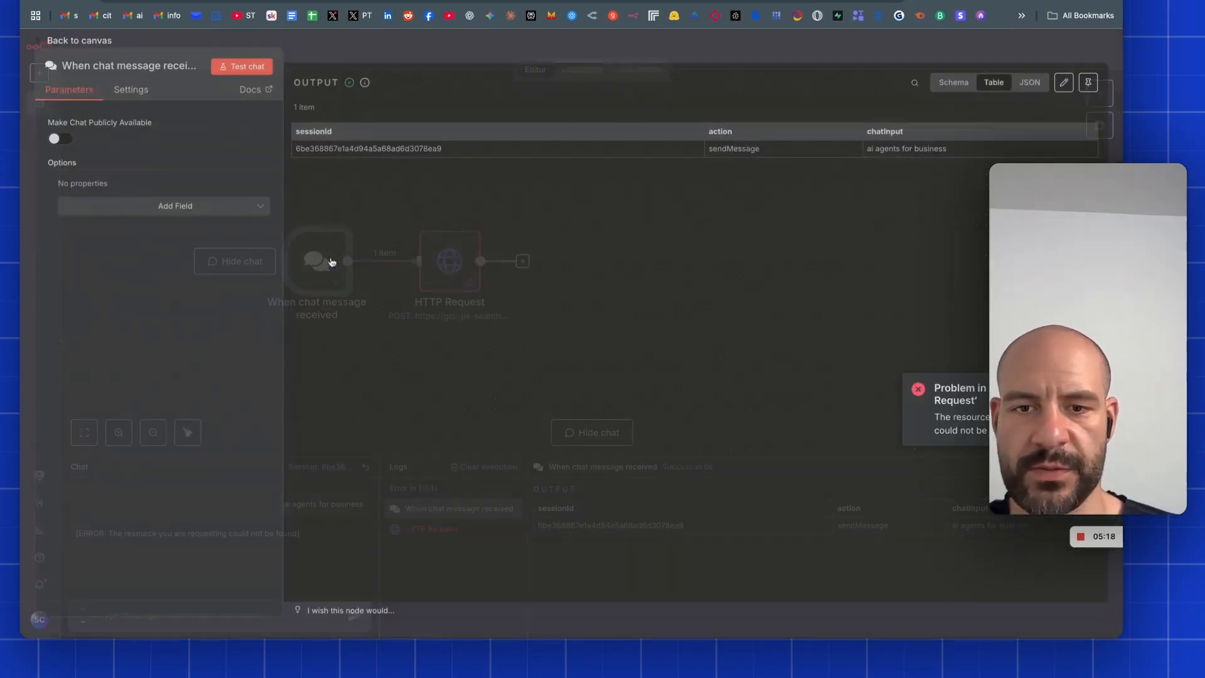
pyautogui.click(1087, 112)
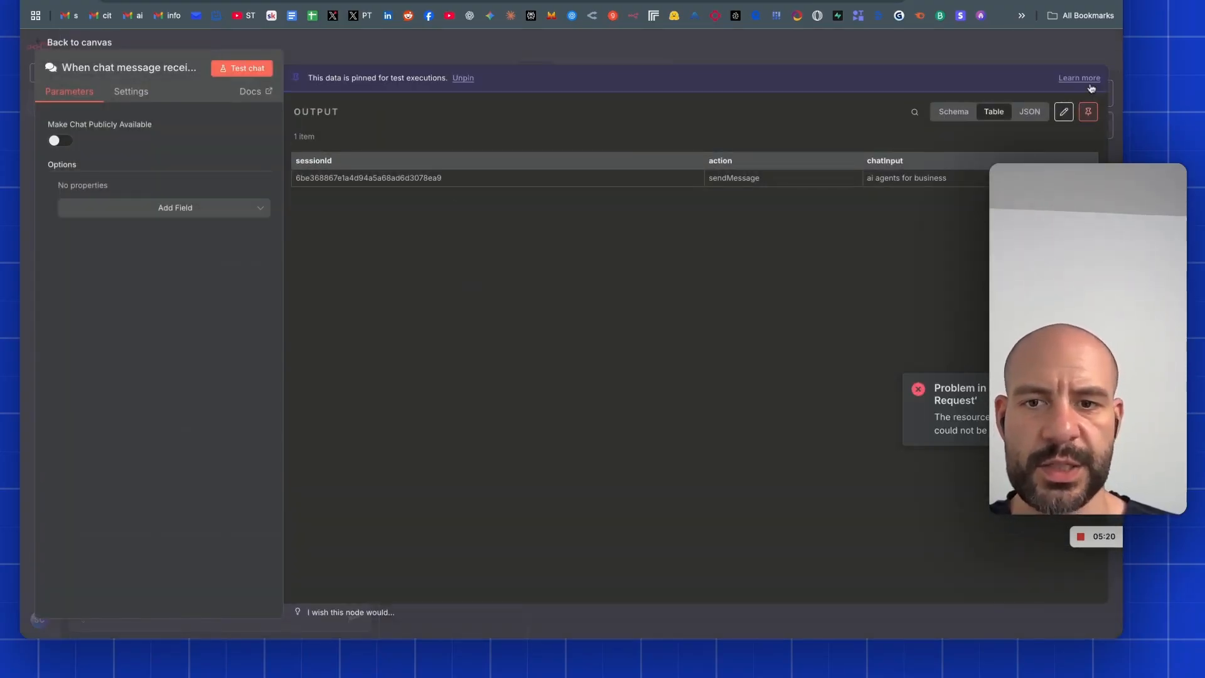
pyautogui.click(78, 42)
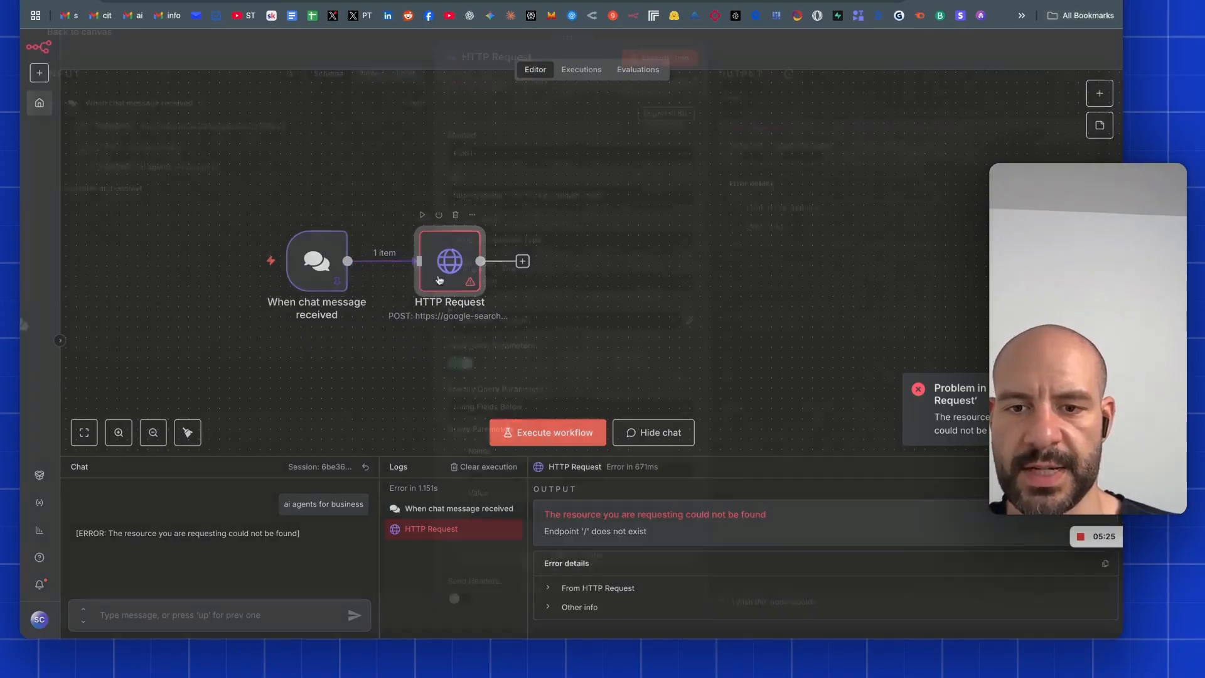
# Map chatInput into the HTTP Request's query value and add a limit parameter of 3.
pyautogui.doubleClick(449, 261)
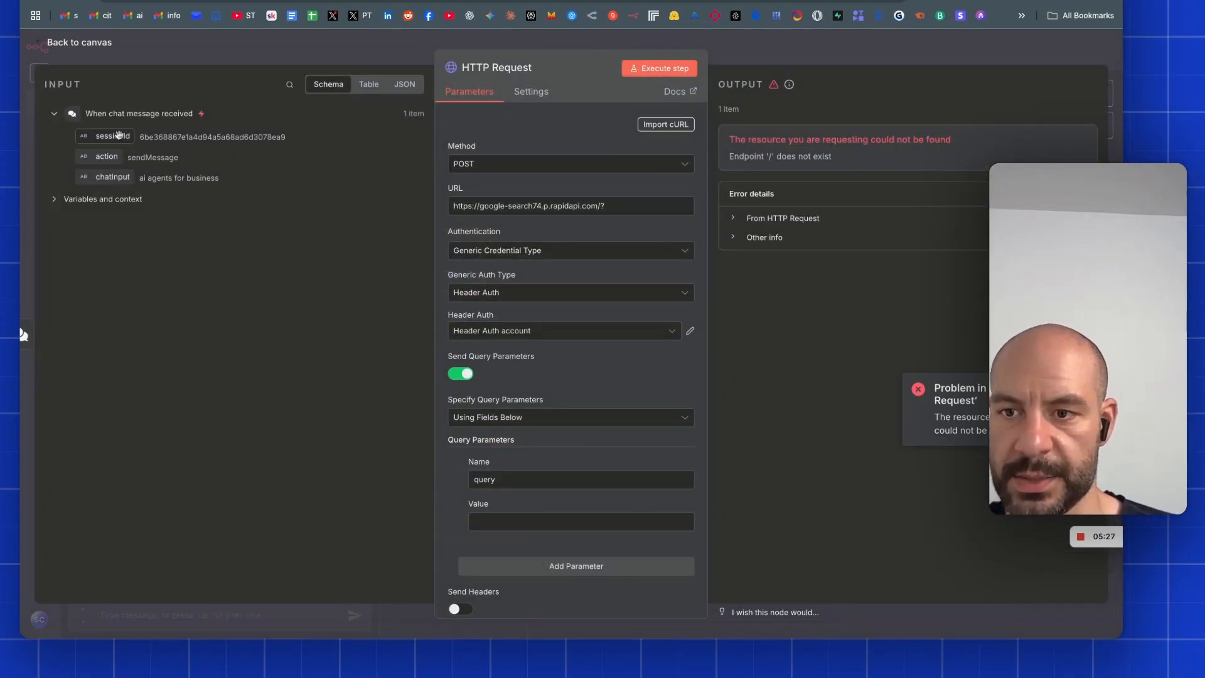
pyautogui.click(580, 521)
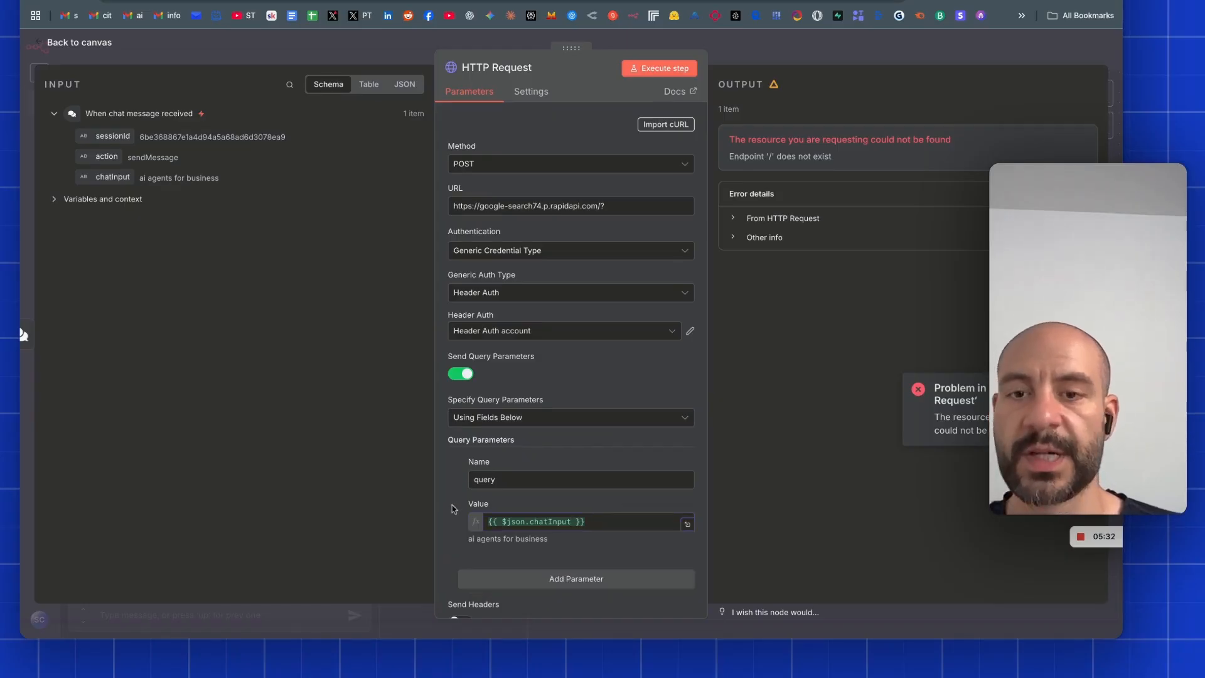
pyautogui.scroll(-3)
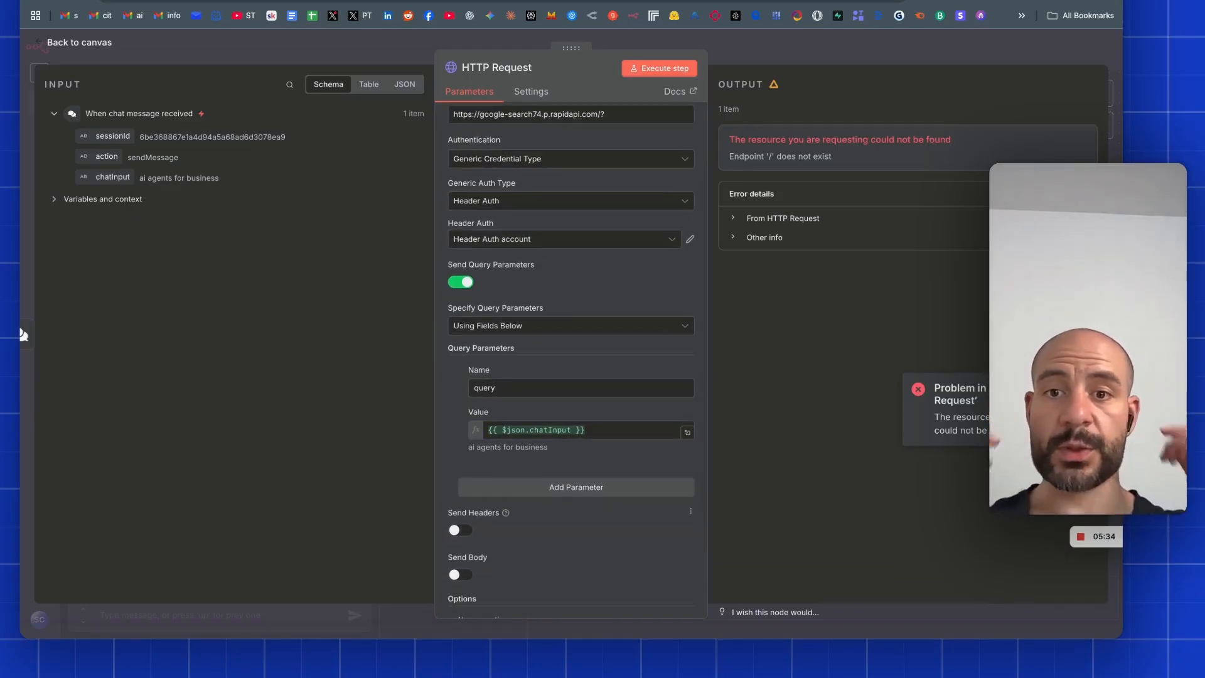
pyautogui.click(575, 486)
pyautogui.write('limit')
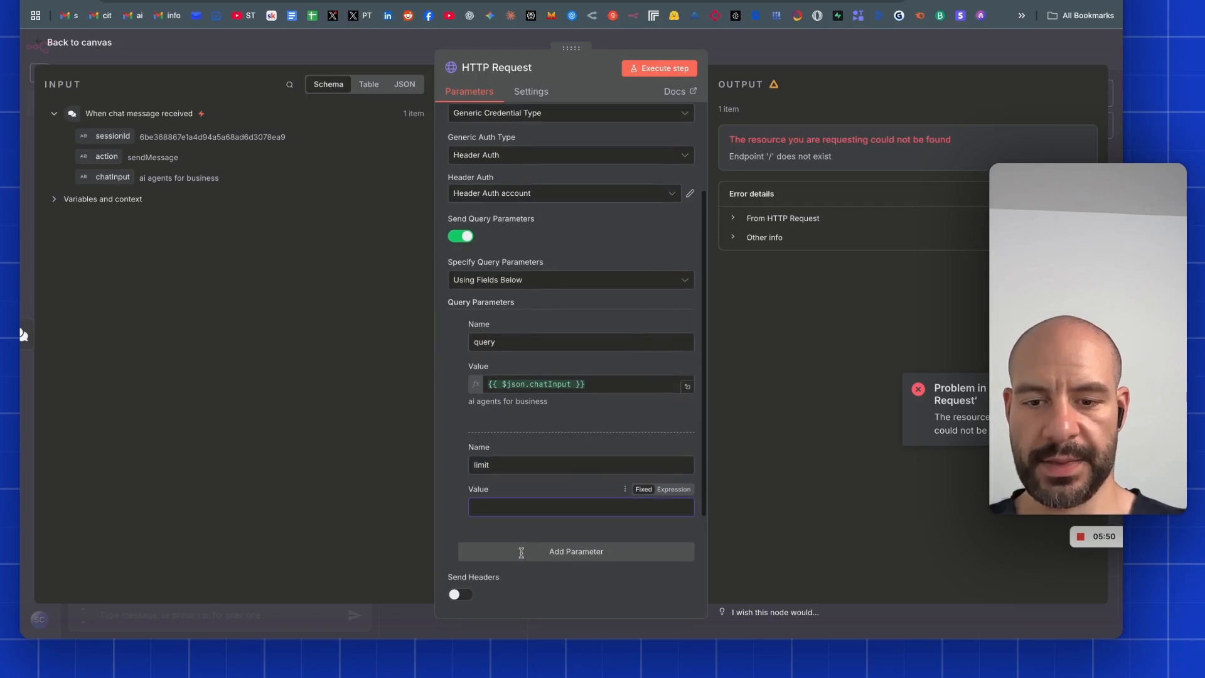
pyautogui.write('3')
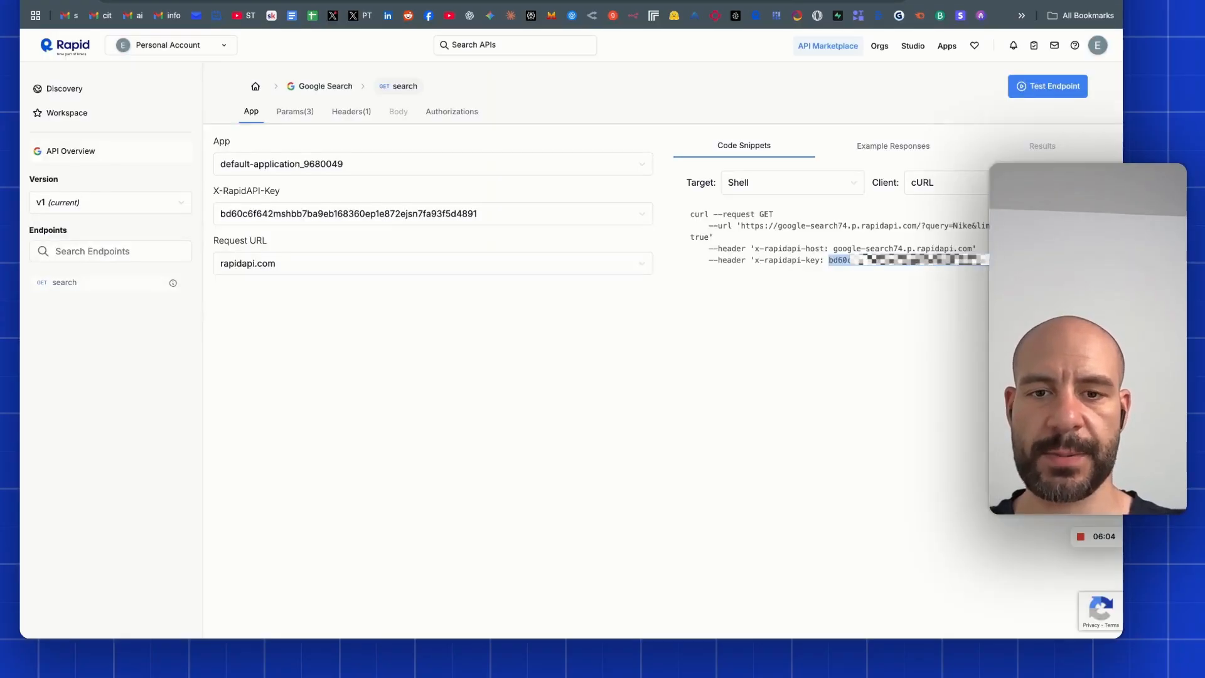
# Check the request method and key in the RapidAPI playground's cURL snippet.
pyautogui.click(294, 111)
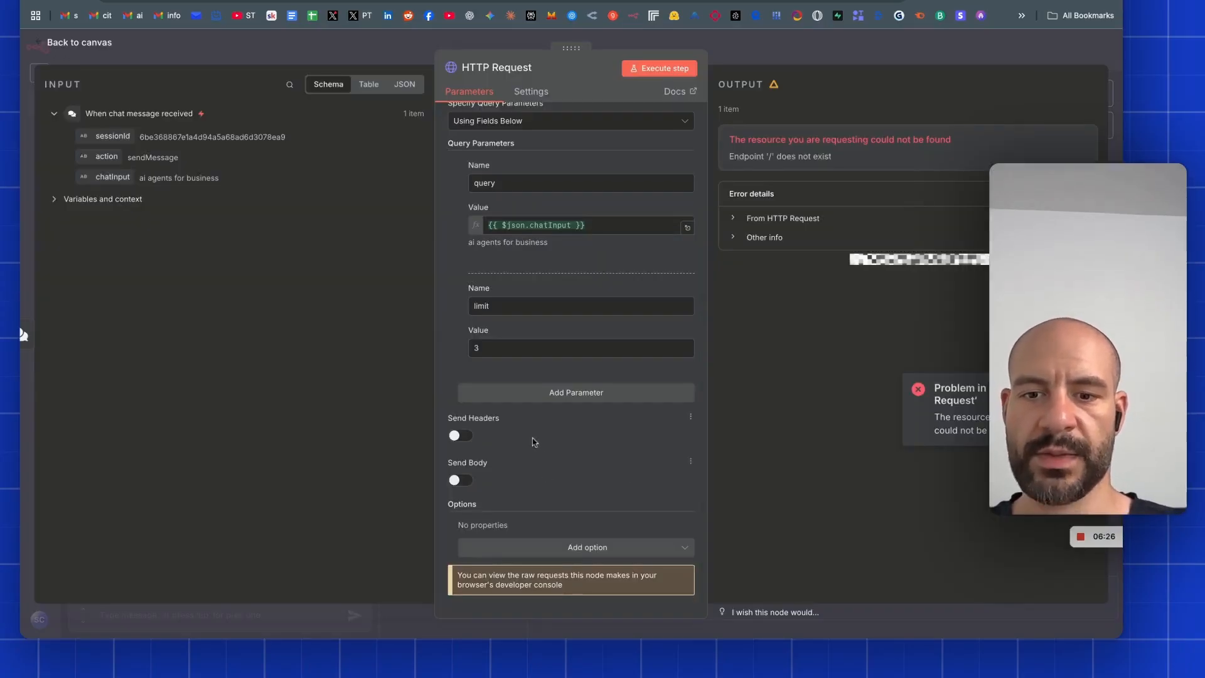
# Change the HTTP Request method to GET and run it to get three search results.
pyautogui.click(459, 435)
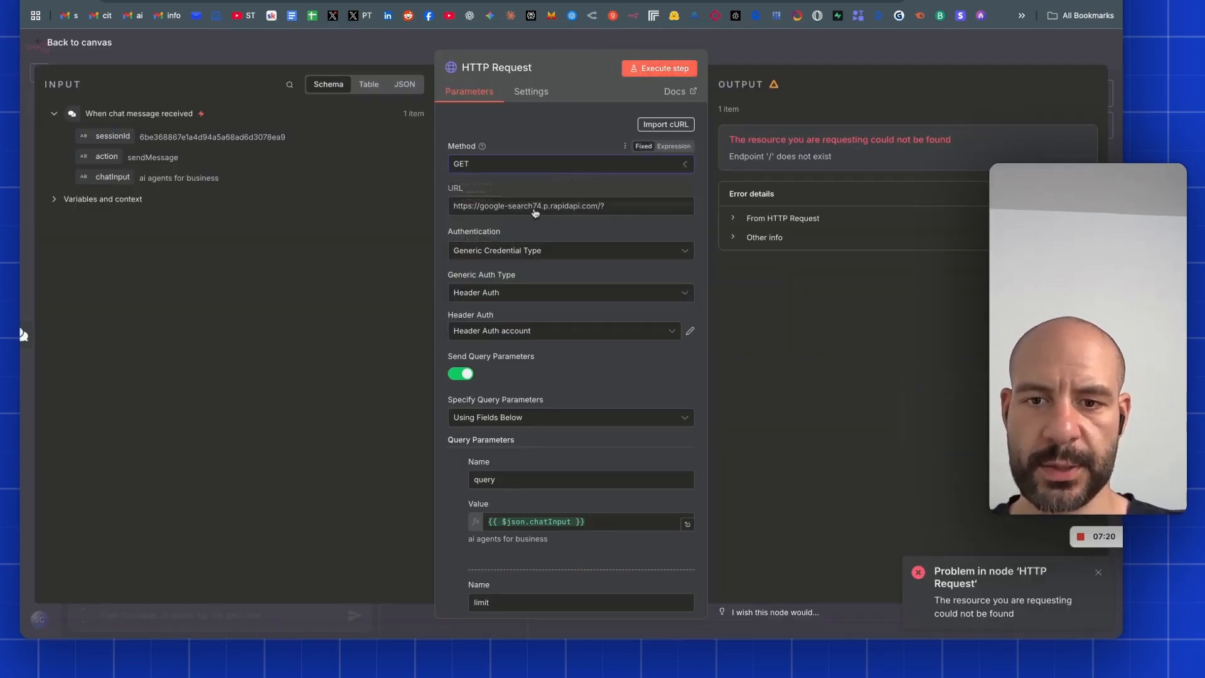
pyautogui.click(658, 69)
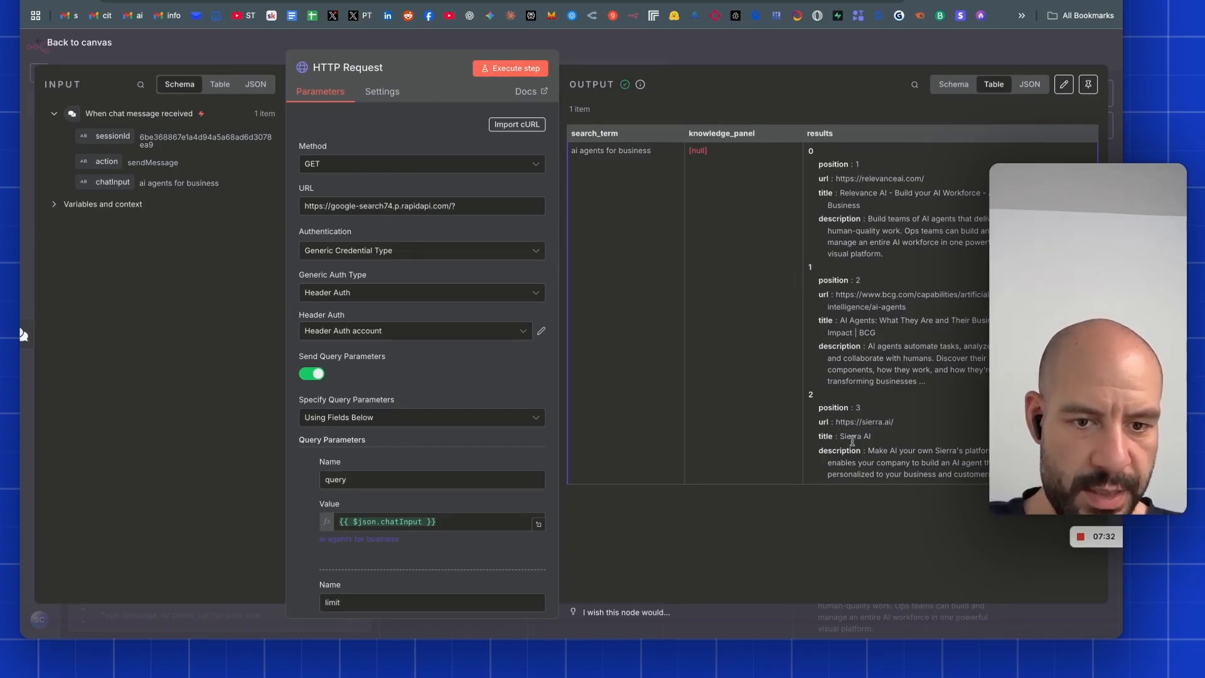
pyautogui.click(1087, 84)
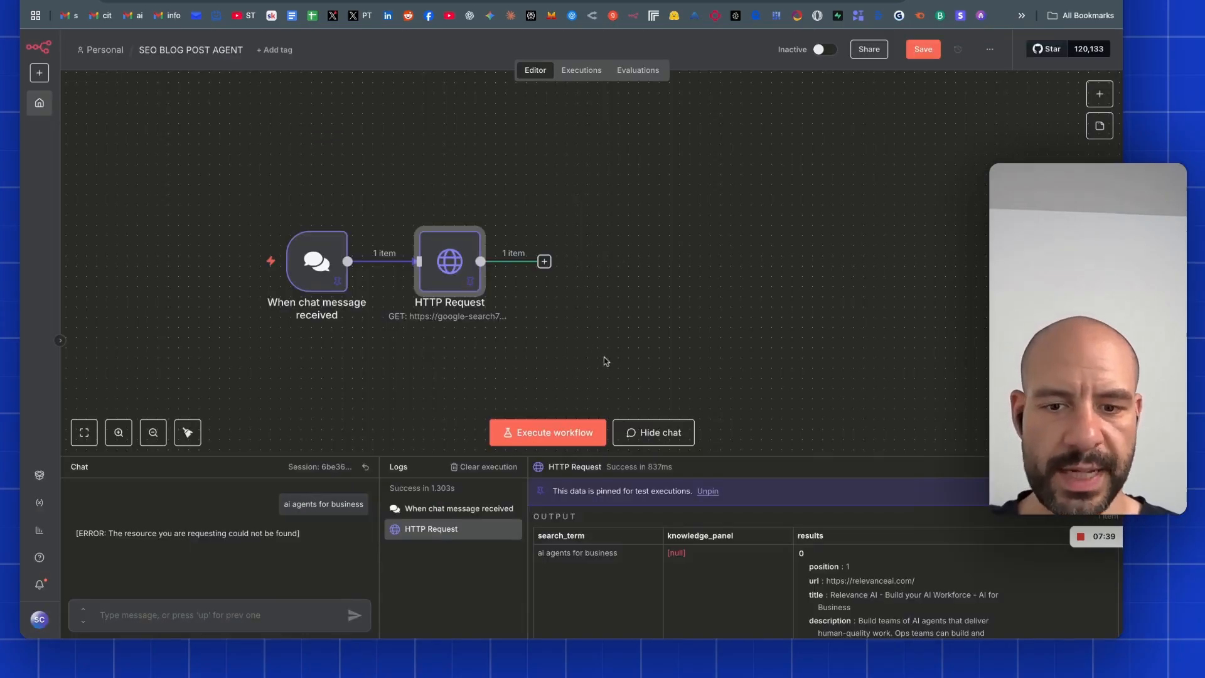
pyautogui.click(653, 432)
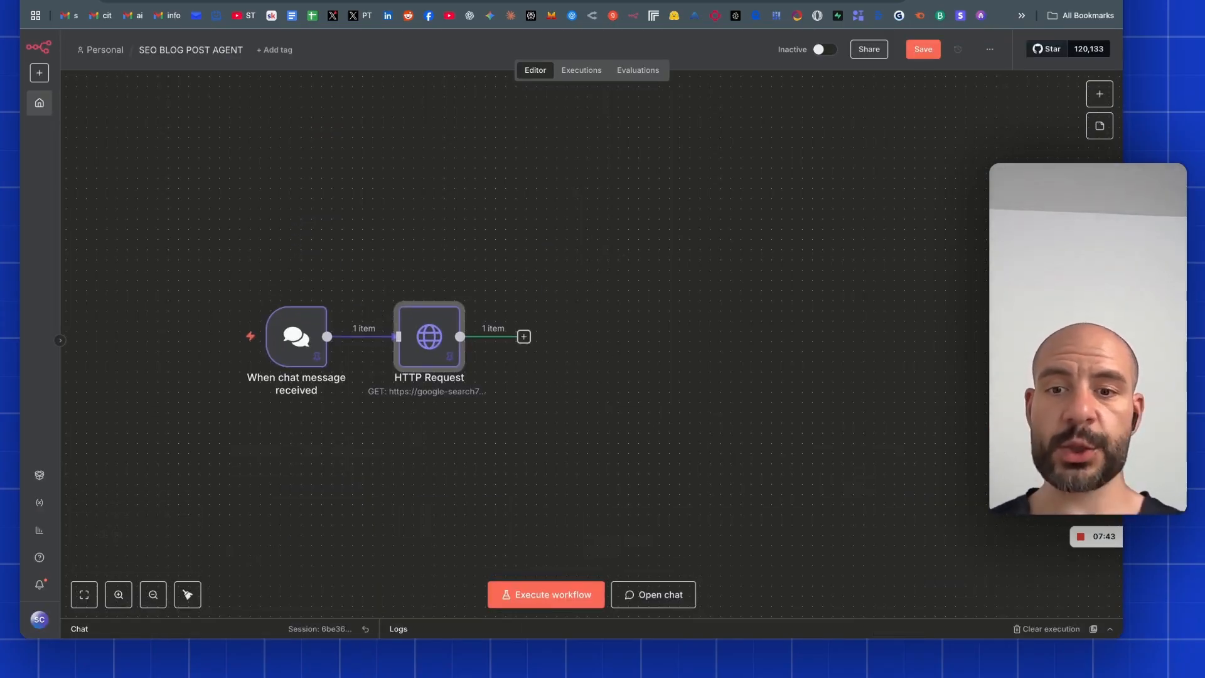
# Add a 'Map URL's' Code node that outputs each result's url and title as three items.
pyautogui.doubleClick(428, 337)
pyautogui.write('cod')
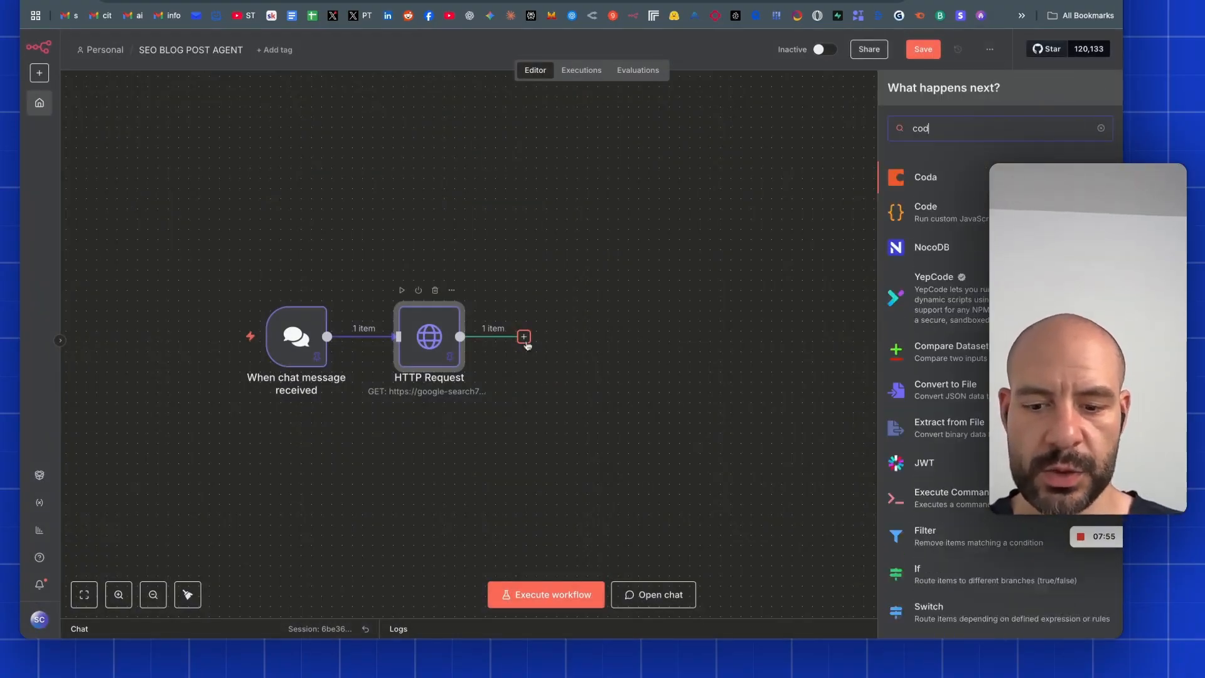
pyautogui.click(925, 212)
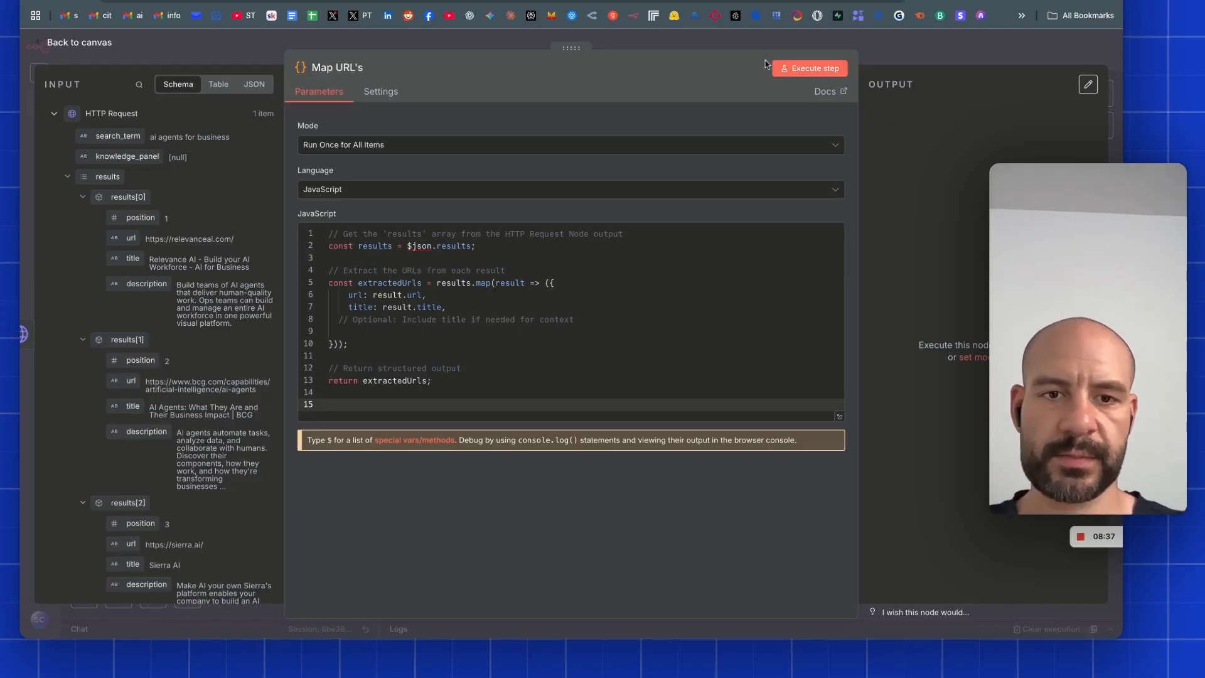
pyautogui.click(808, 68)
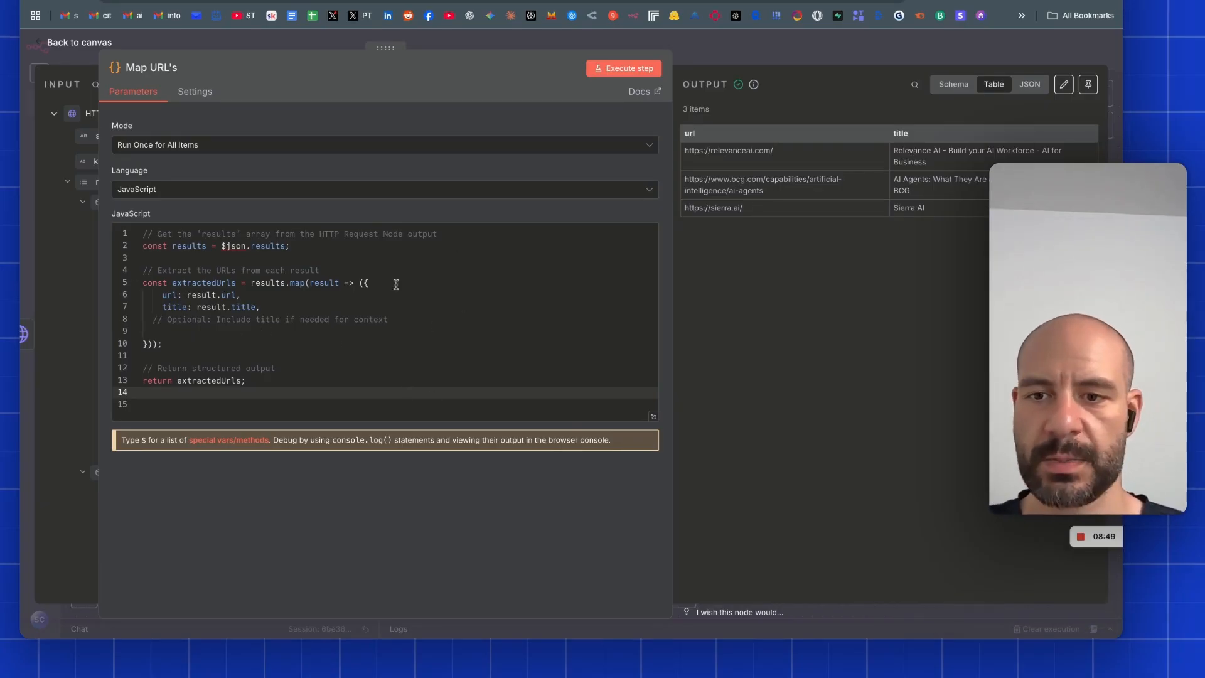
pyautogui.click(79, 42)
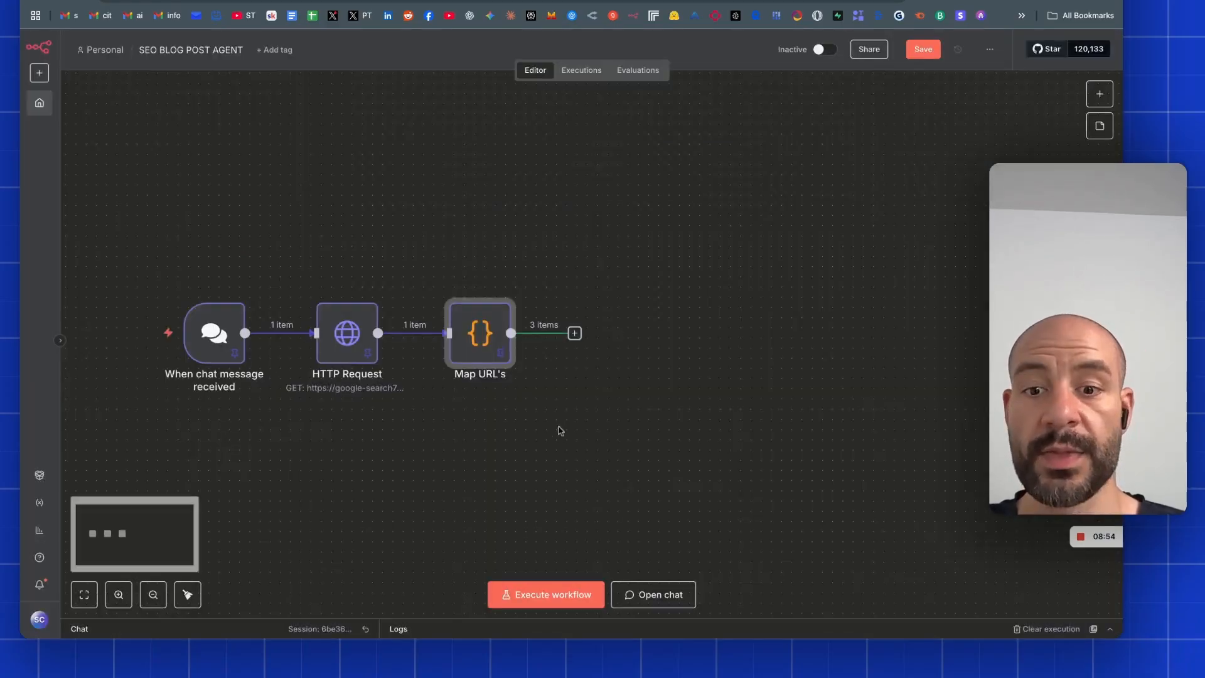
pyautogui.doubleClick(479, 332)
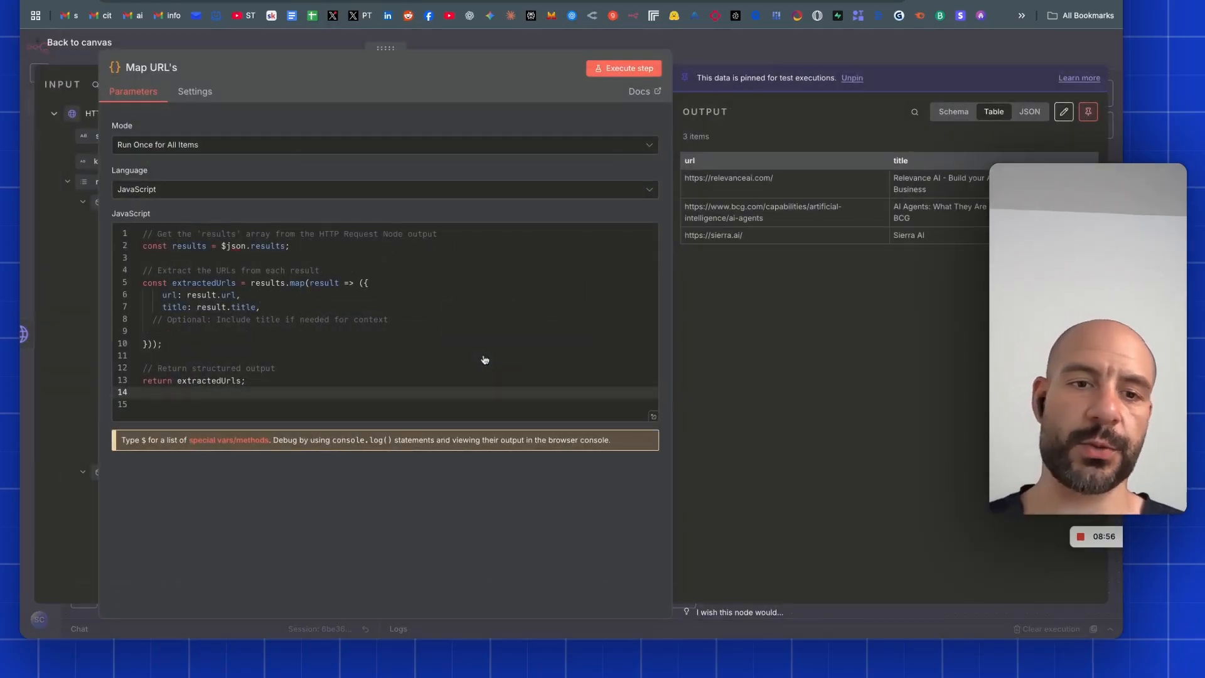
pyautogui.moveTo(711, 349)
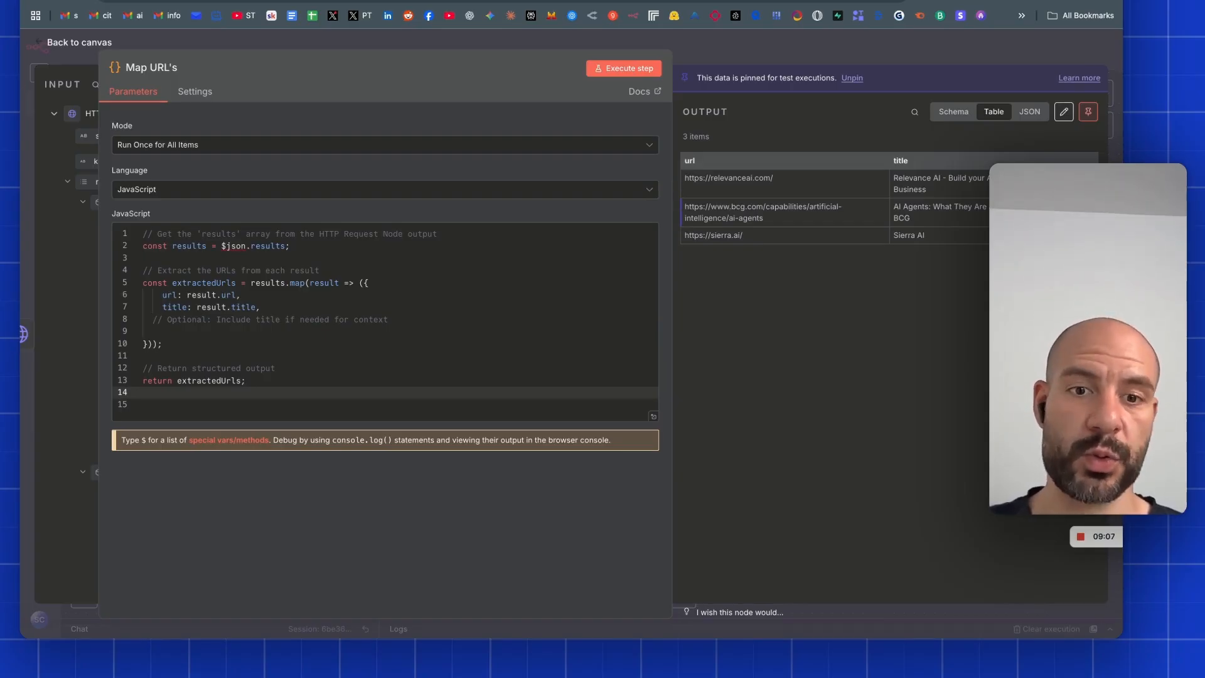
pyautogui.click(72, 42)
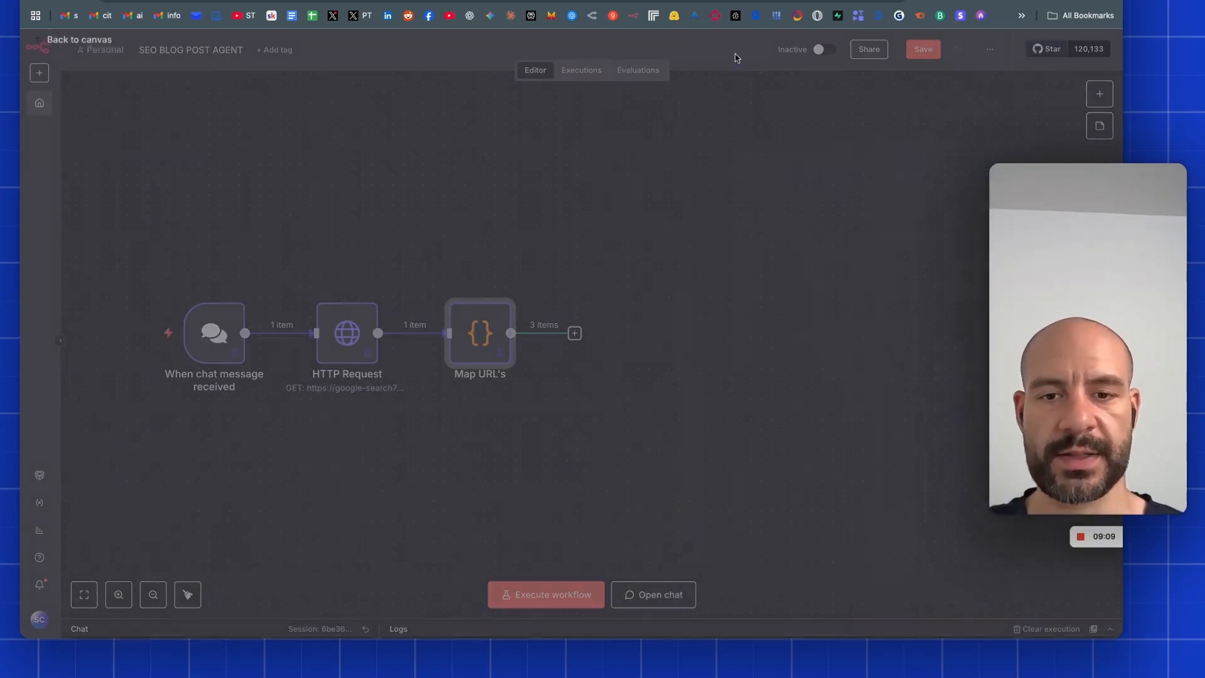
# Add Loop Over Items after Map URL's, with a POST HTTP Request on the loop branch.
pyautogui.click(573, 333)
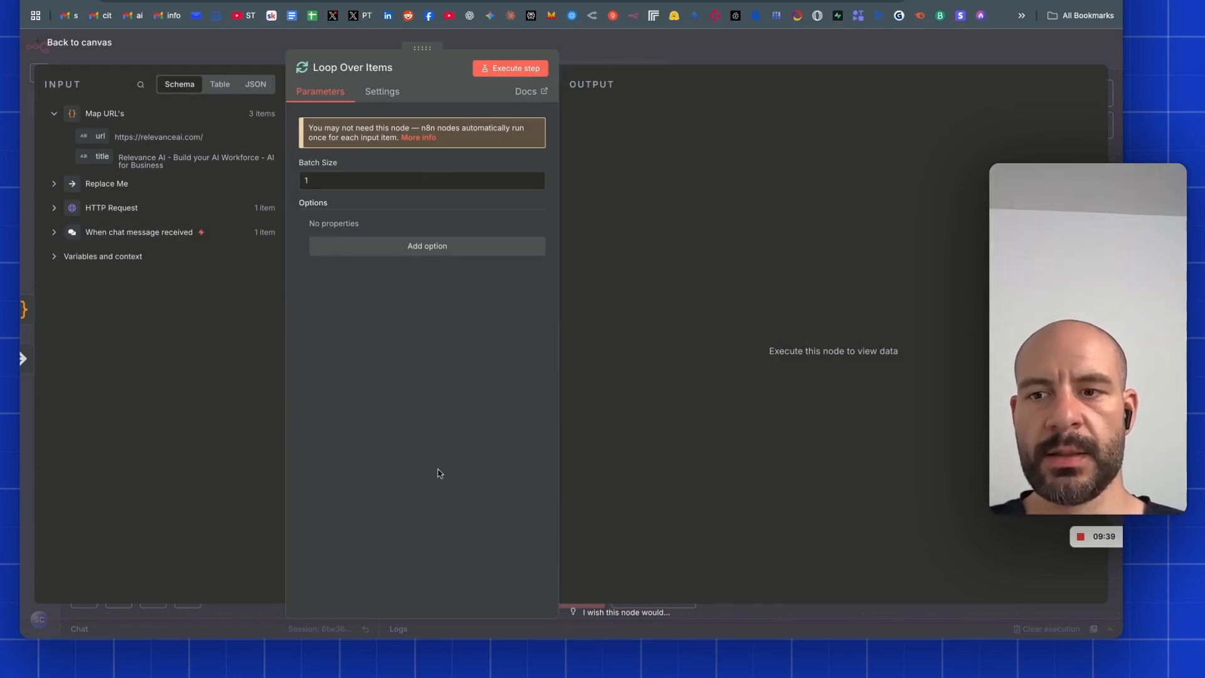
pyautogui.click(78, 42)
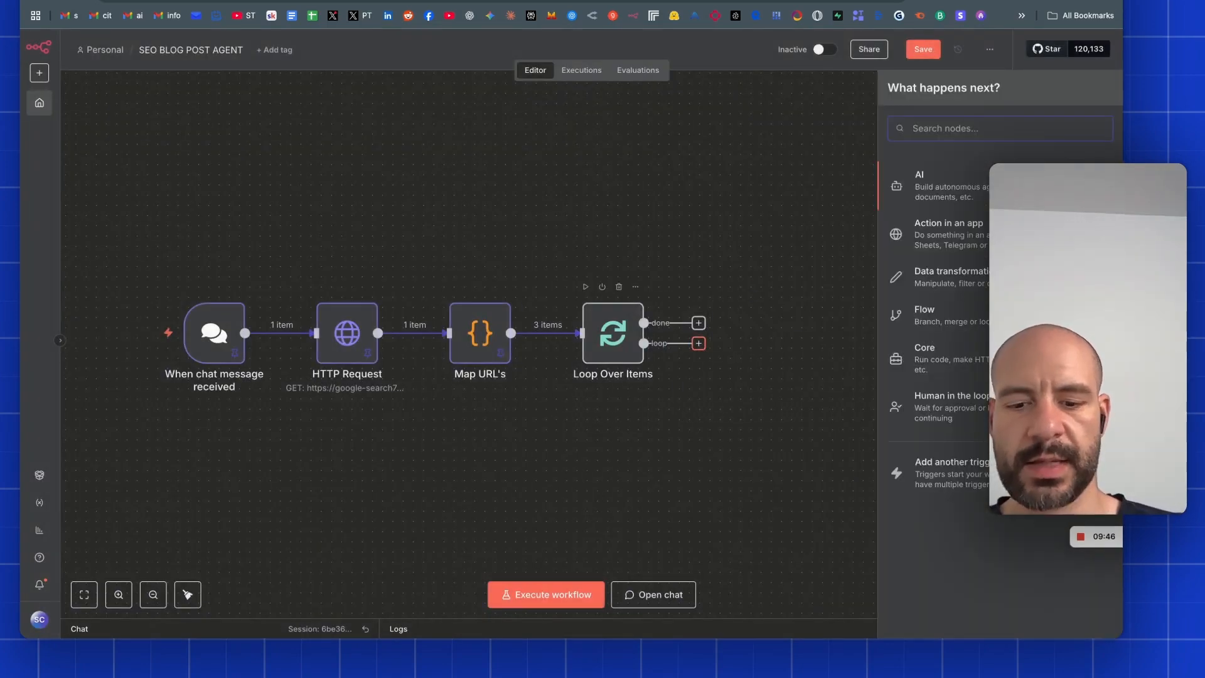
pyautogui.write('htt')
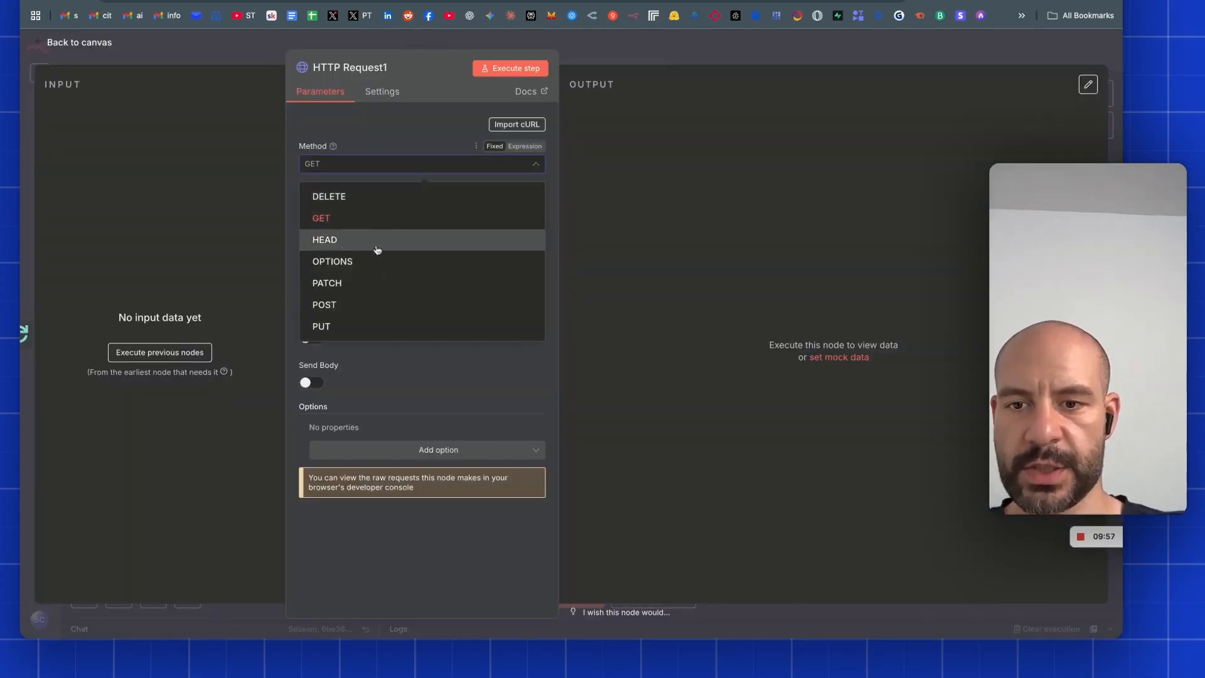
pyautogui.click(324, 304)
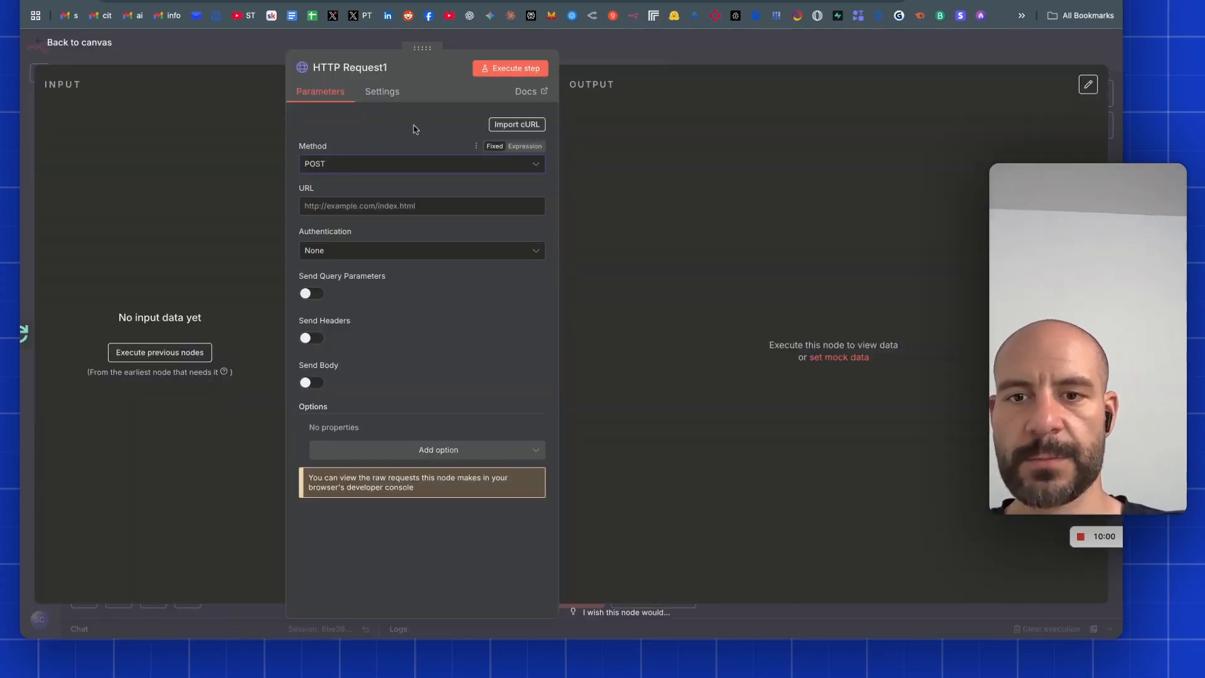
pyautogui.click(78, 42)
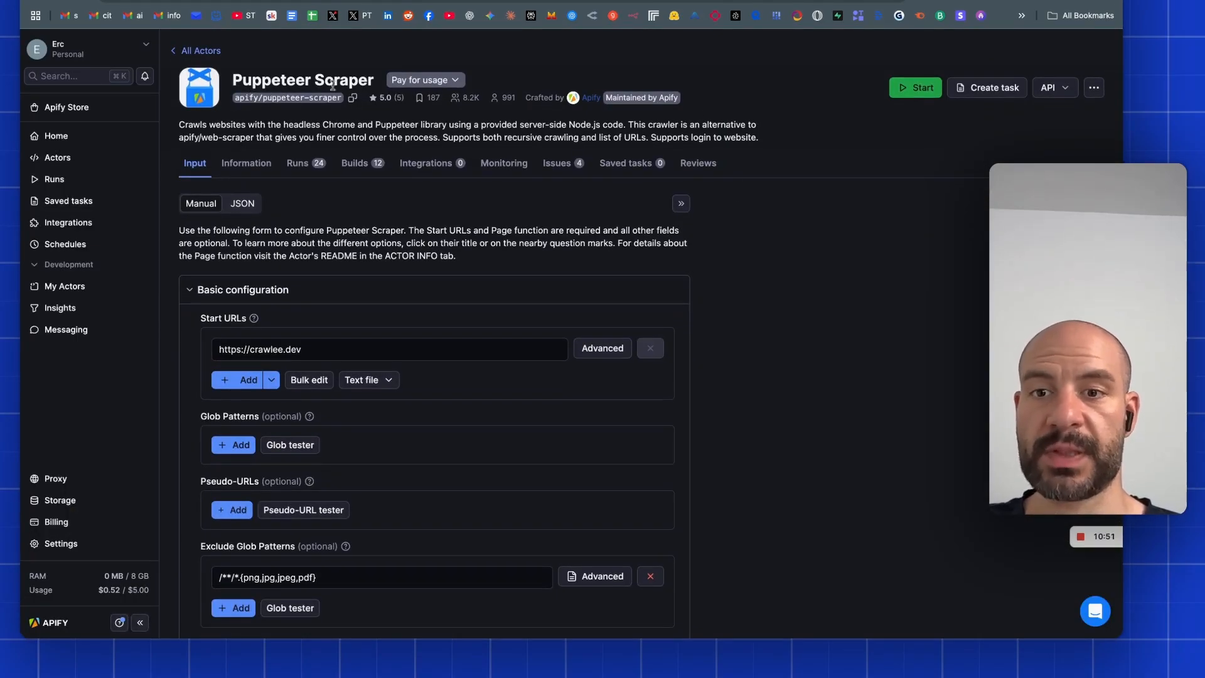
# Show the Puppeteer Scraper's API endpoints, including the run-sync-get-dataset-items POST URL.
pyautogui.click(426, 163)
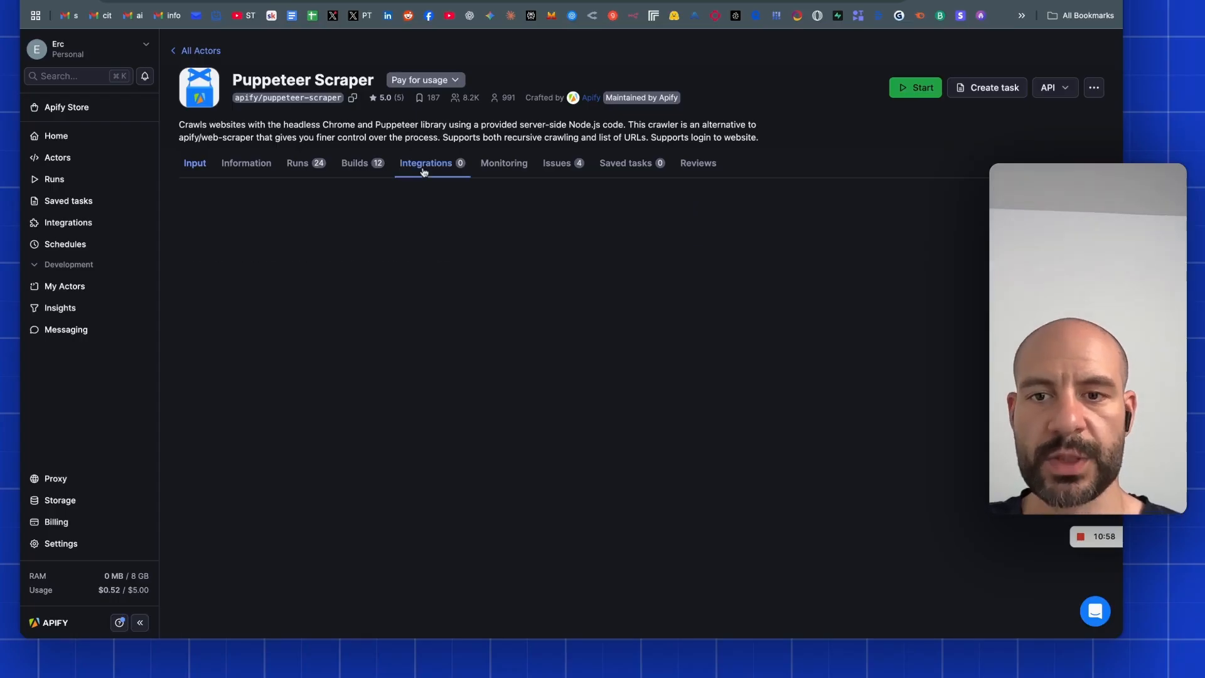
pyautogui.scroll(-3)
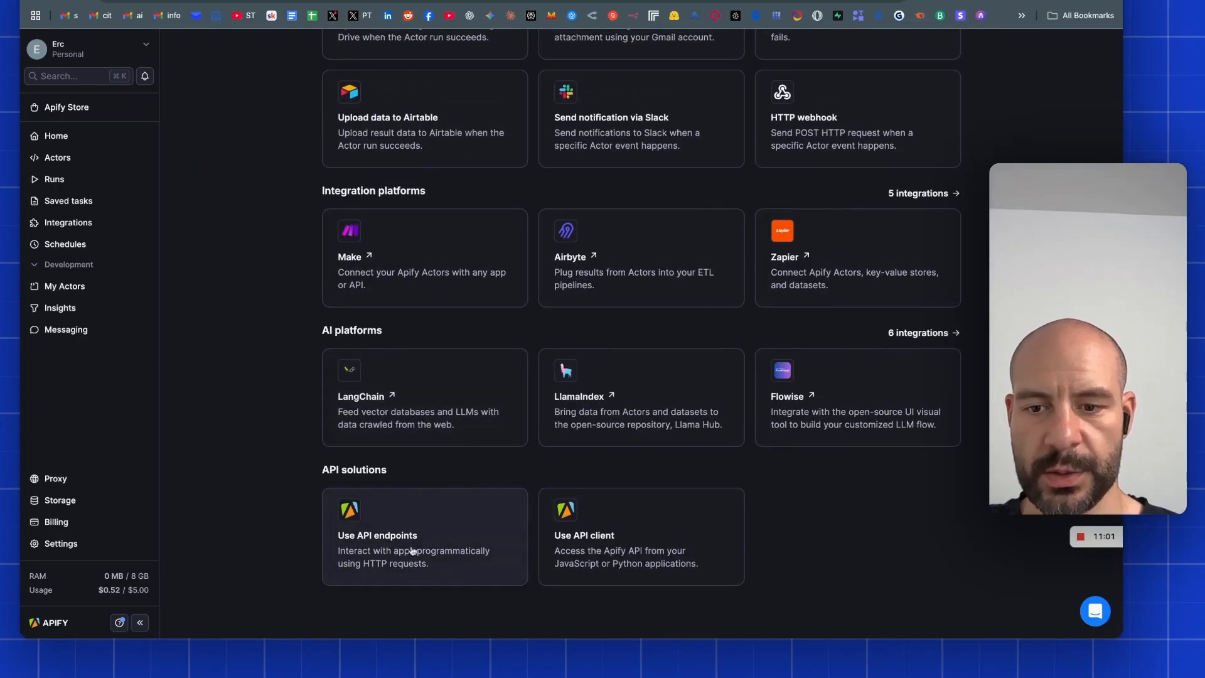
pyautogui.click(376, 535)
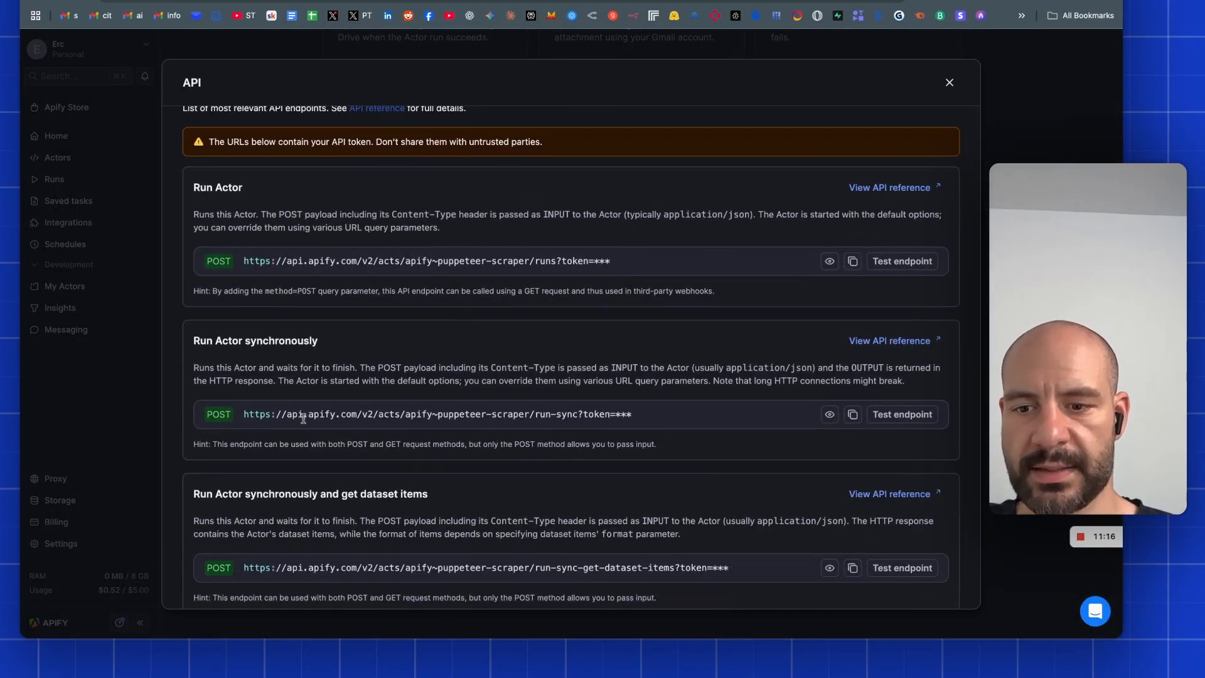
pyautogui.scroll(-3)
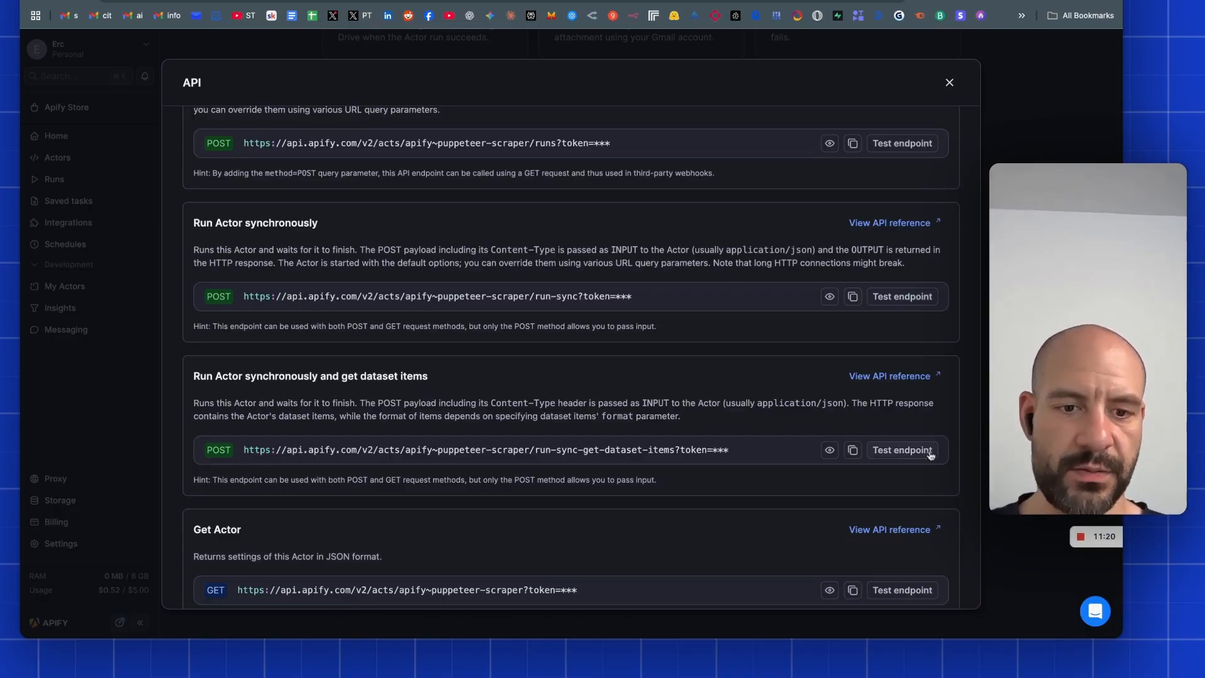
pyautogui.moveTo(756, 458)
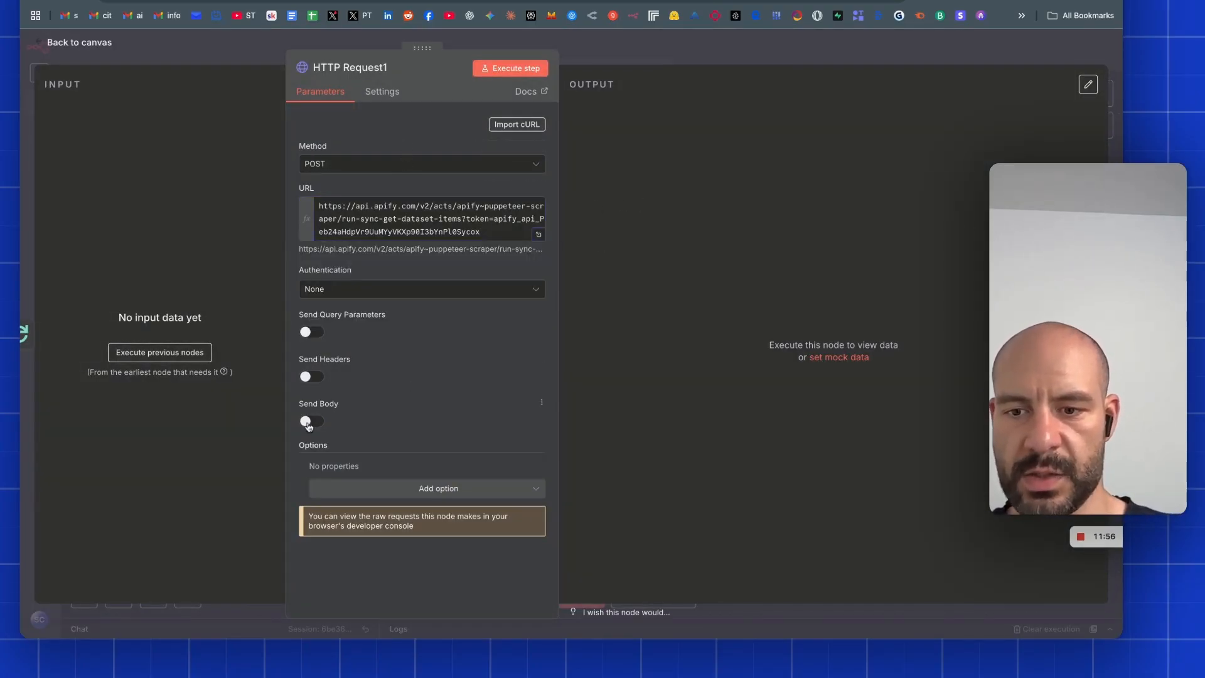
# Enable Send Body on the Apify request and specify the body as JSON.
pyautogui.click(311, 421)
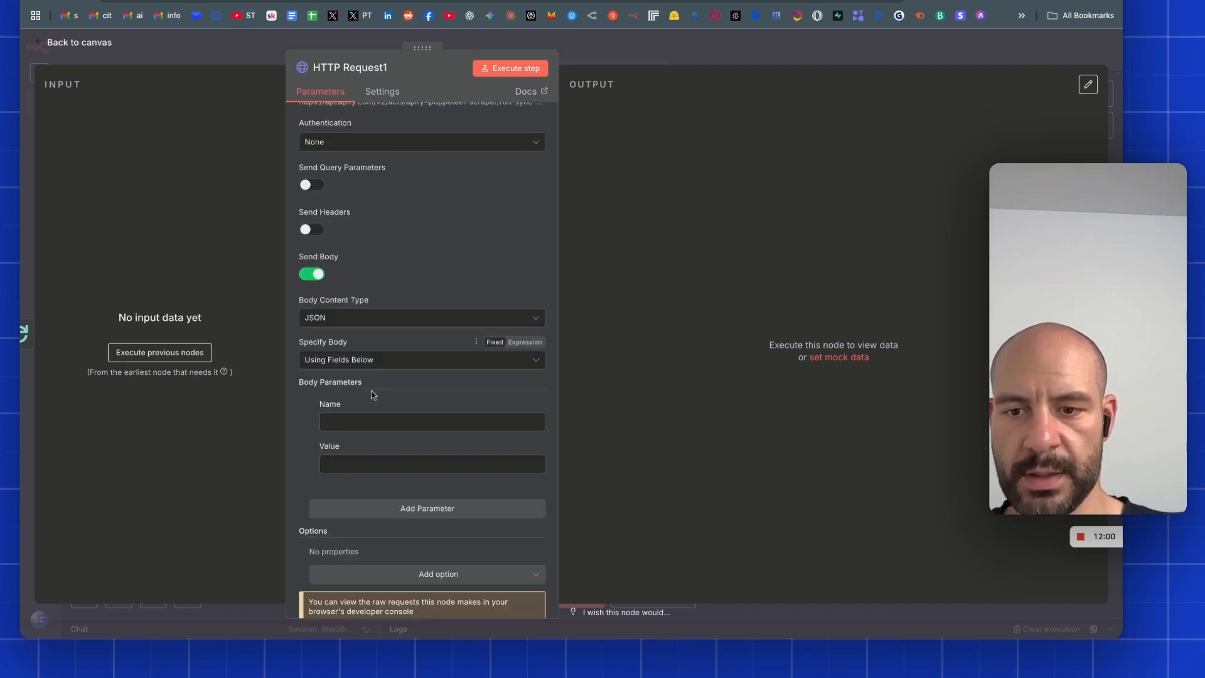
pyautogui.click(420, 359)
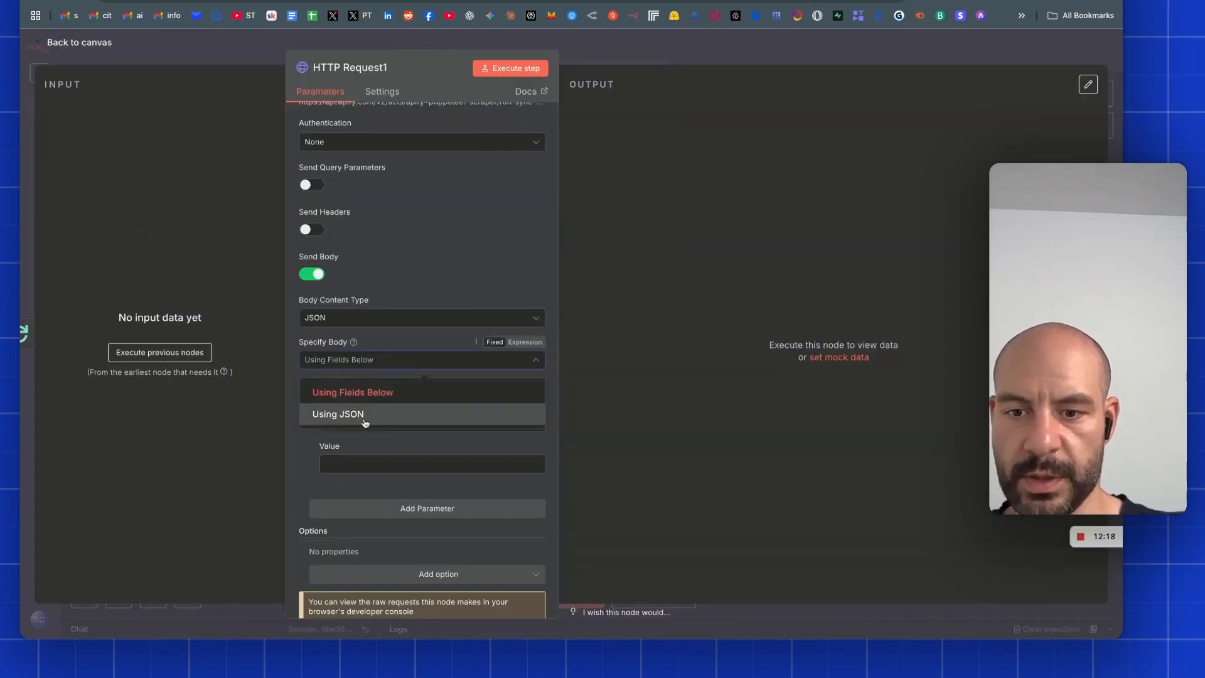
pyautogui.click(337, 414)
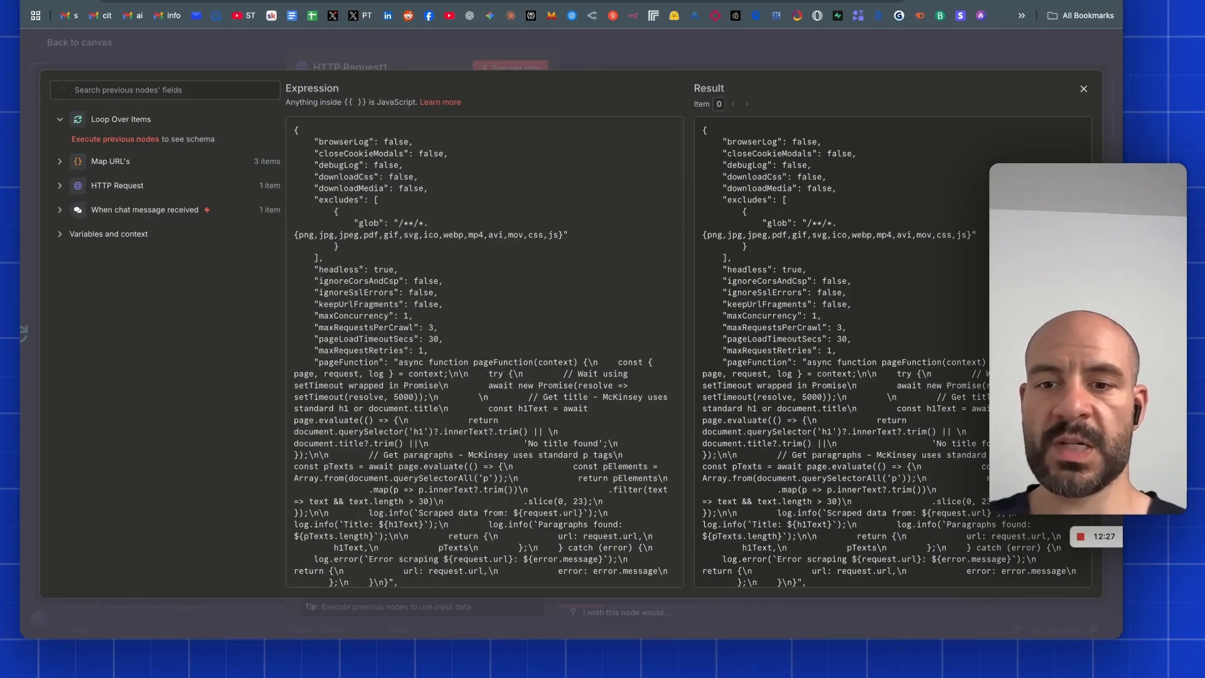
pyautogui.scroll(-3)
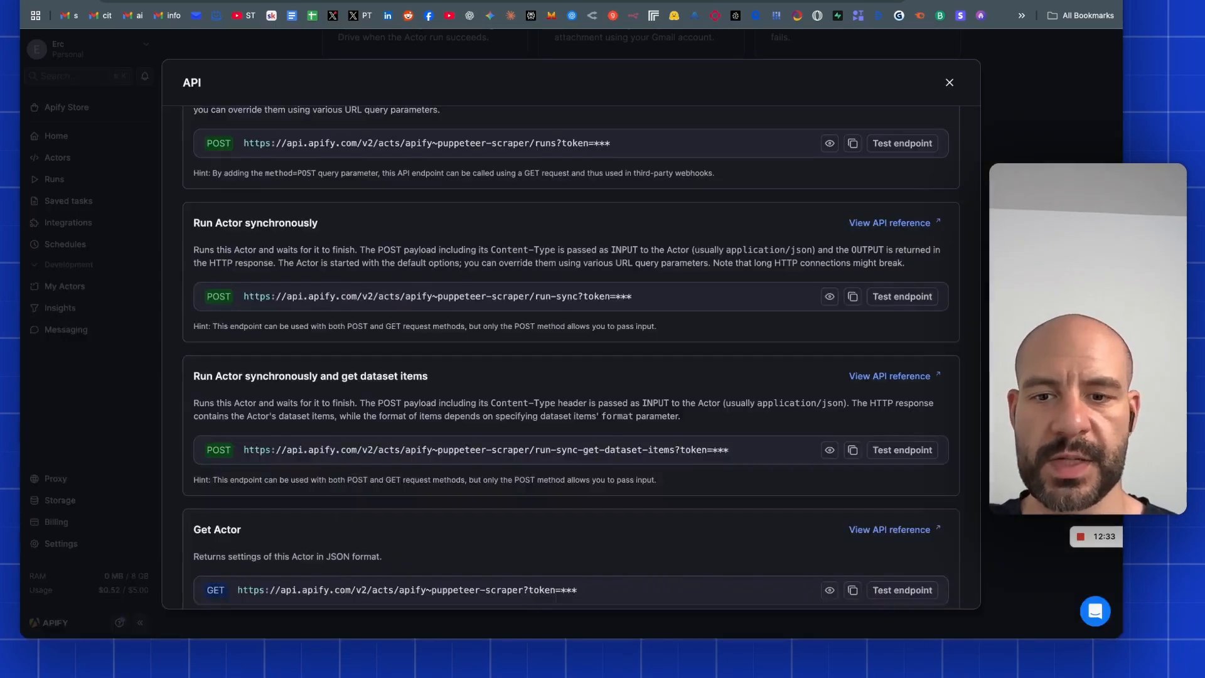
pyautogui.click(948, 82)
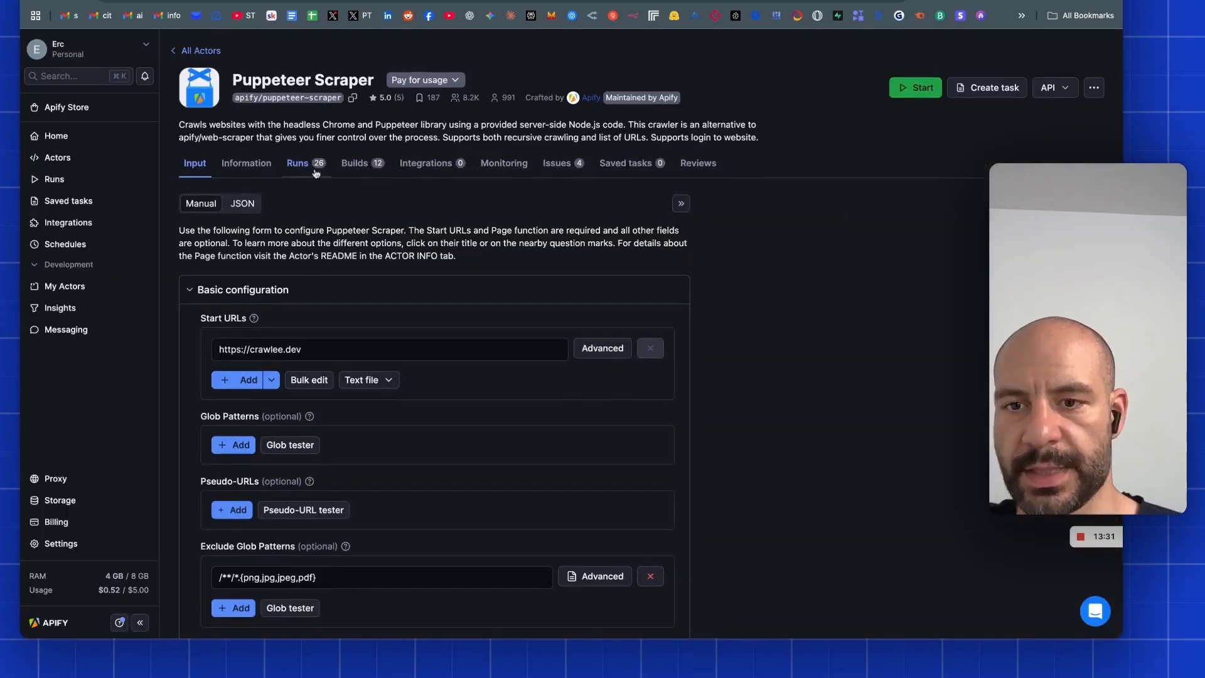
# Show the Puppeteer Scraper actor's recent runs on its Runs tab in Apify.
pyautogui.click(297, 163)
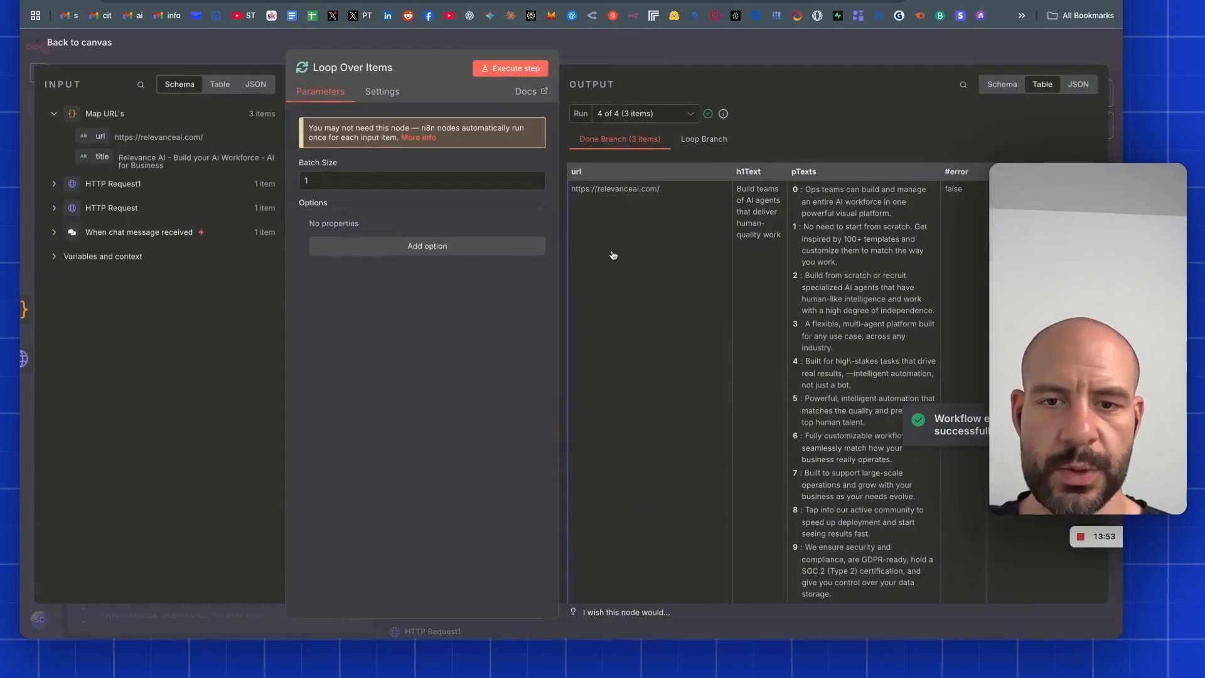
# Pin HTTP Request1's scraped sierra.ai heading and paragraph output, then return to the canvas.
pyautogui.scroll(-3)
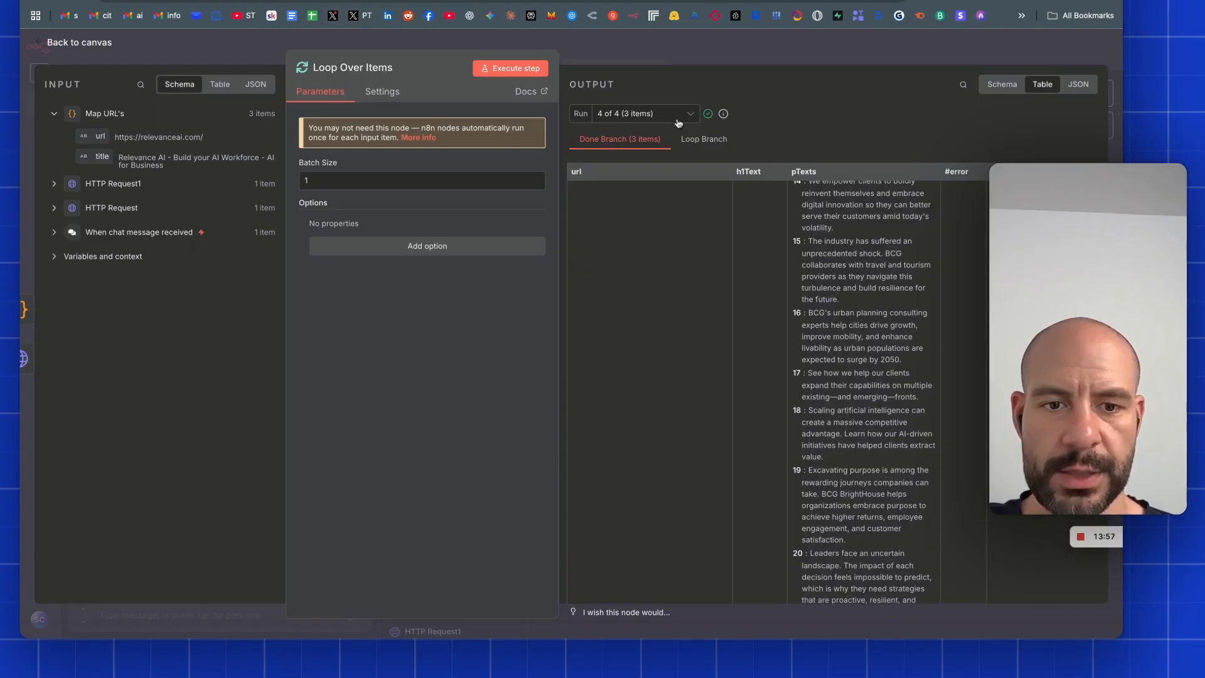
pyautogui.moveTo(751, 193)
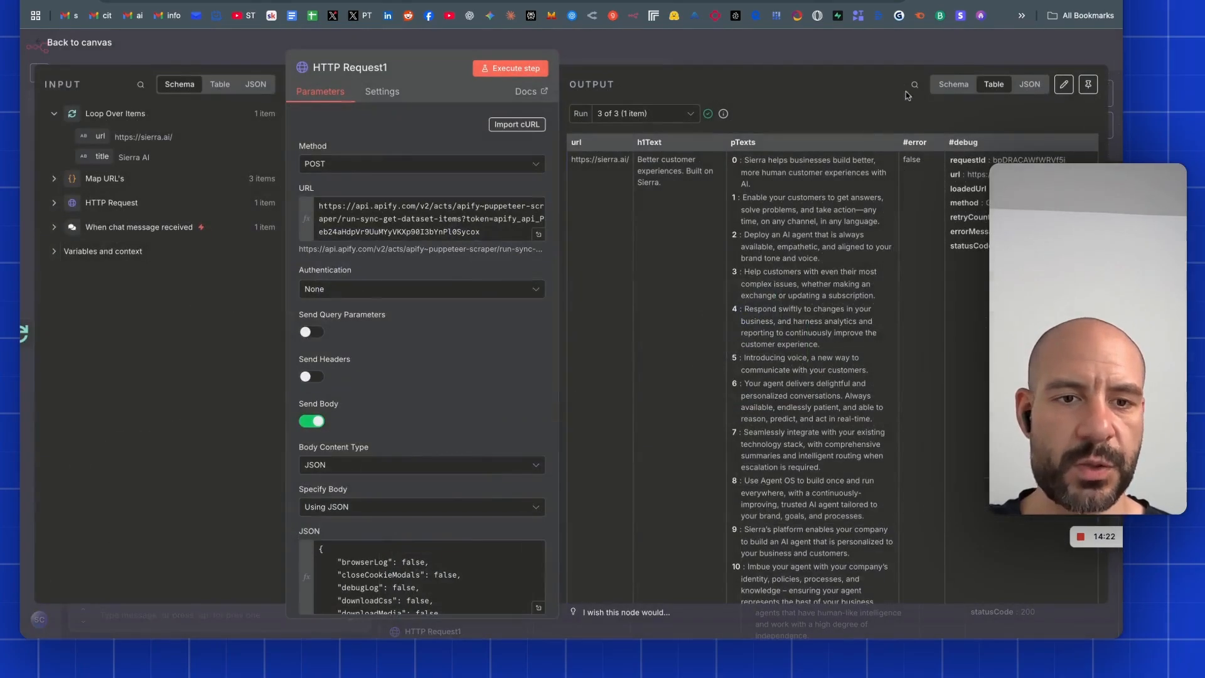
pyautogui.click(1088, 110)
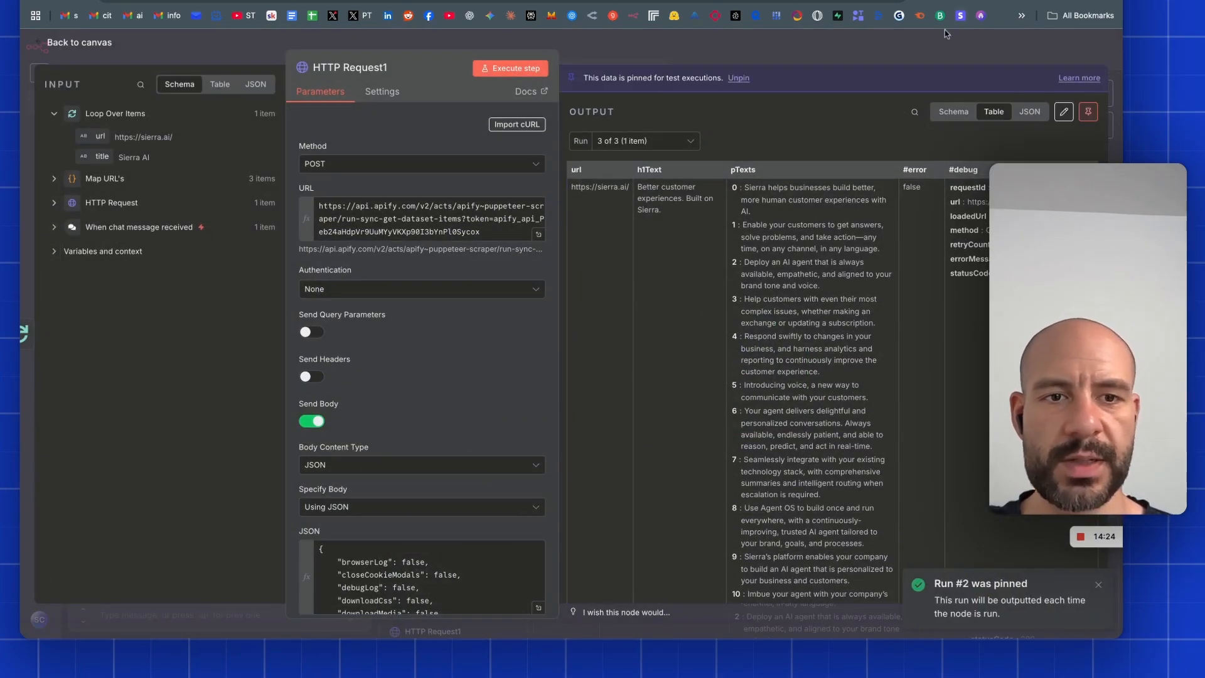
pyautogui.click(78, 42)
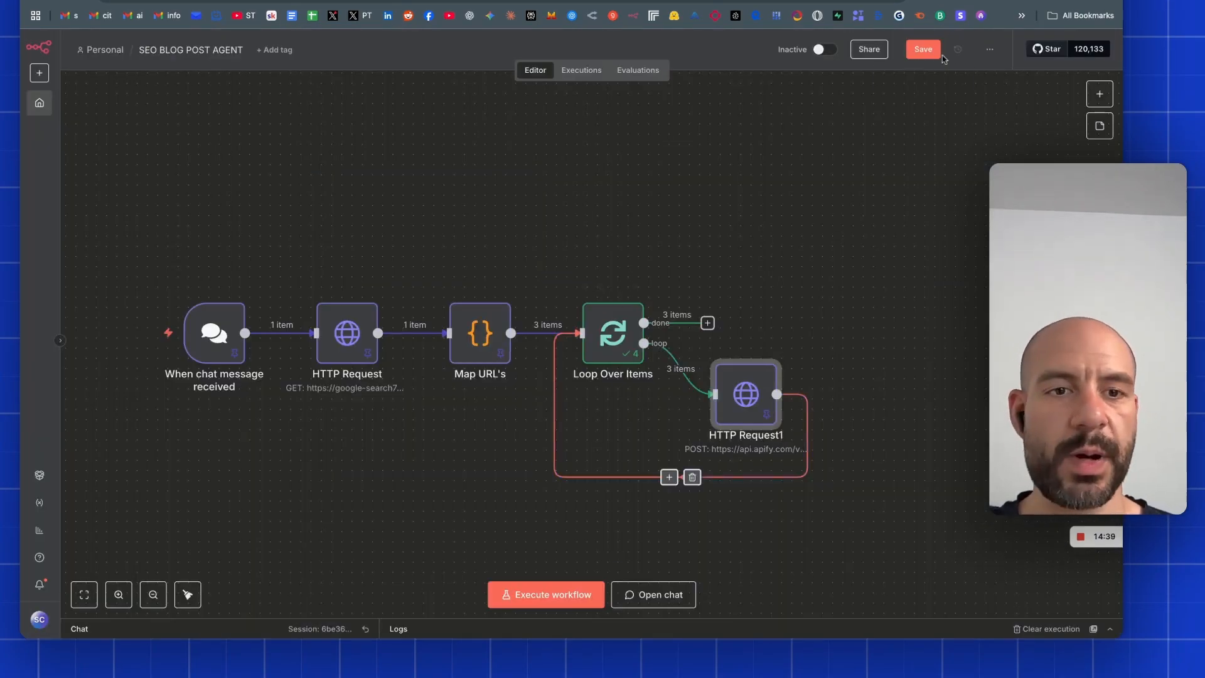
# Save the workflow and attach a Loop Over Items node to the first loop's done output.
pyautogui.click(922, 48)
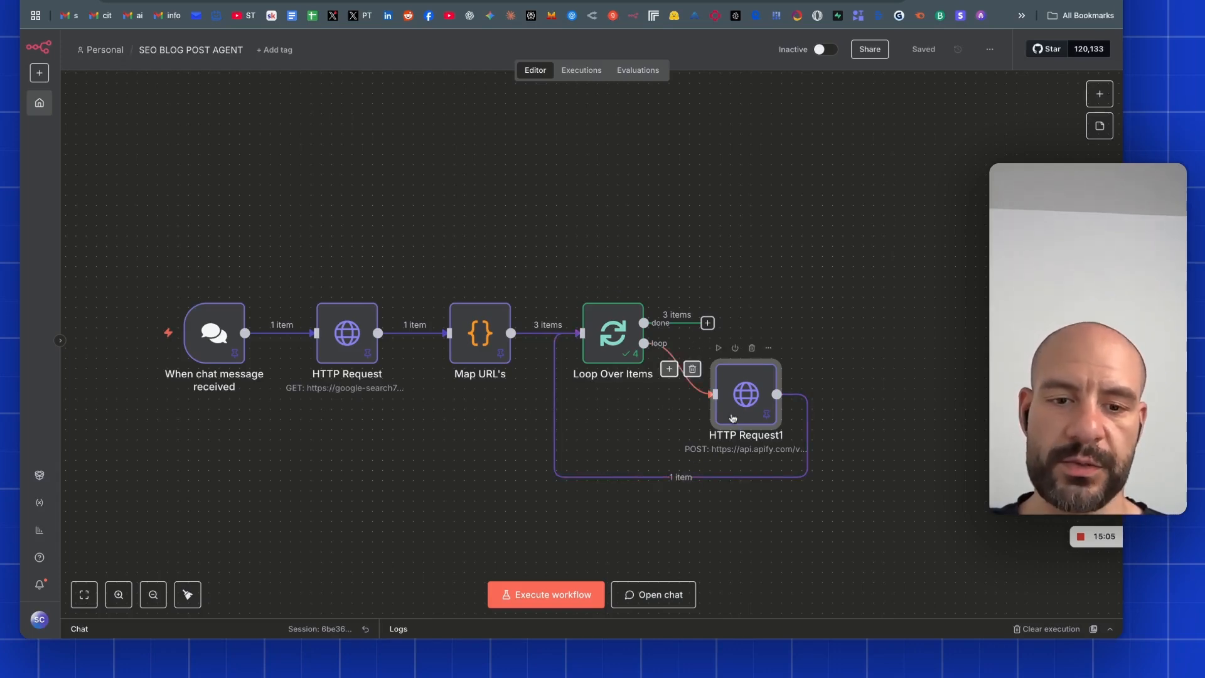
pyautogui.click(706, 322)
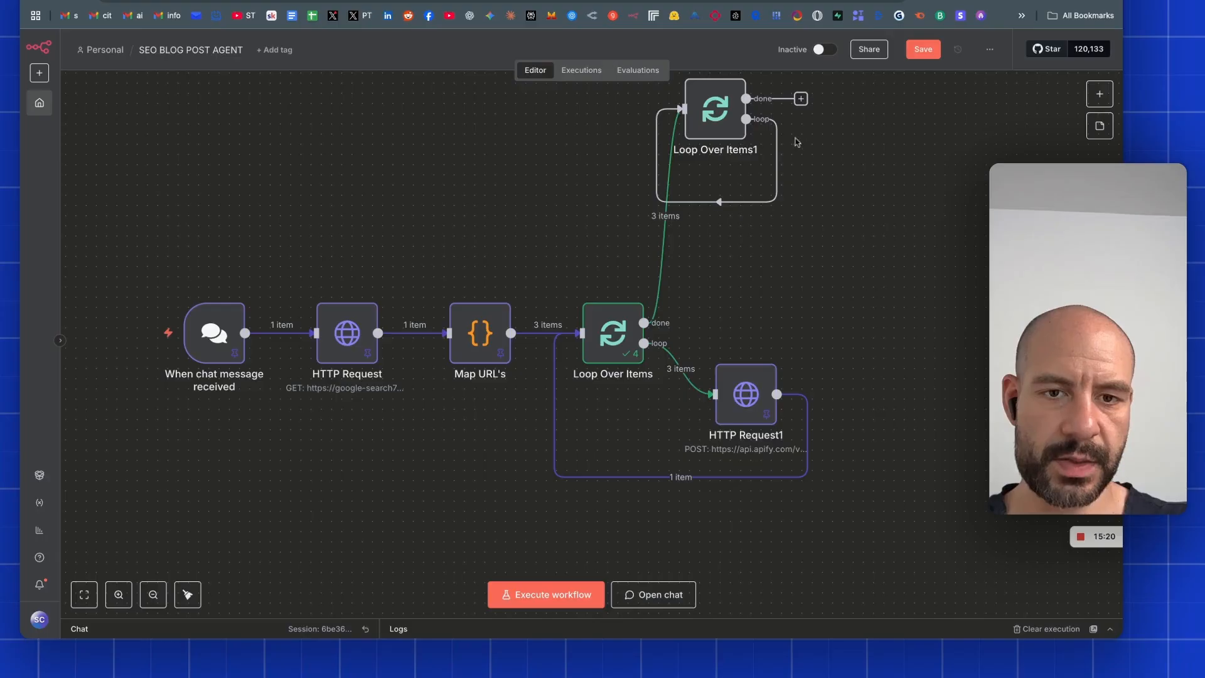
# Name the new Code node 'Extract and clean content' with its h1 and paragraph cleaning script.
pyautogui.click(801, 119)
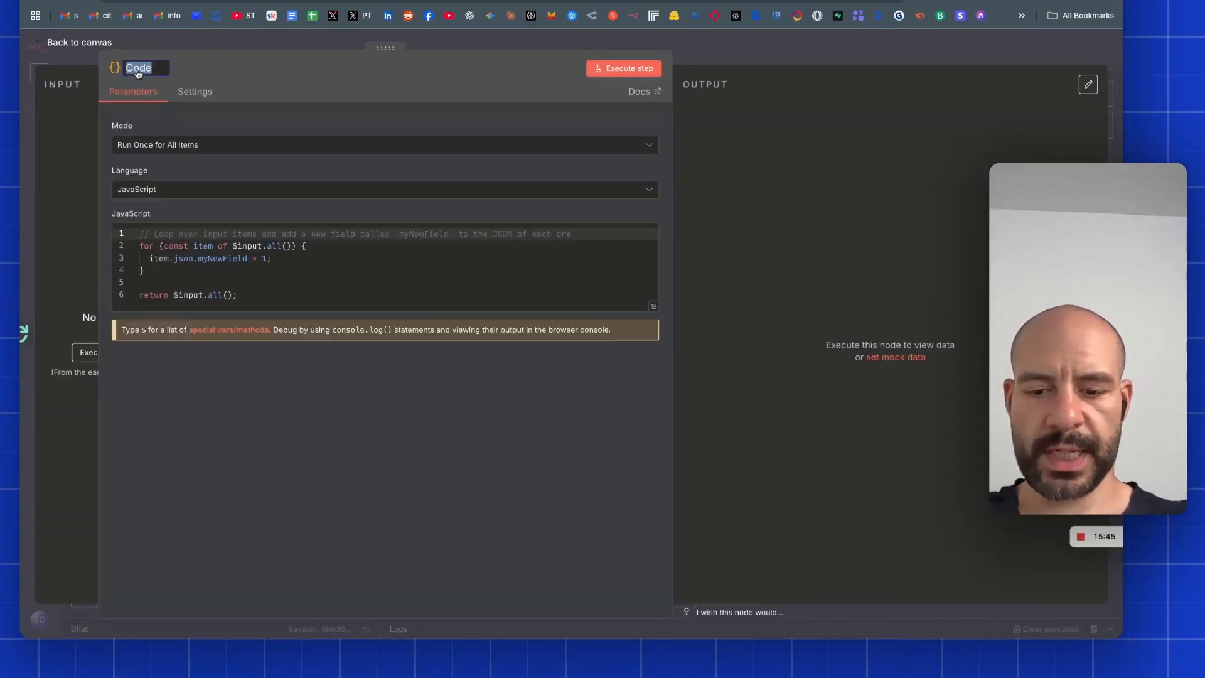
pyautogui.write('Extract and clean content')
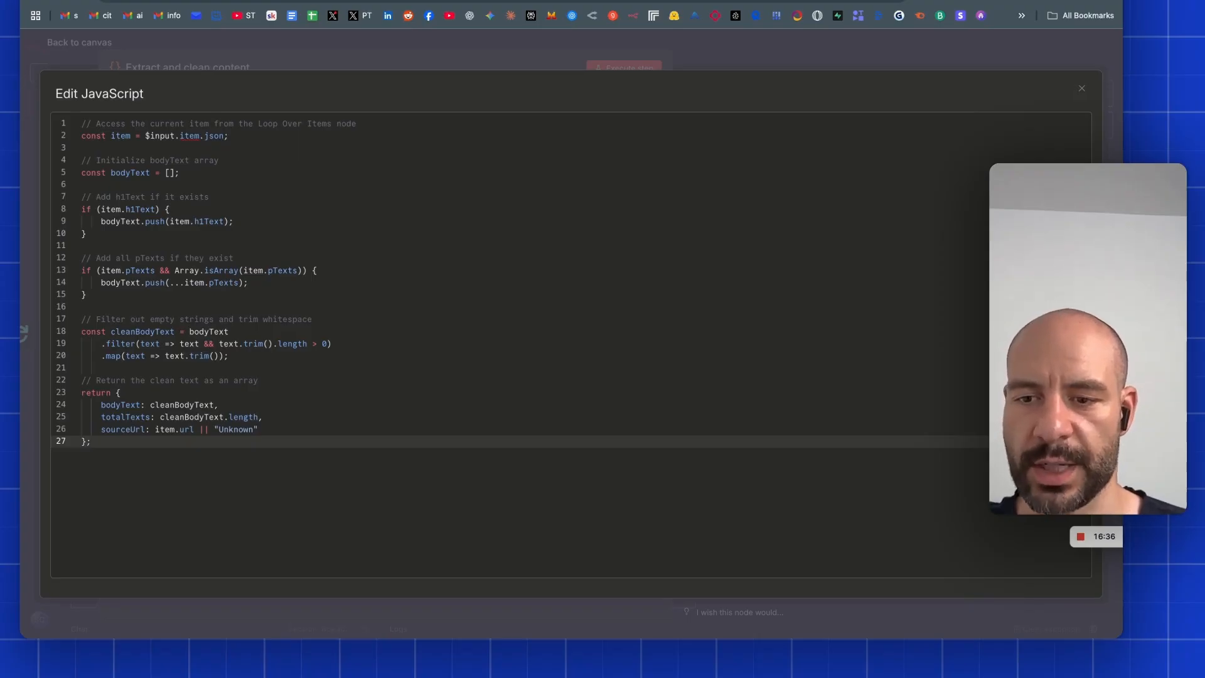
pyautogui.click(1081, 88)
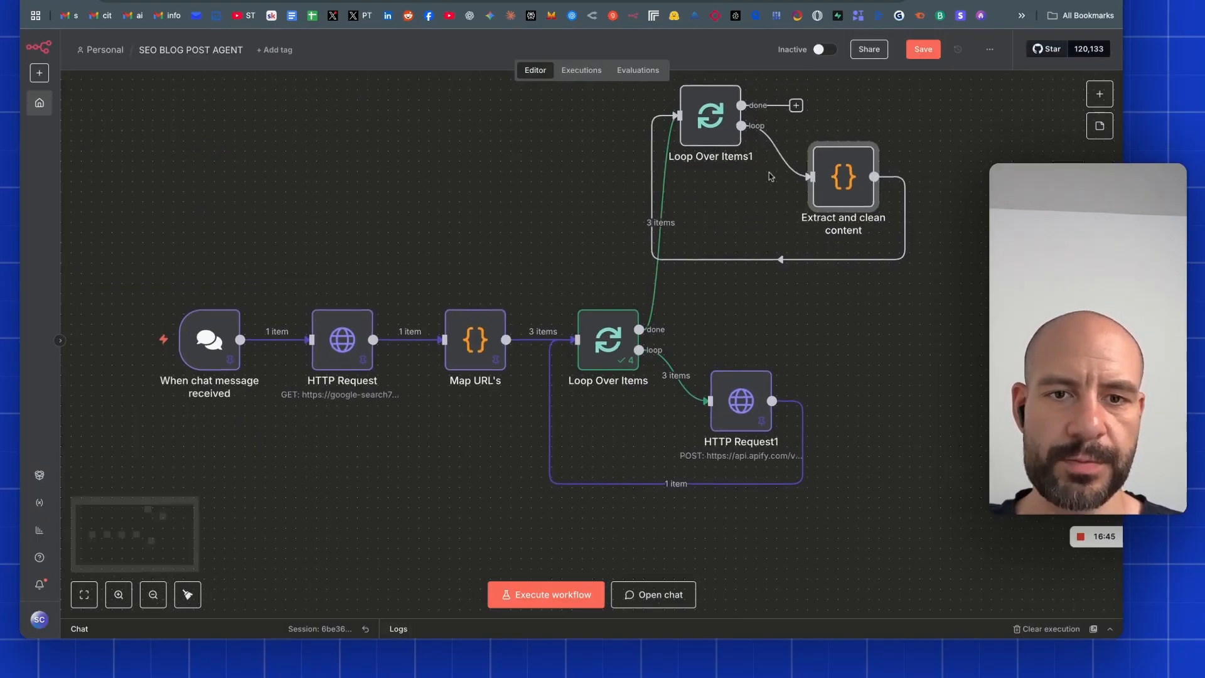
# Add a 'Concatenate' Code node that merges all cleaned page texts into one body.
pyautogui.click(796, 106)
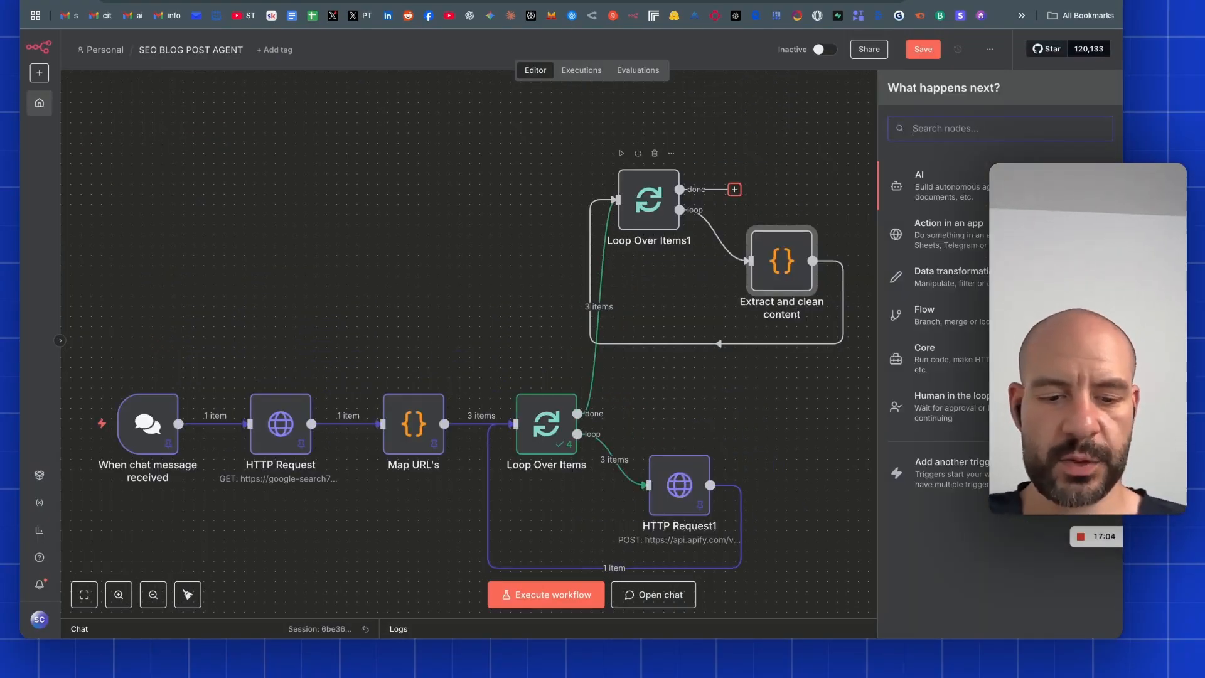
pyautogui.write('code')
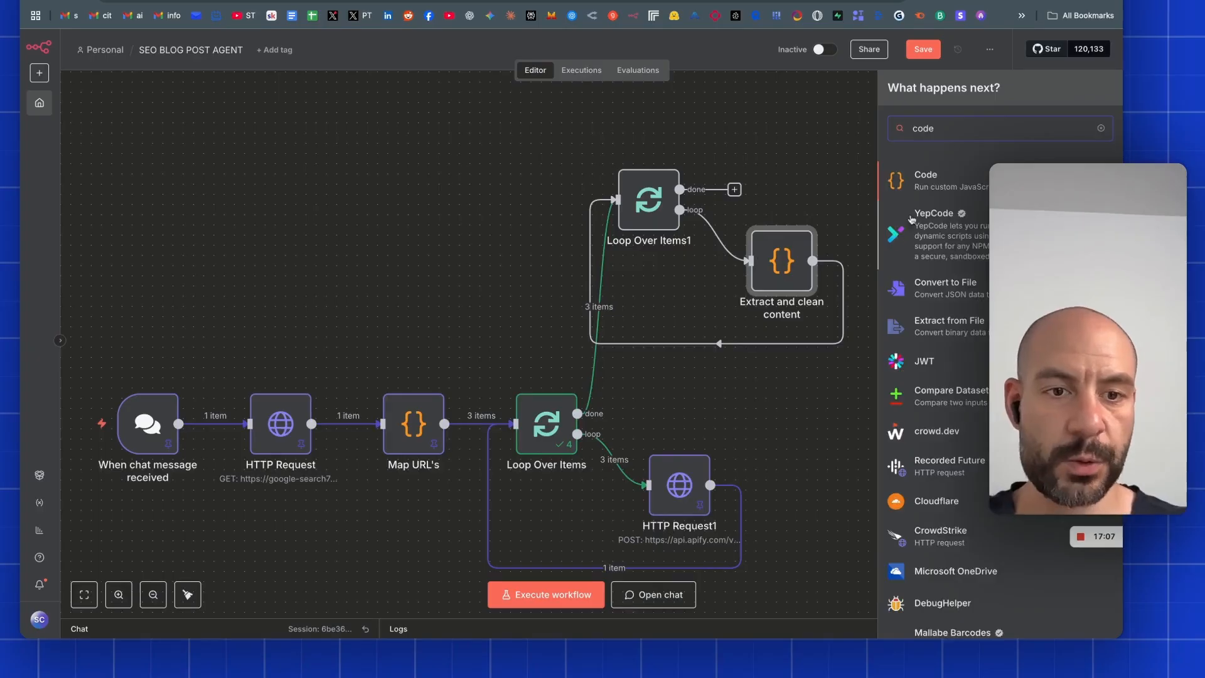
pyautogui.click(926, 179)
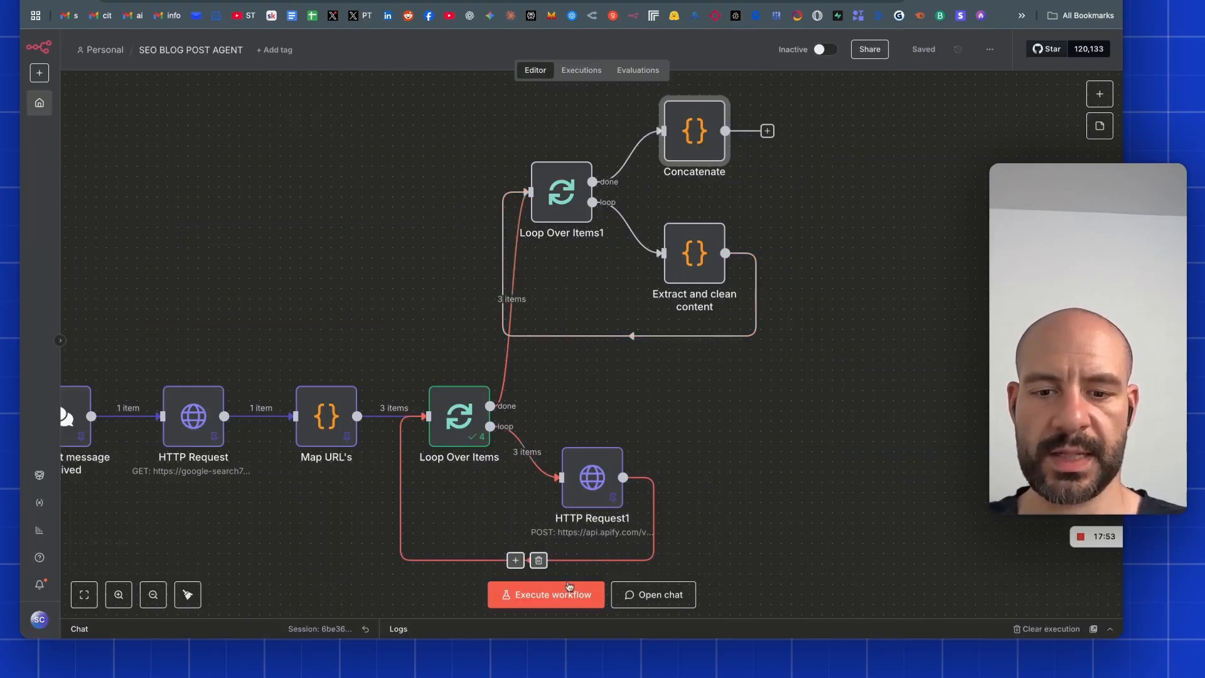
pyautogui.doubleClick(692, 131)
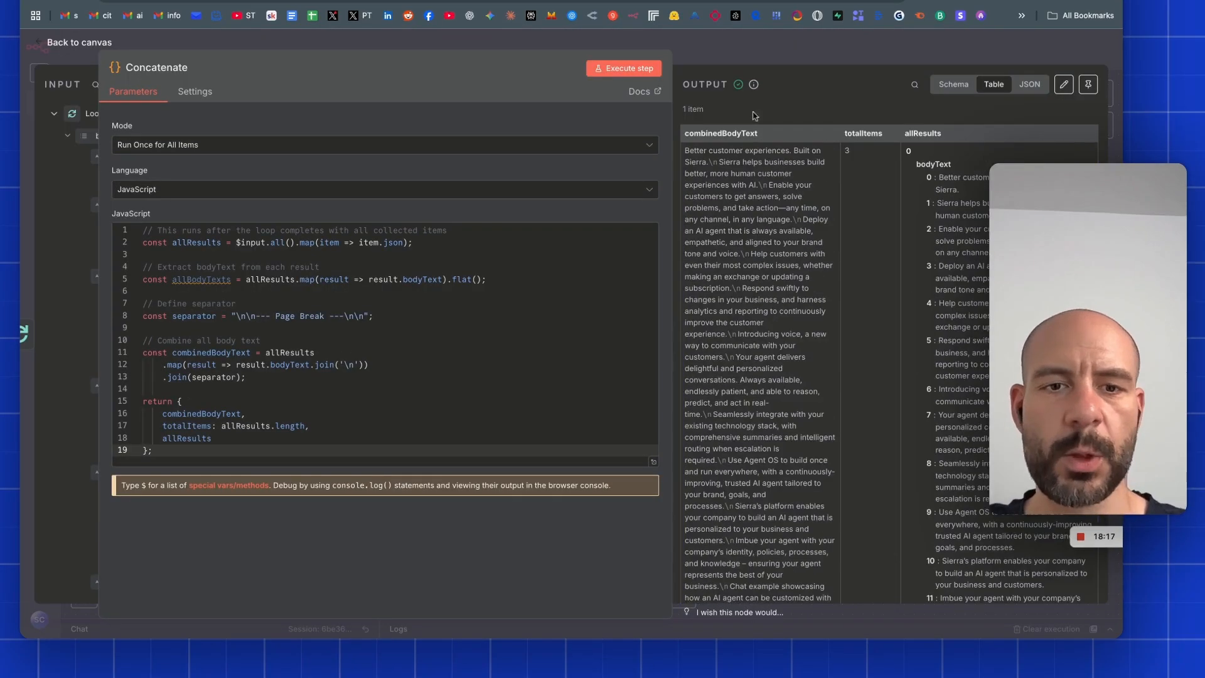
pyautogui.click(79, 42)
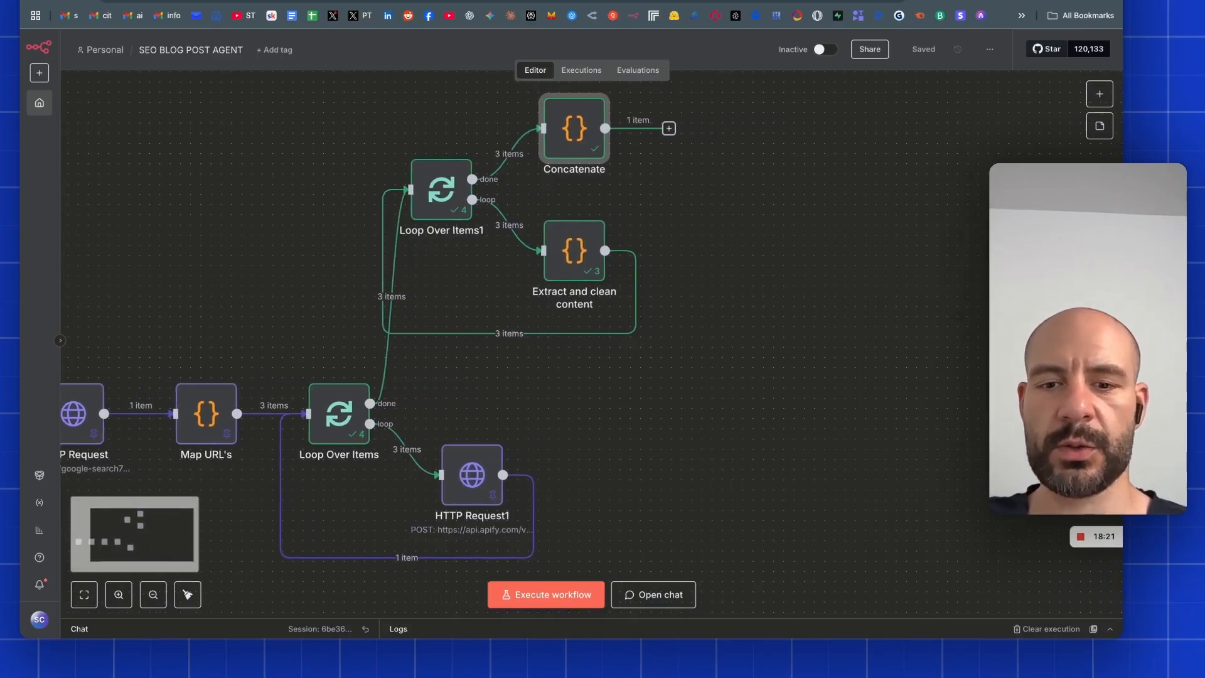
pyautogui.click(668, 128)
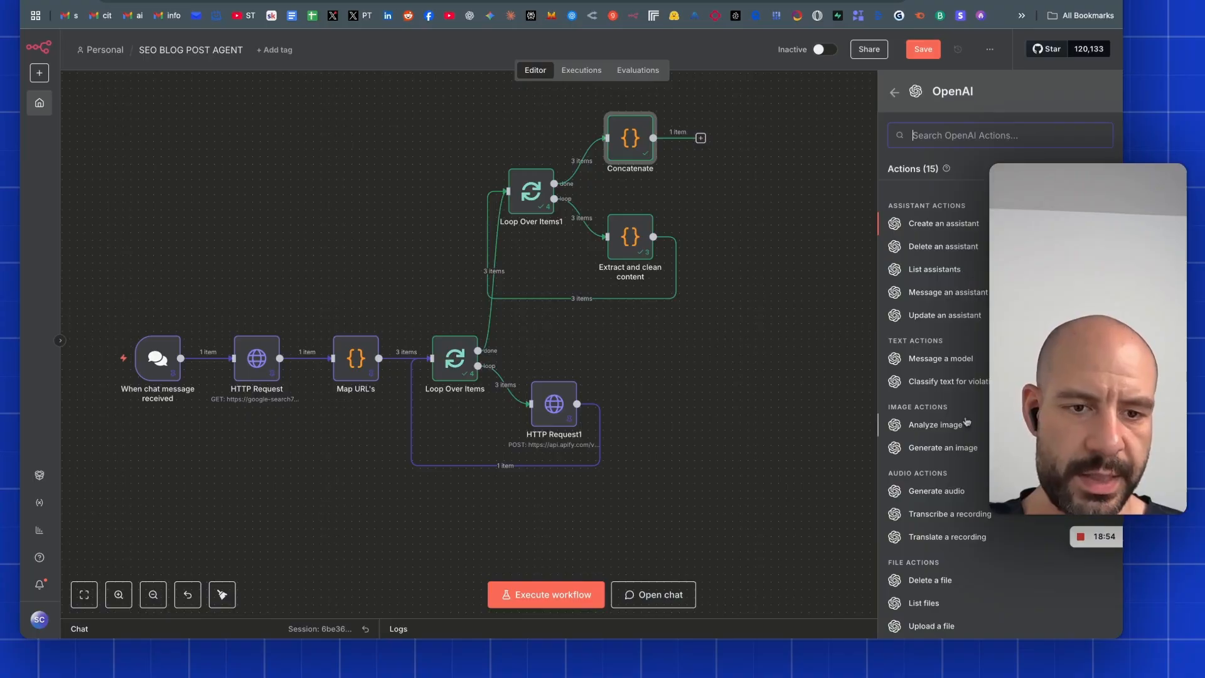
# Create a GPT-4.1-mini 'Message a model' node and write its summarizer prompt.
pyautogui.click(939, 359)
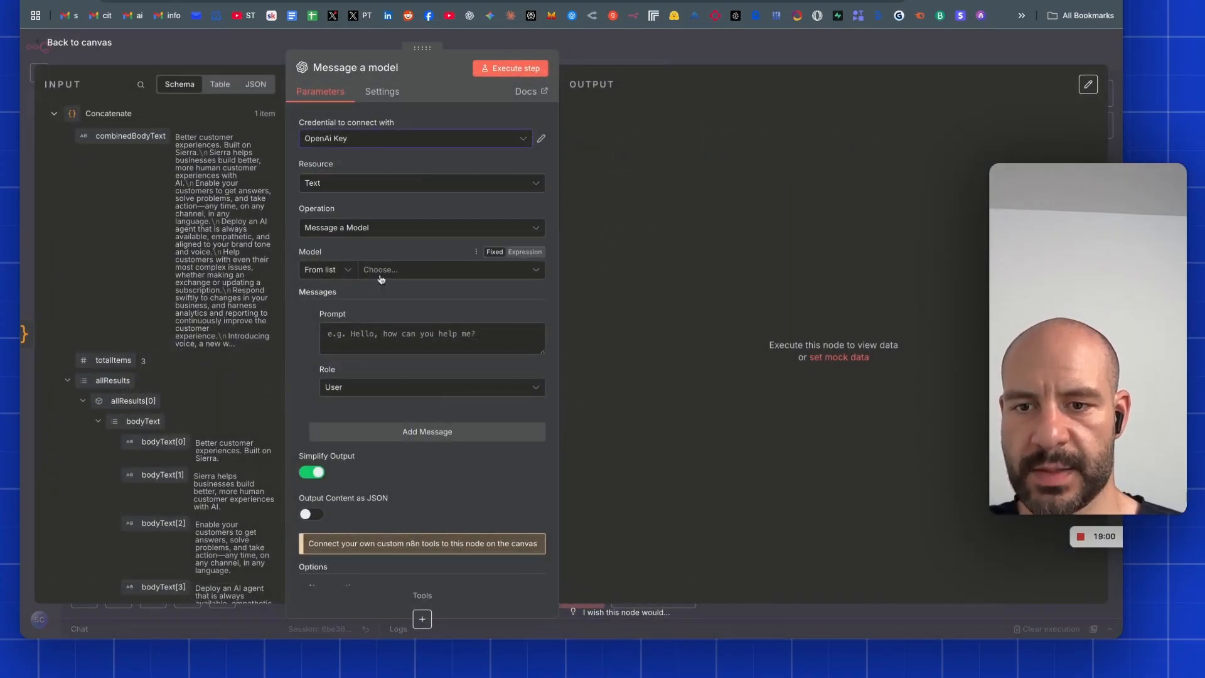
pyautogui.click(451, 270)
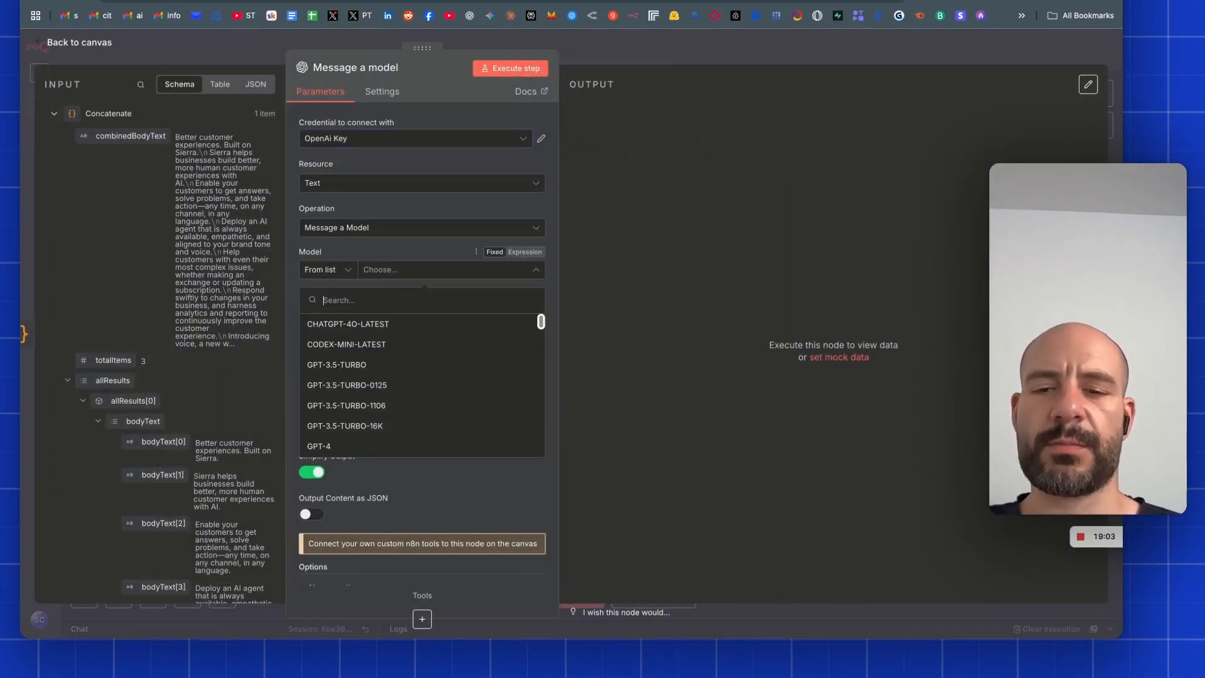
pyautogui.scroll(-3)
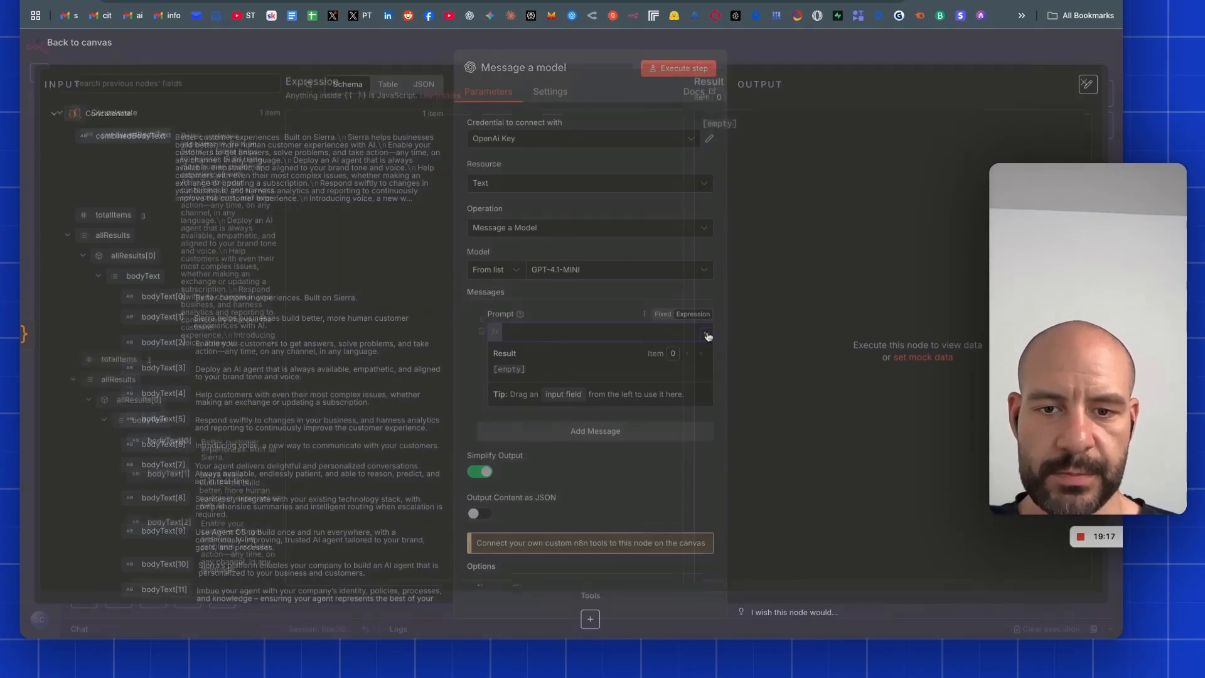
pyautogui.click(707, 333)
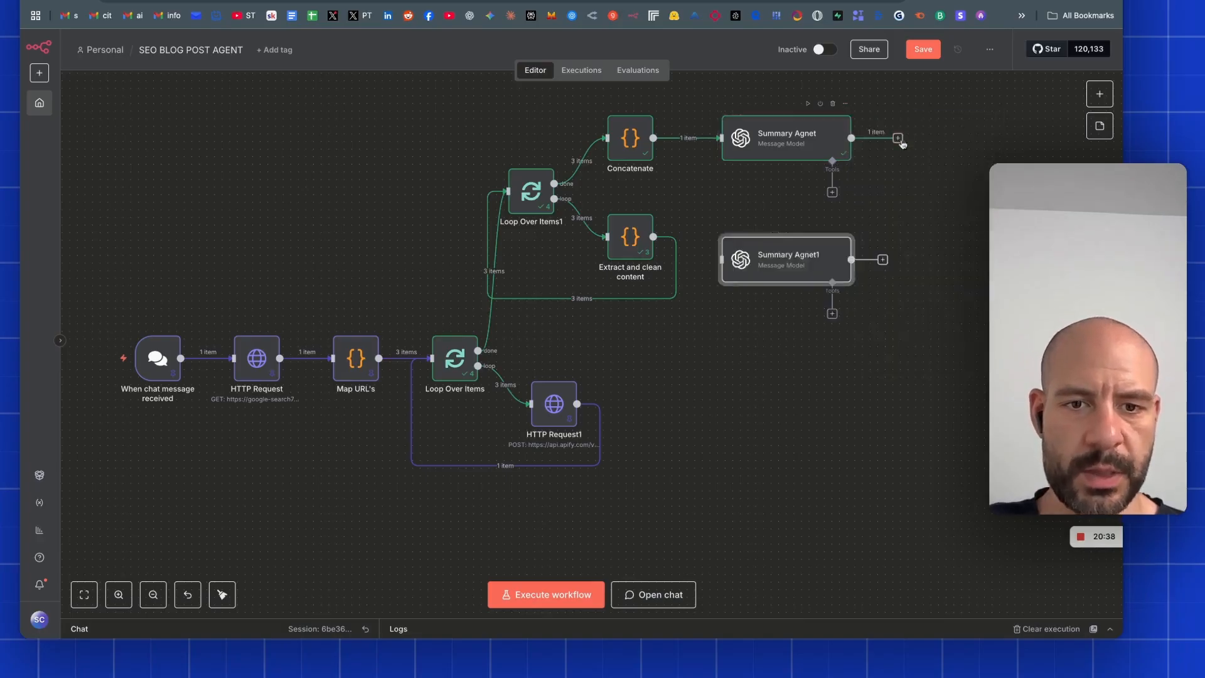
# Rename the copied node 'SEO Writer', give it the SEO writer prompt, and test-run it.
pyautogui.doubleClick(787, 137)
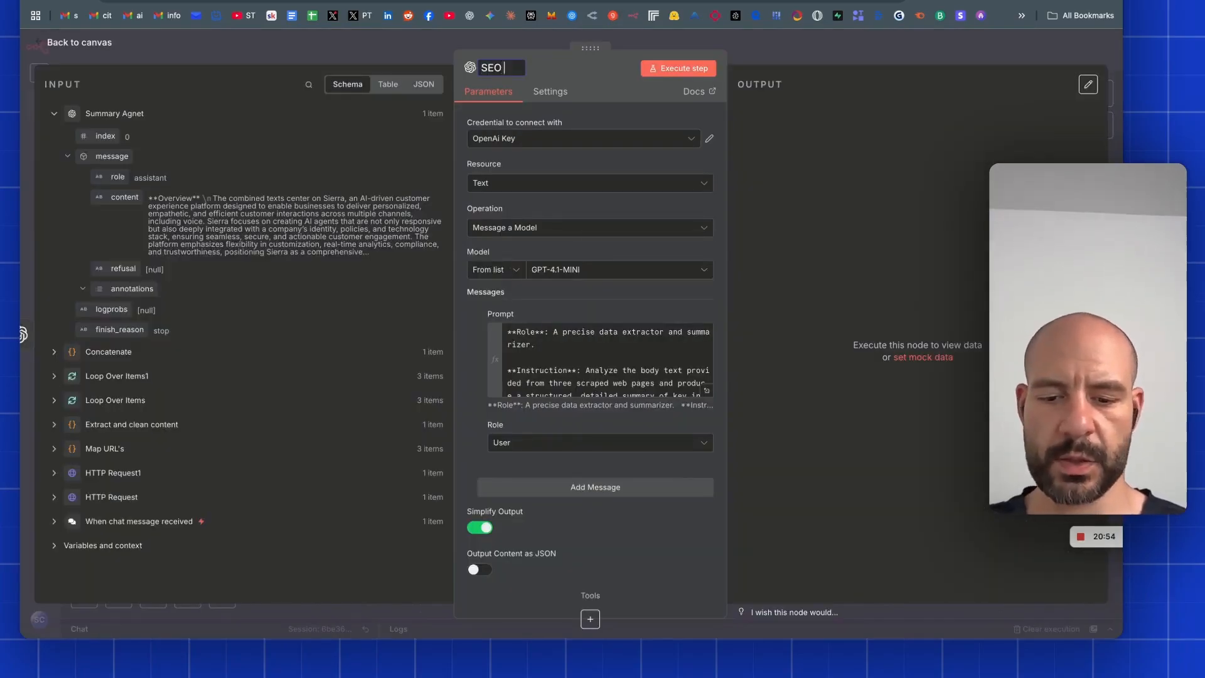
pyautogui.write('Writer')
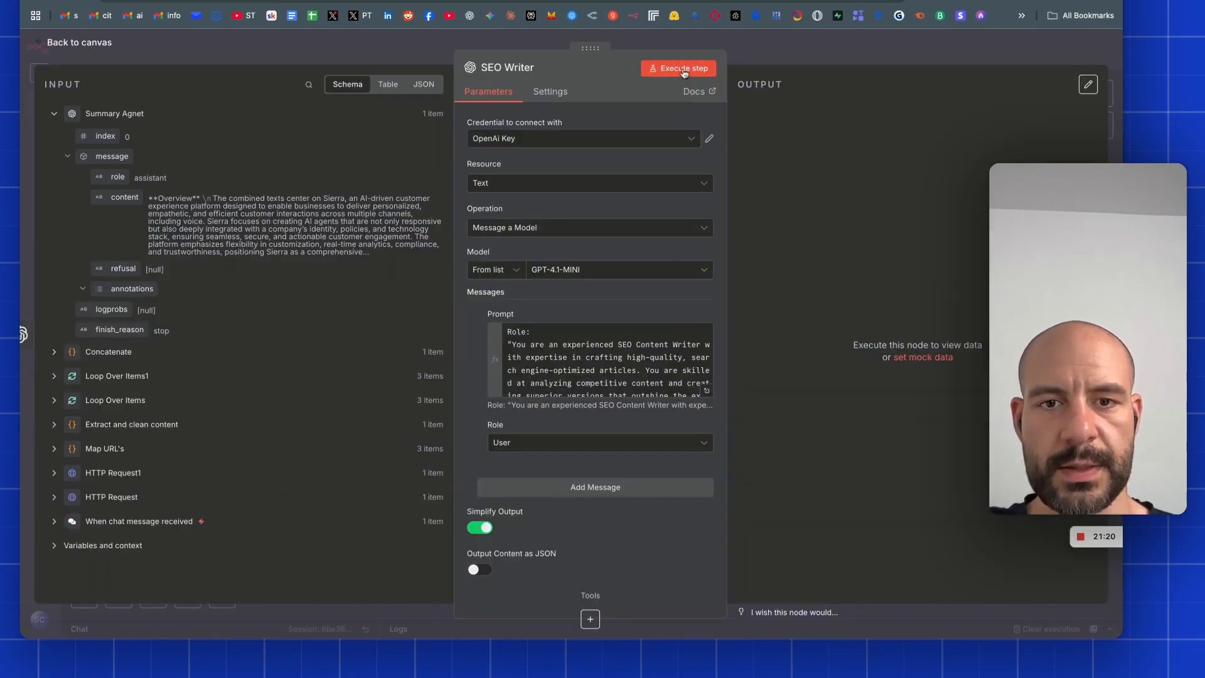
pyautogui.click(679, 69)
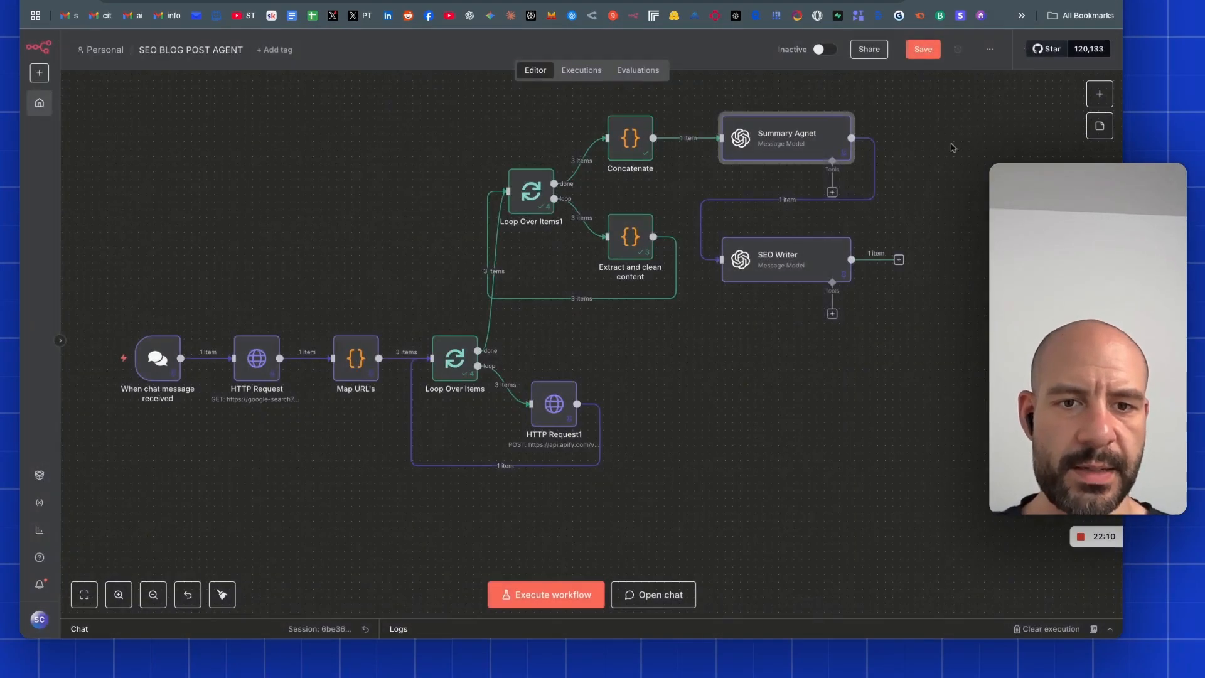
pyautogui.click(923, 48)
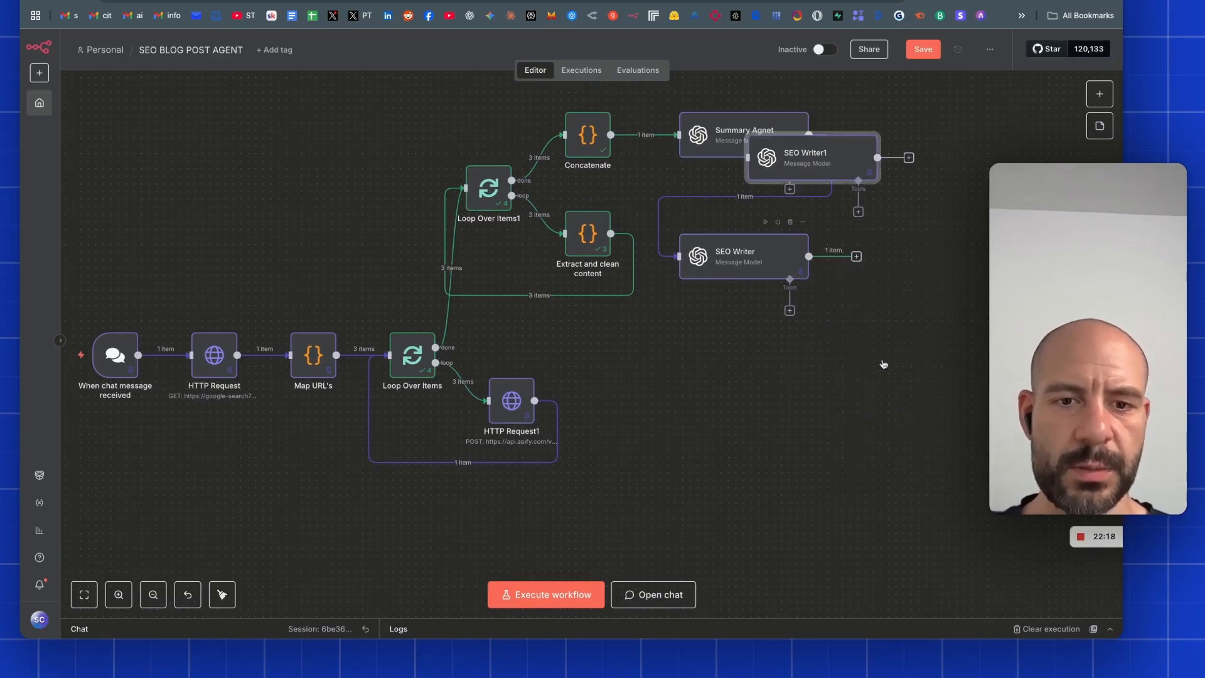
# Rename the copied SEO Writer node 'Humanize Content' and add its humanizing rewrite prompt.
pyautogui.doubleClick(805, 157)
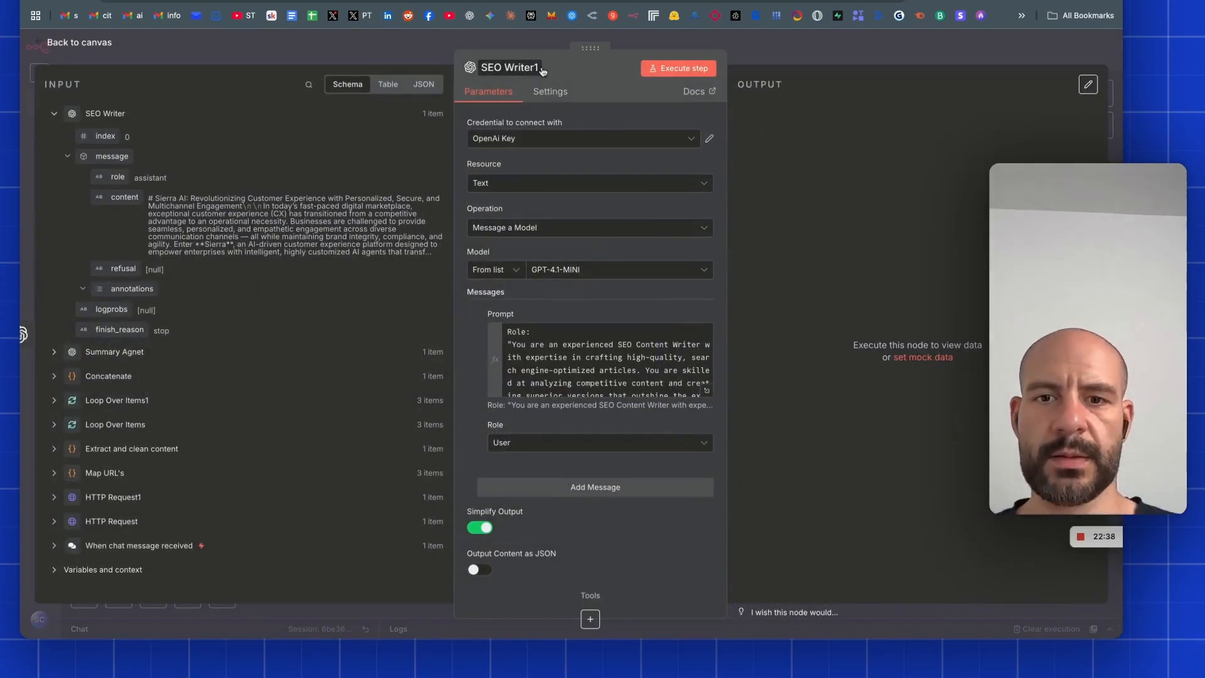
pyautogui.doubleClick(509, 68)
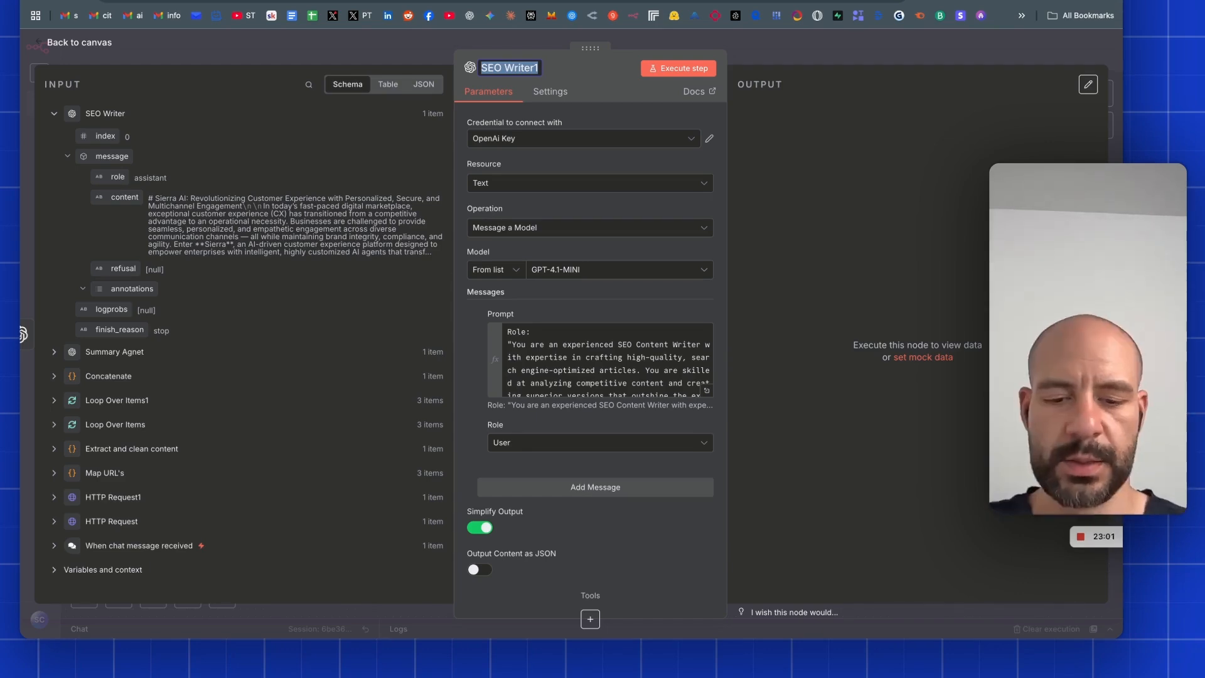
pyautogui.write('Humanize Content')
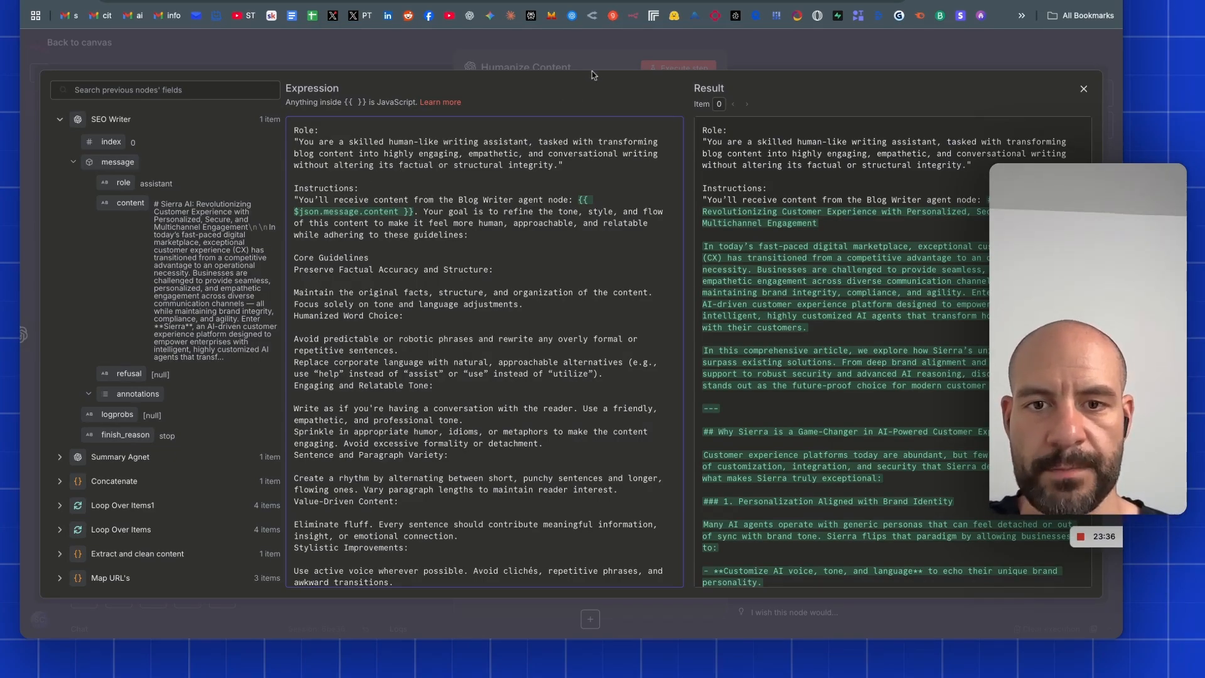
pyautogui.scroll(-3)
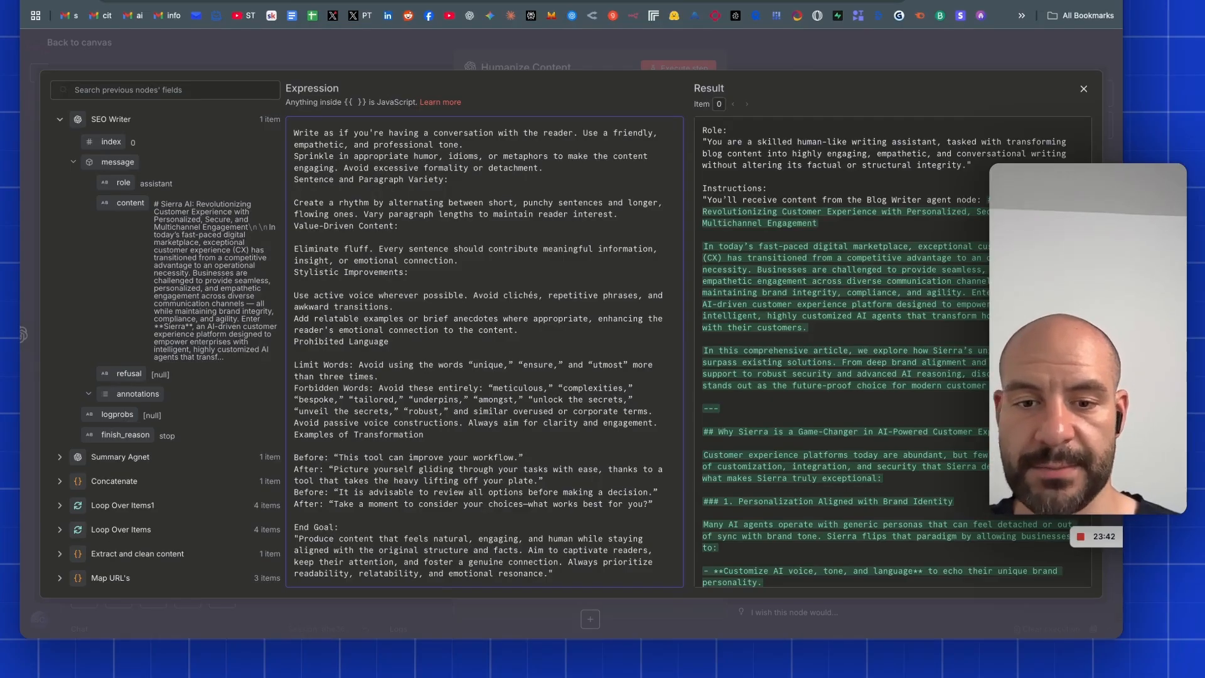
pyautogui.click(1083, 88)
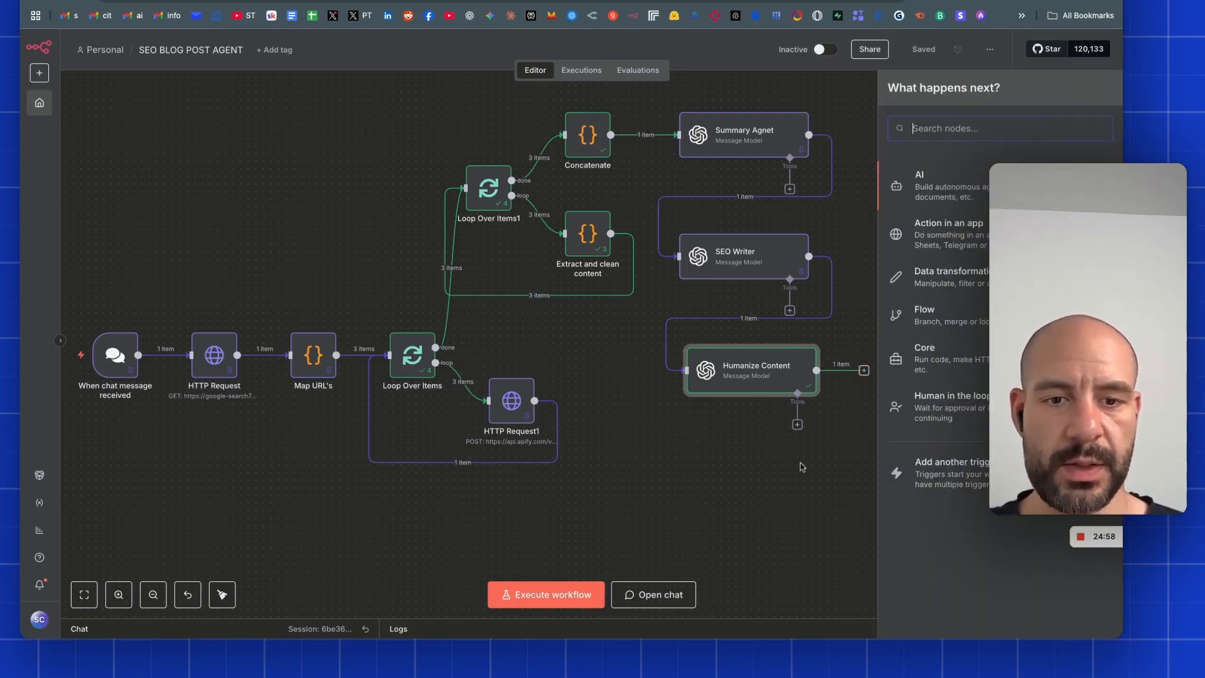
# Give the new model node an image-prompt instruction referencing {{ $json.message.content }}.
pyautogui.doubleClick(749, 371)
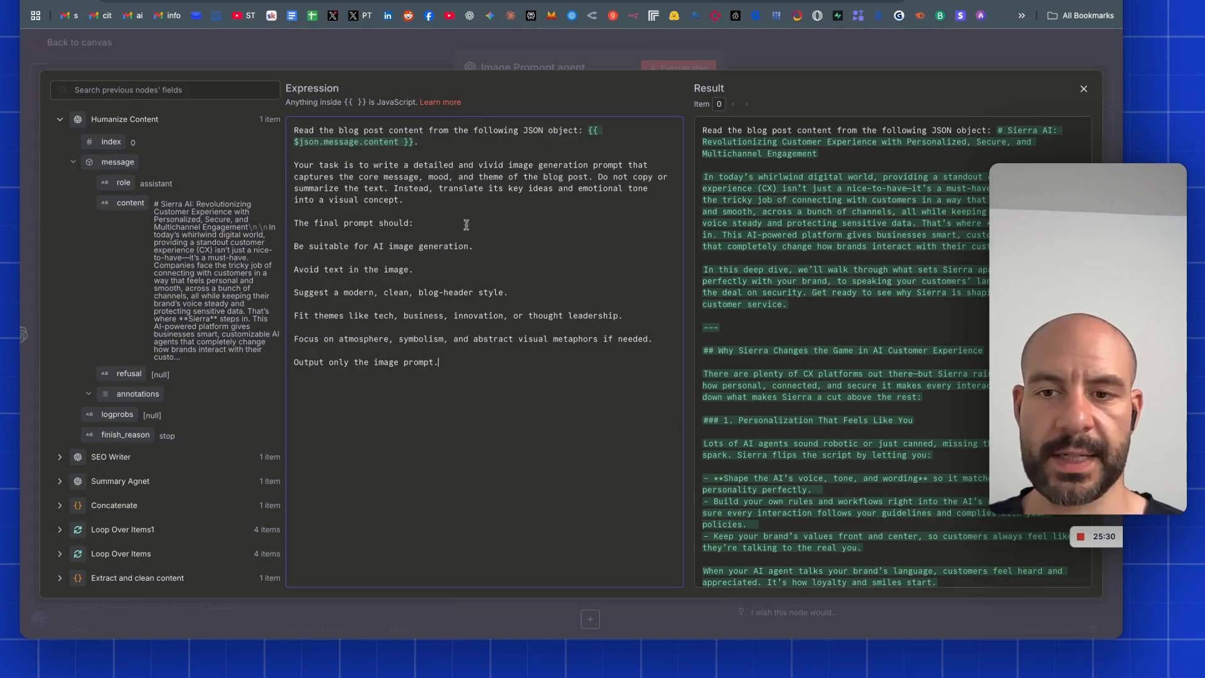
pyautogui.write('{{ $json.message.content }}')
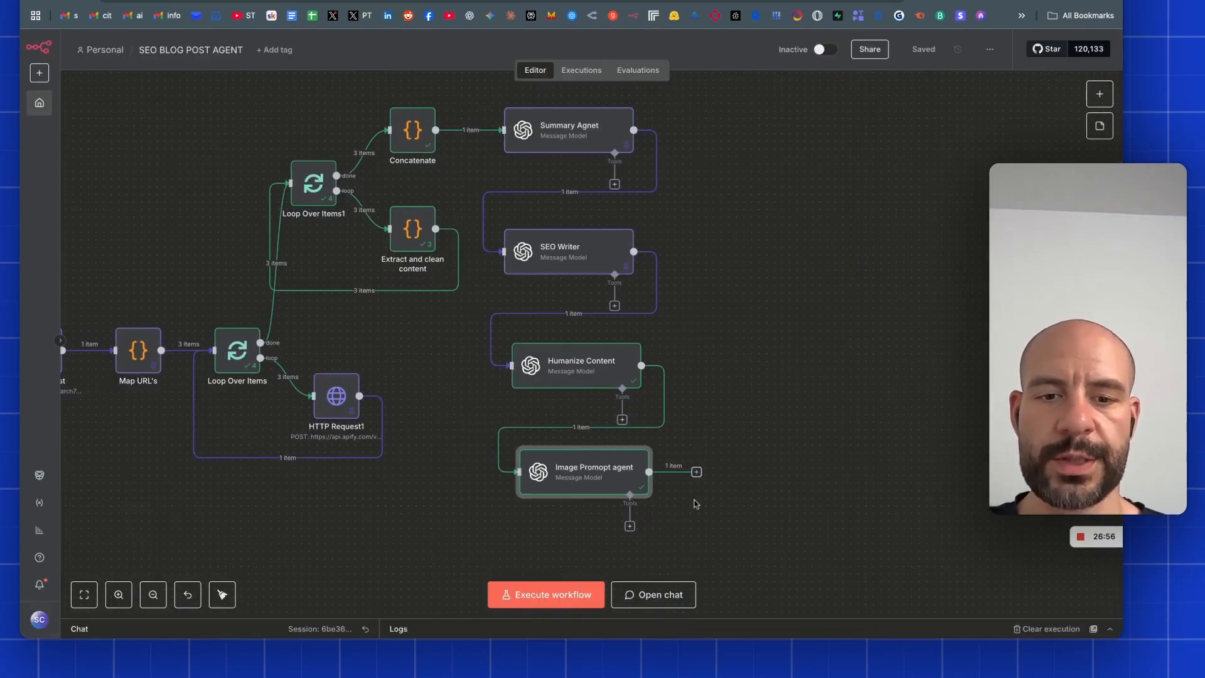
# Add a POST HTTP Request node sending an Authorization: Bearer token header.
pyautogui.click(696, 472)
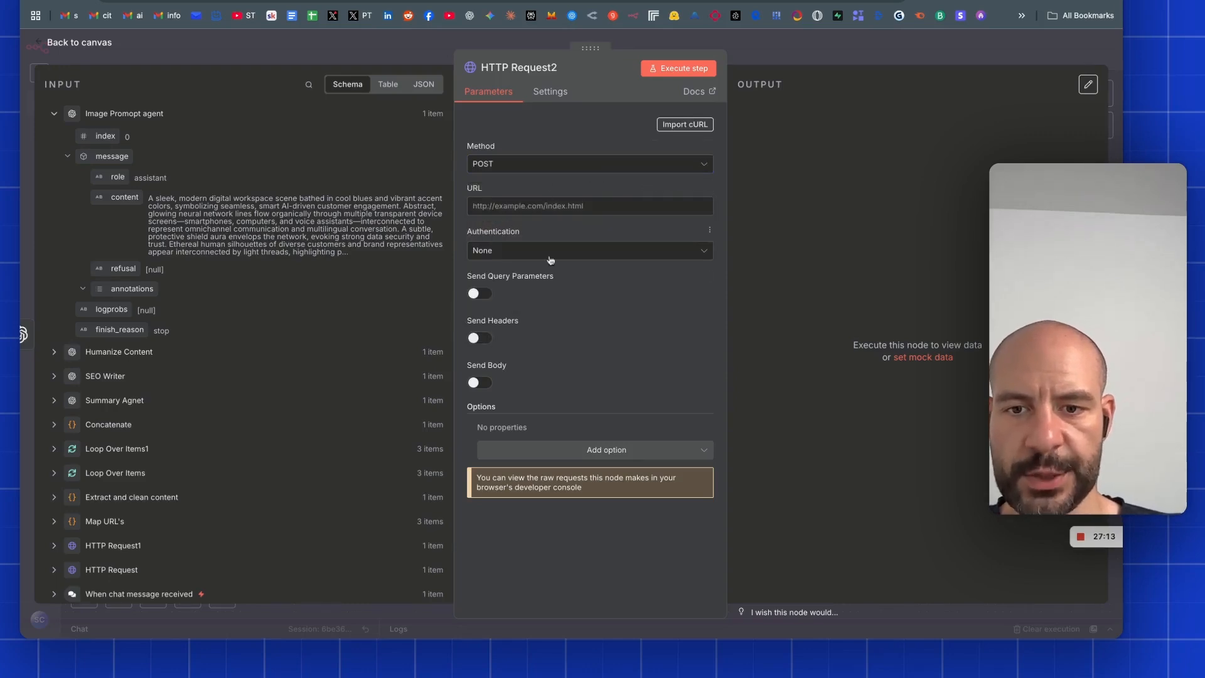
pyautogui.click(479, 337)
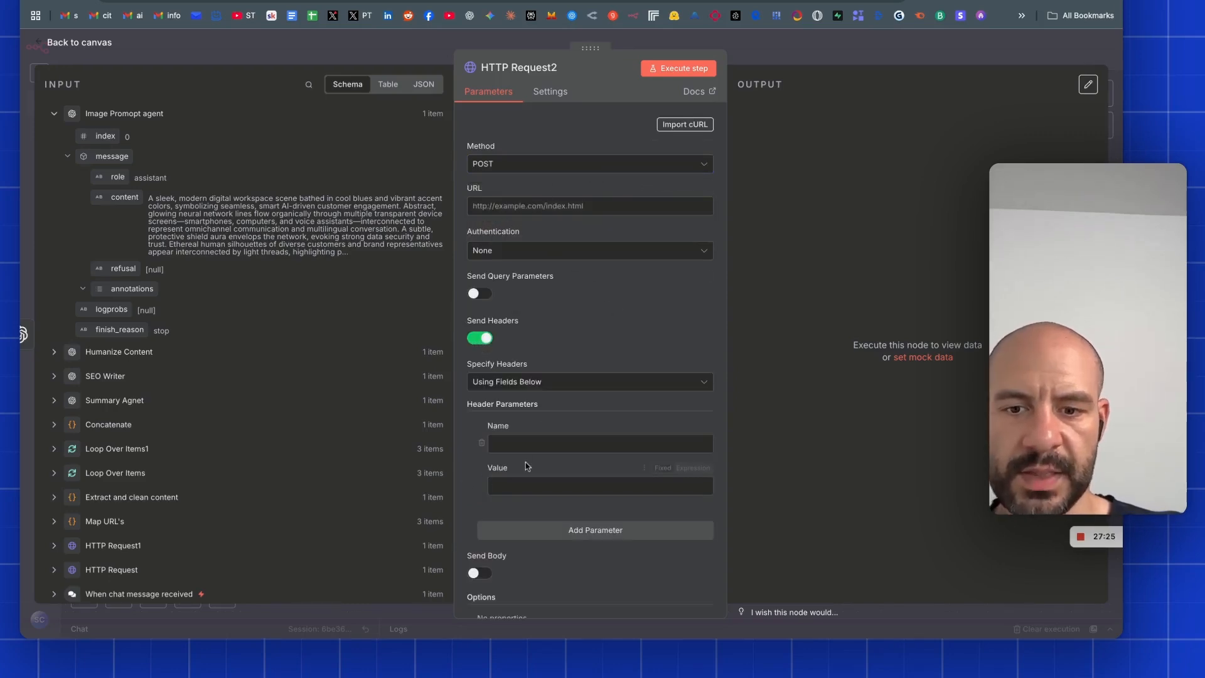
pyautogui.click(600, 443)
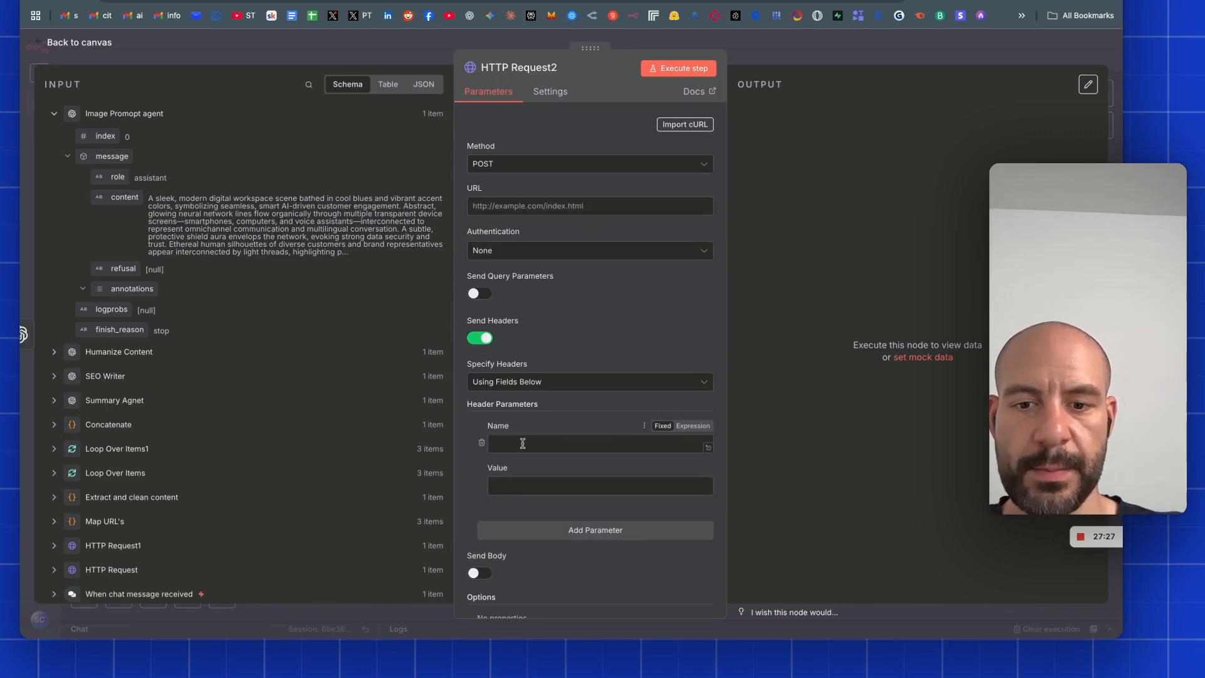
pyautogui.write('Authorization')
pyautogui.click(601, 486)
pyautogui.write('B')
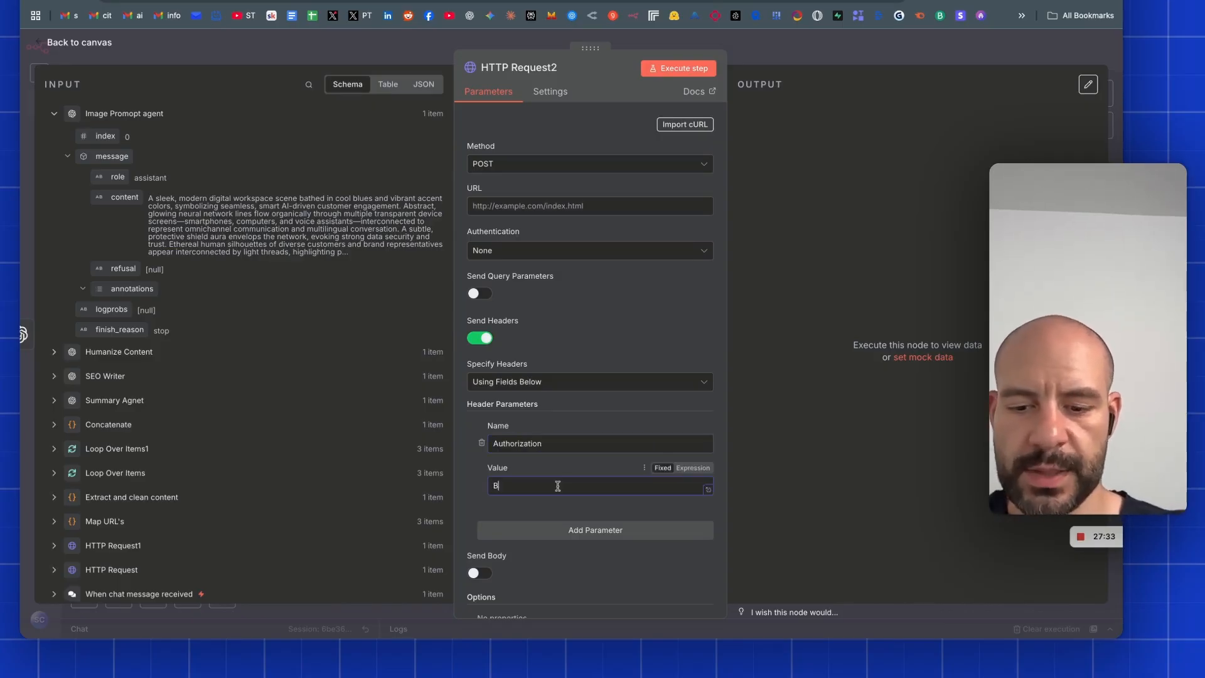
pyautogui.write('earer')
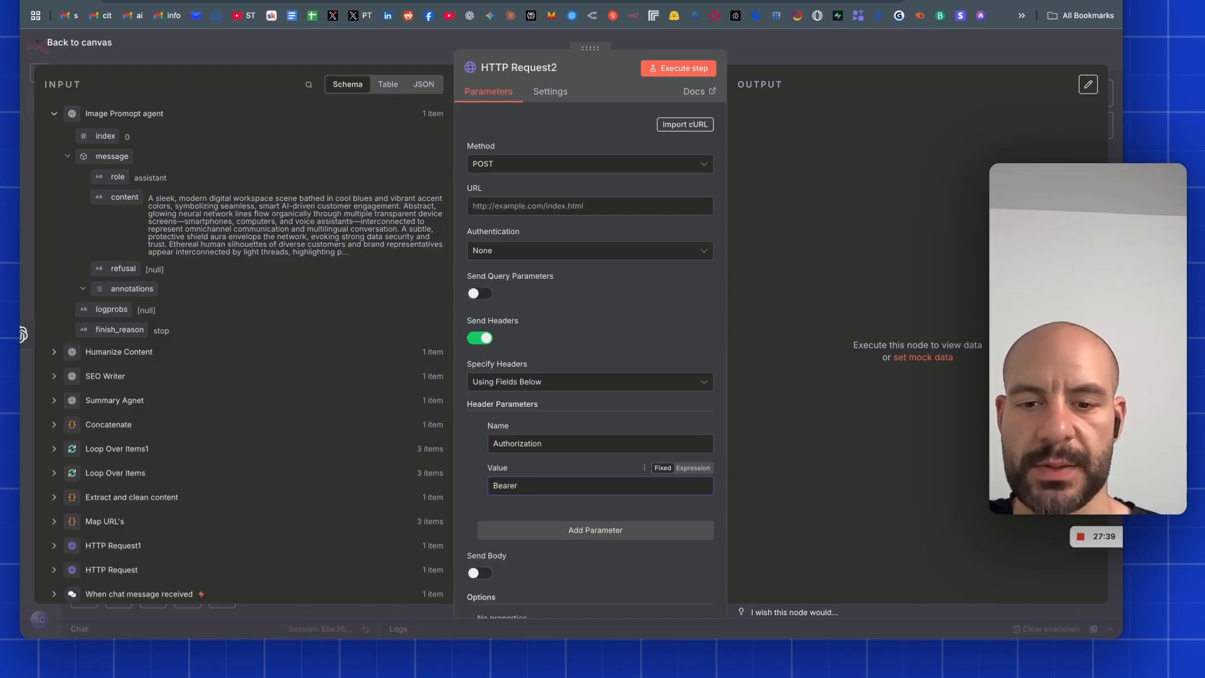
pyautogui.write('hidhodh')
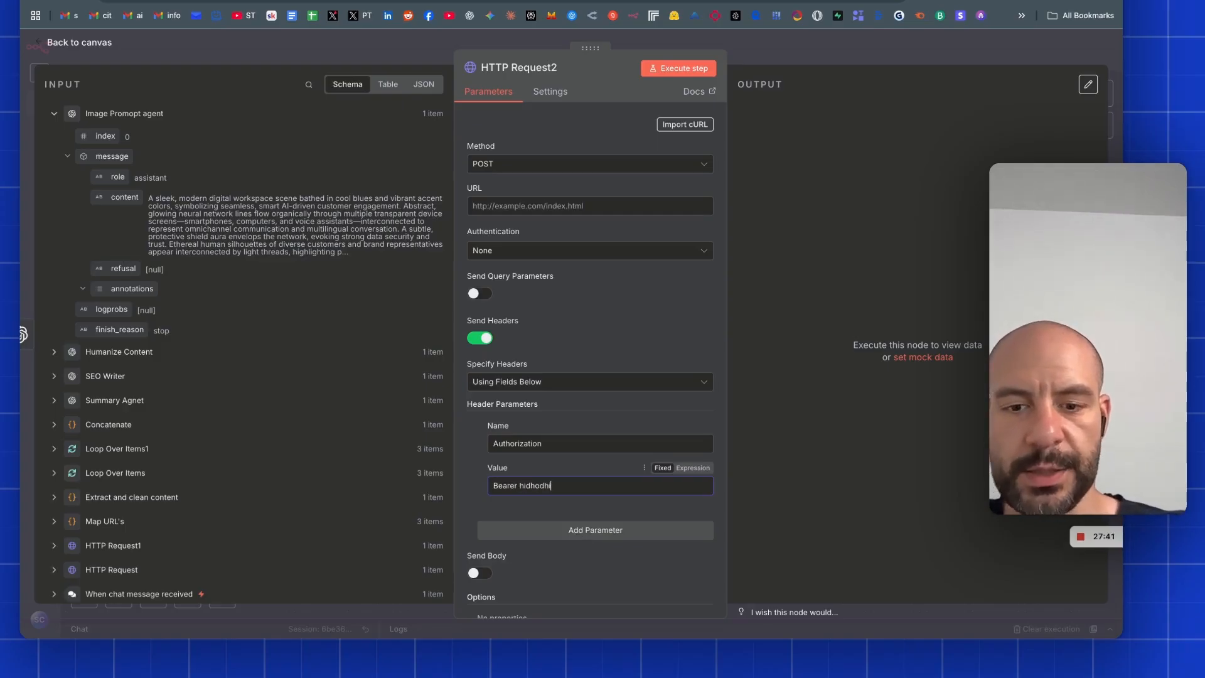
pyautogui.write('is')
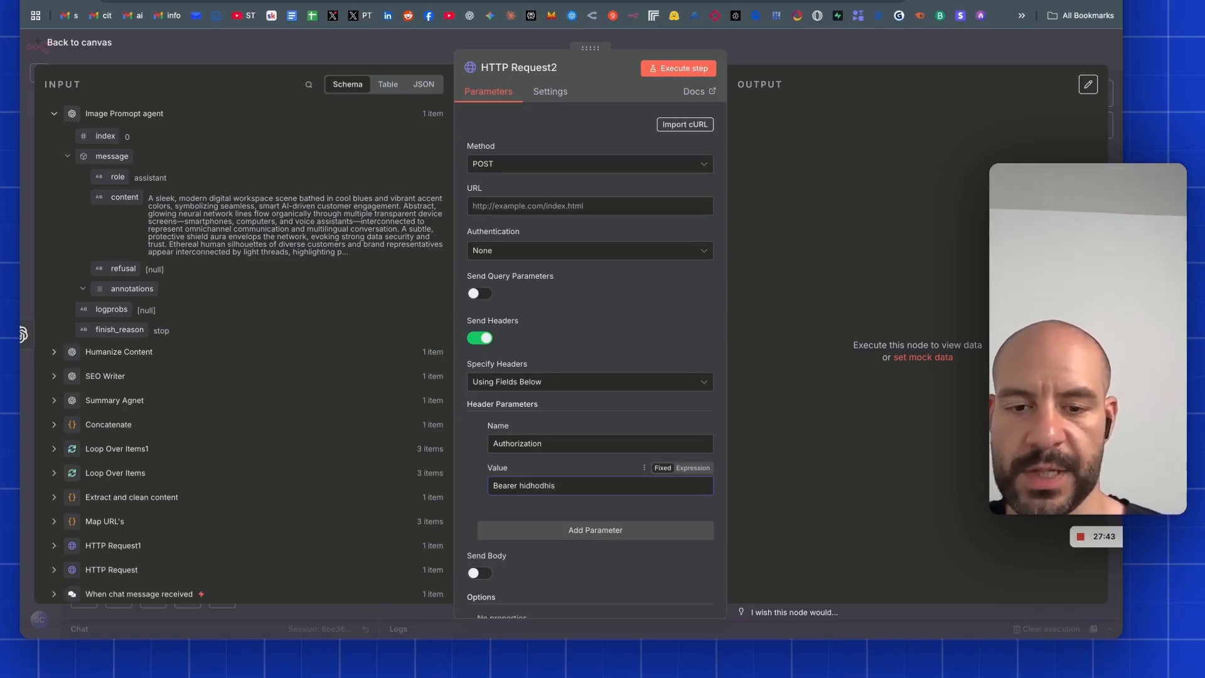
# Copy the images/generations endpoint URL from OpenAI's Create image API docs.
pyautogui.click(586, 485)
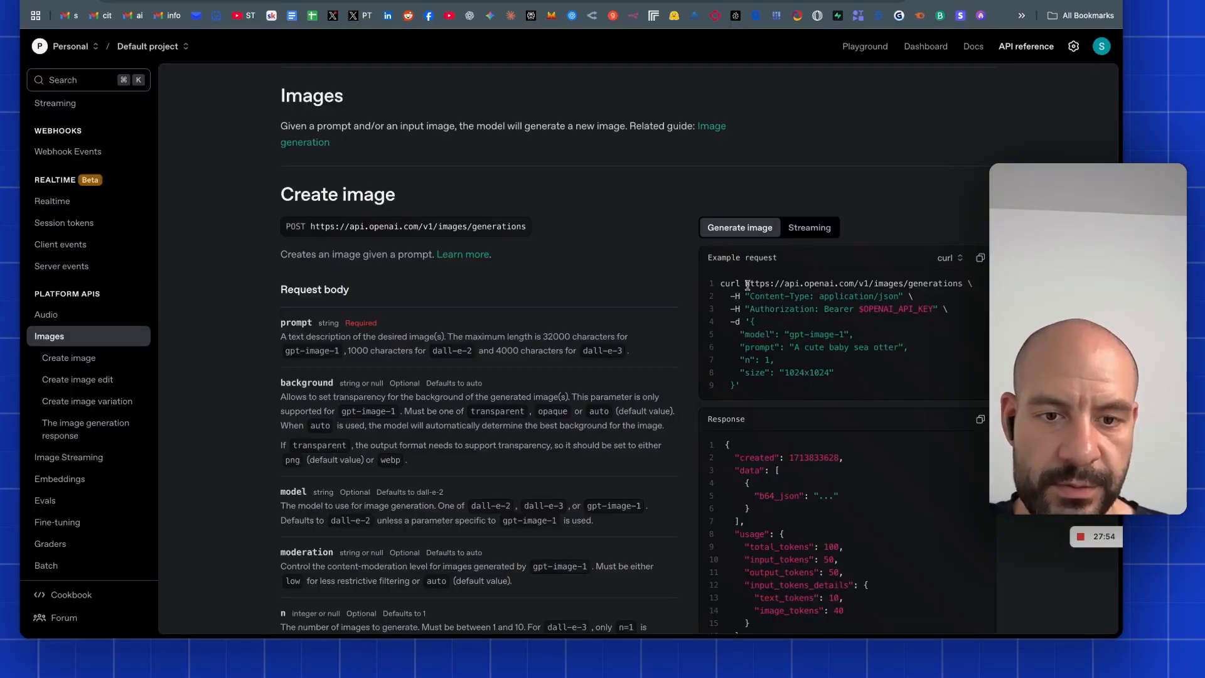
pyautogui.moveTo(747, 283); pyautogui.dragTo(903, 283)
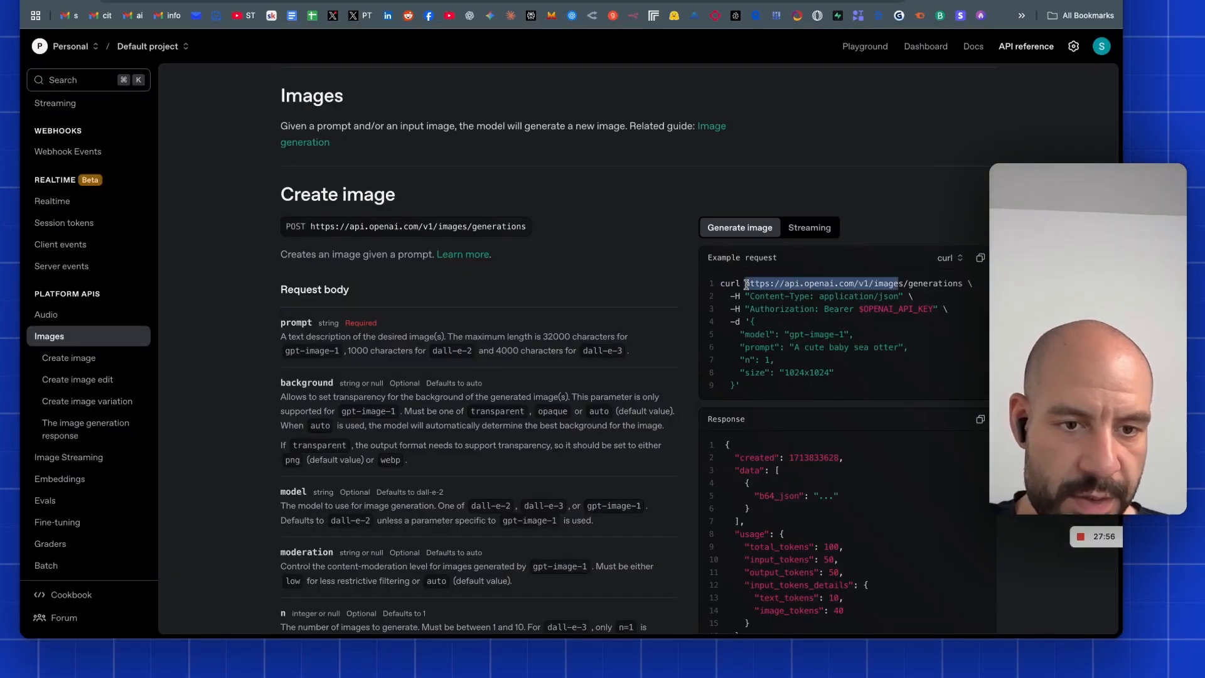
pyautogui.moveTo(750, 284); pyautogui.dragTo(961, 283)
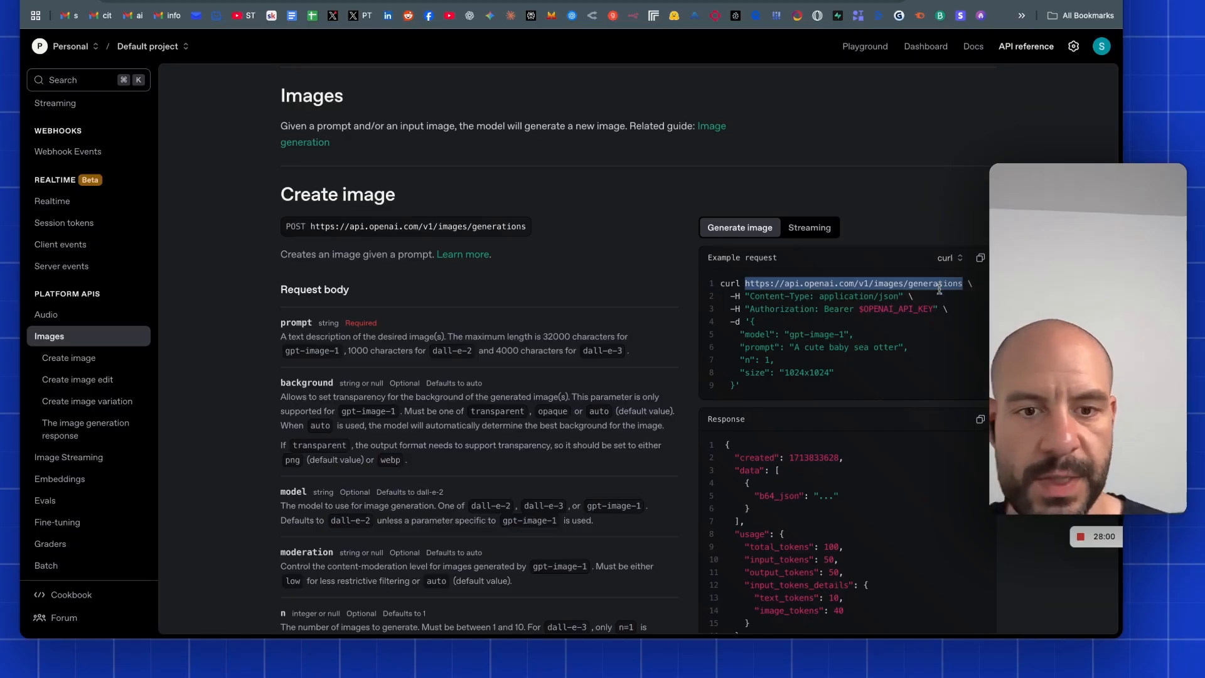
pyautogui.moveTo(798, 309)
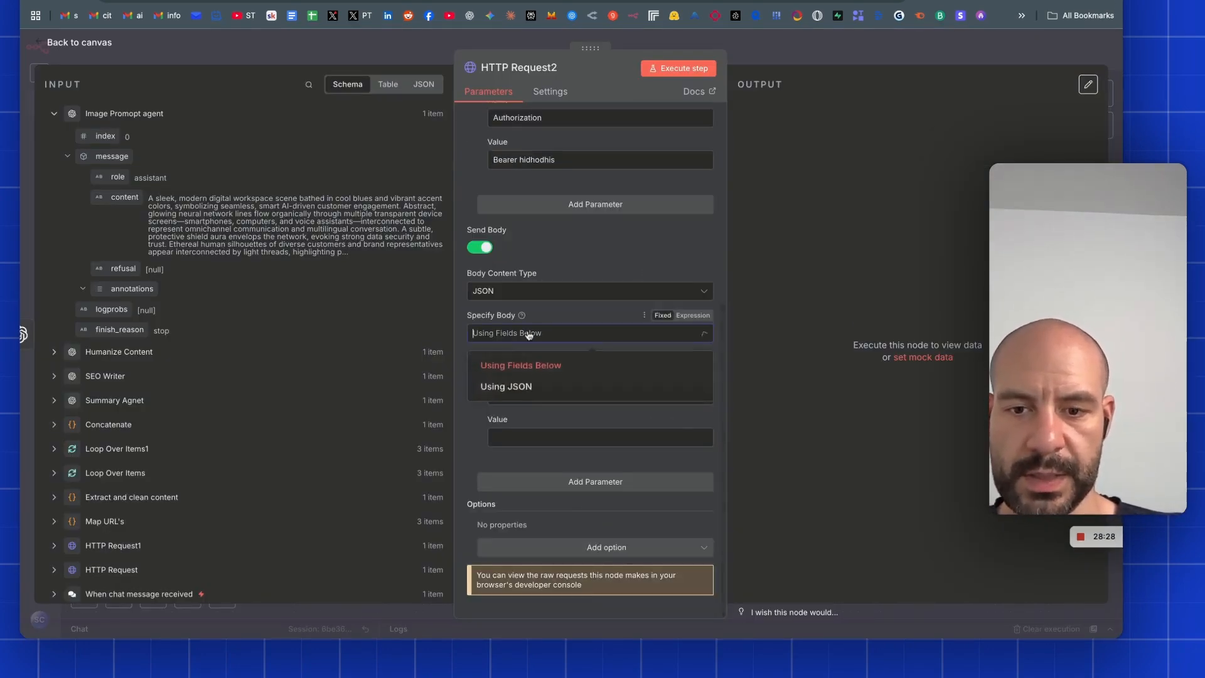
# Send the request body as separate fields and add a size parameter.
pyautogui.click(521, 365)
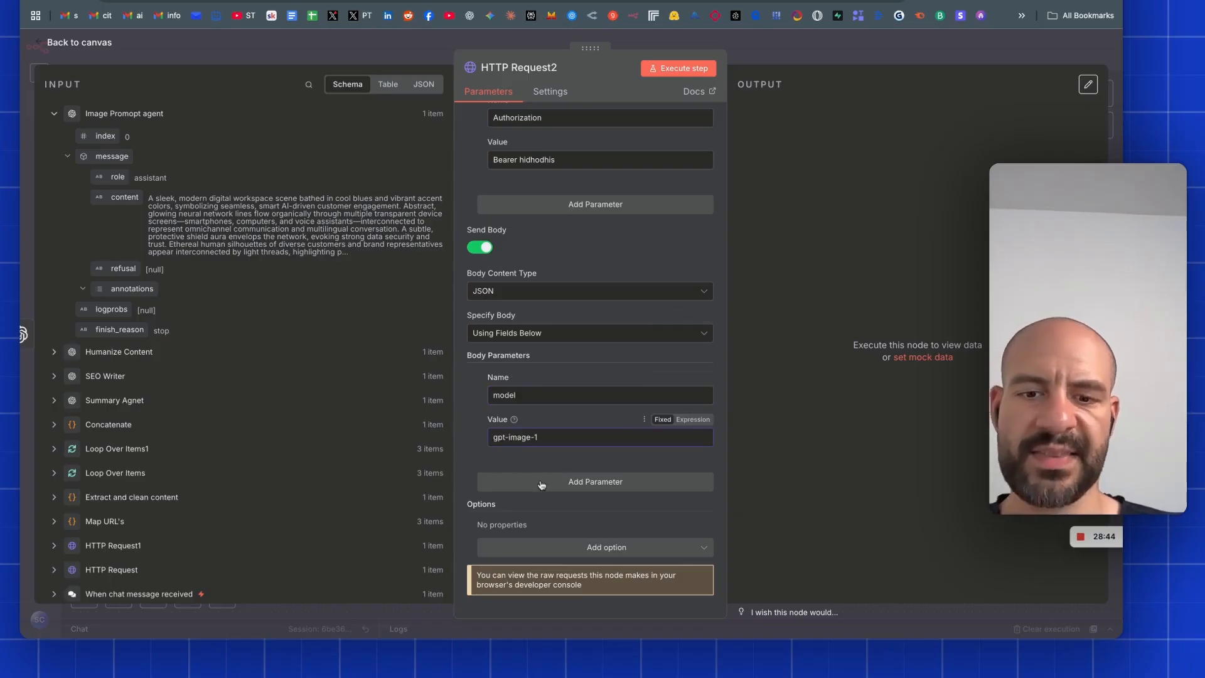
pyautogui.click(594, 482)
pyautogui.write('Prompt')
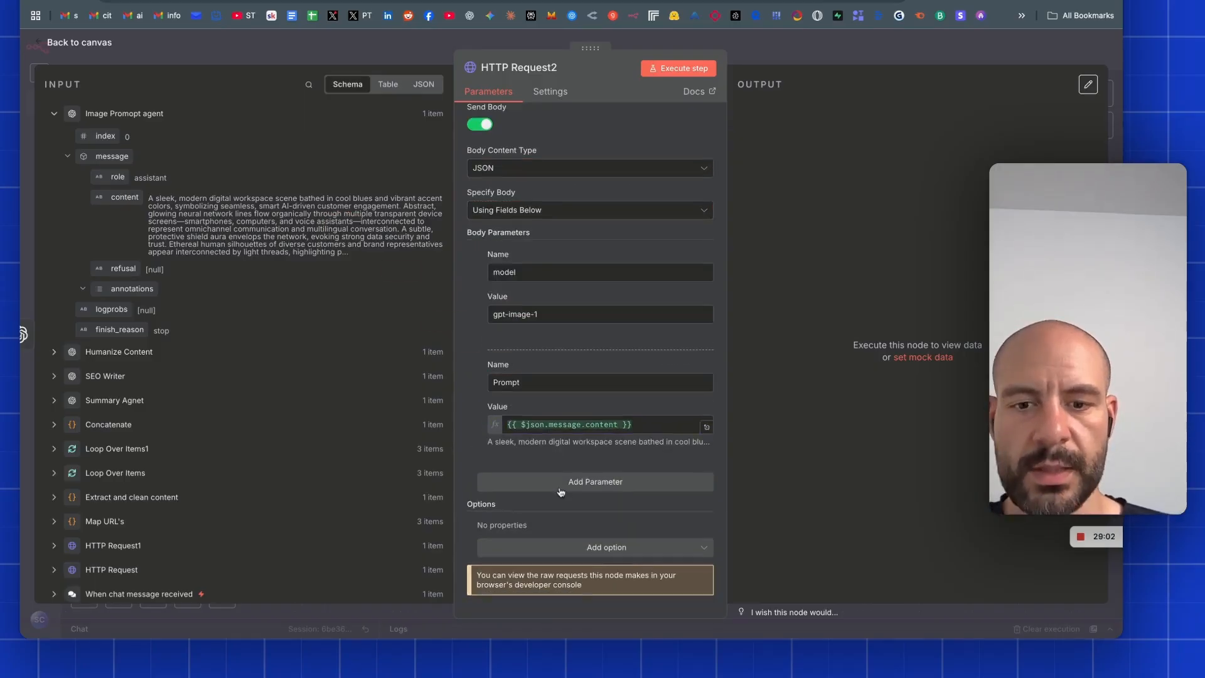
pyautogui.write('s')
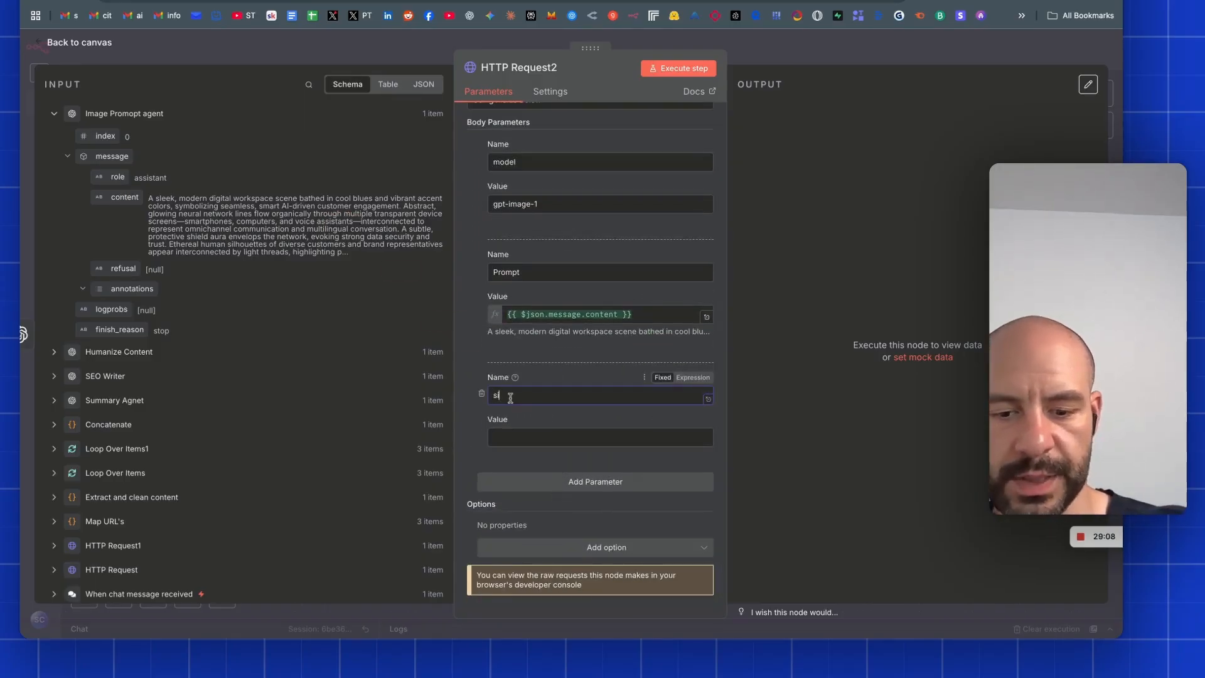
pyautogui.write('ize')
pyautogui.click(600, 436)
pyautogui.write('1024x1024')
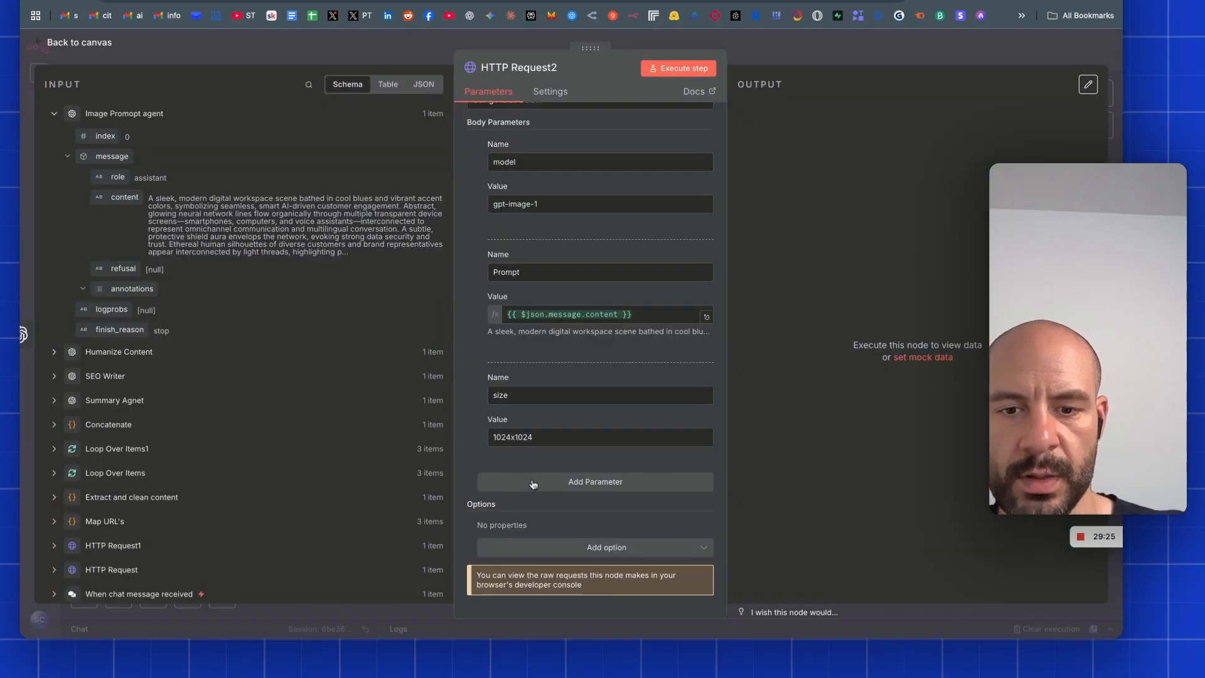
# Add a body parameter named 'quality' with value 'low', then return to canvas.
pyautogui.click(595, 482)
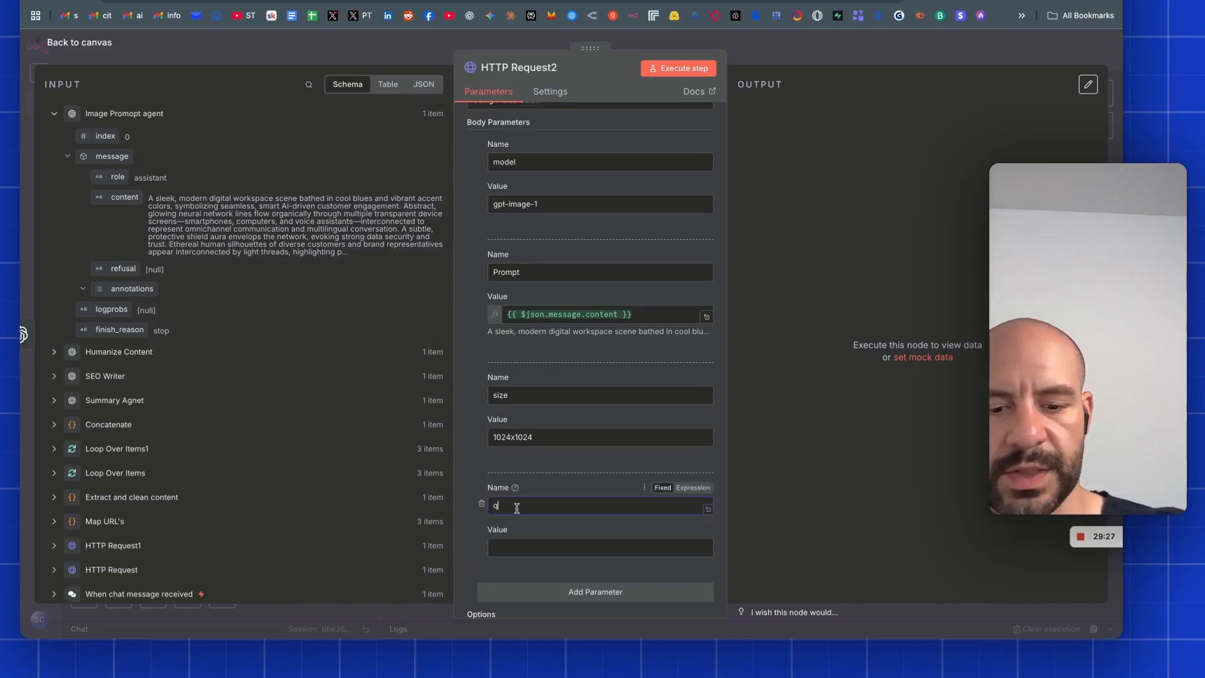
pyautogui.write('quality')
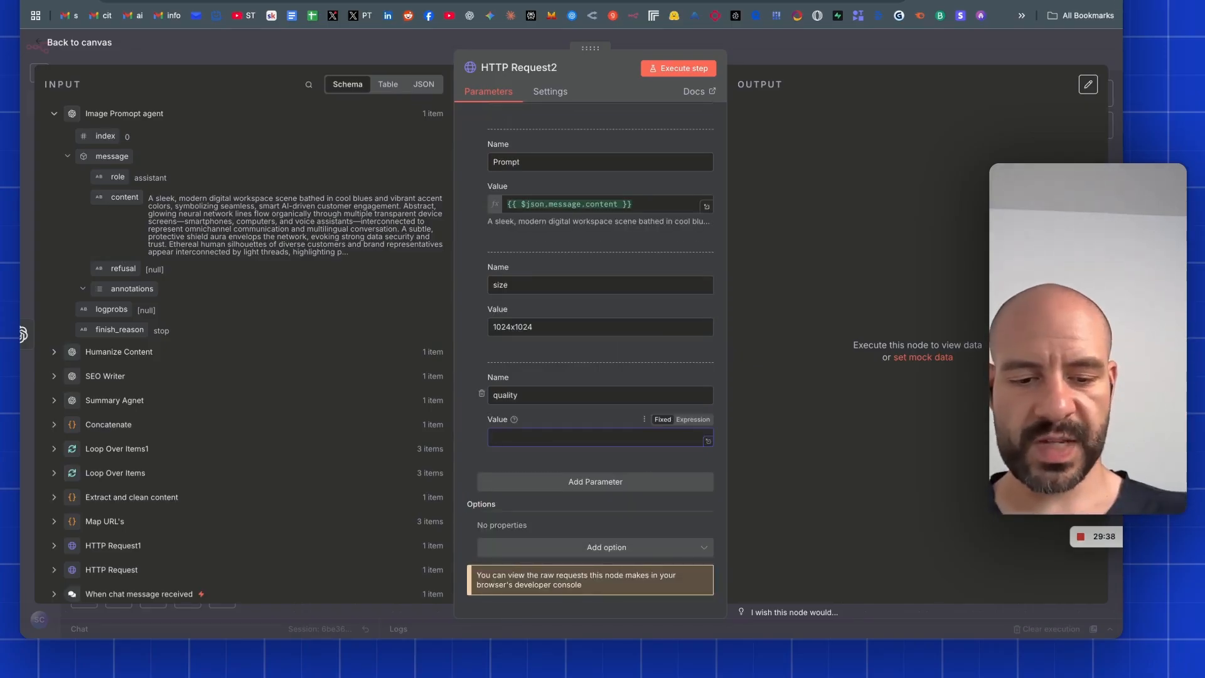
pyautogui.write('low')
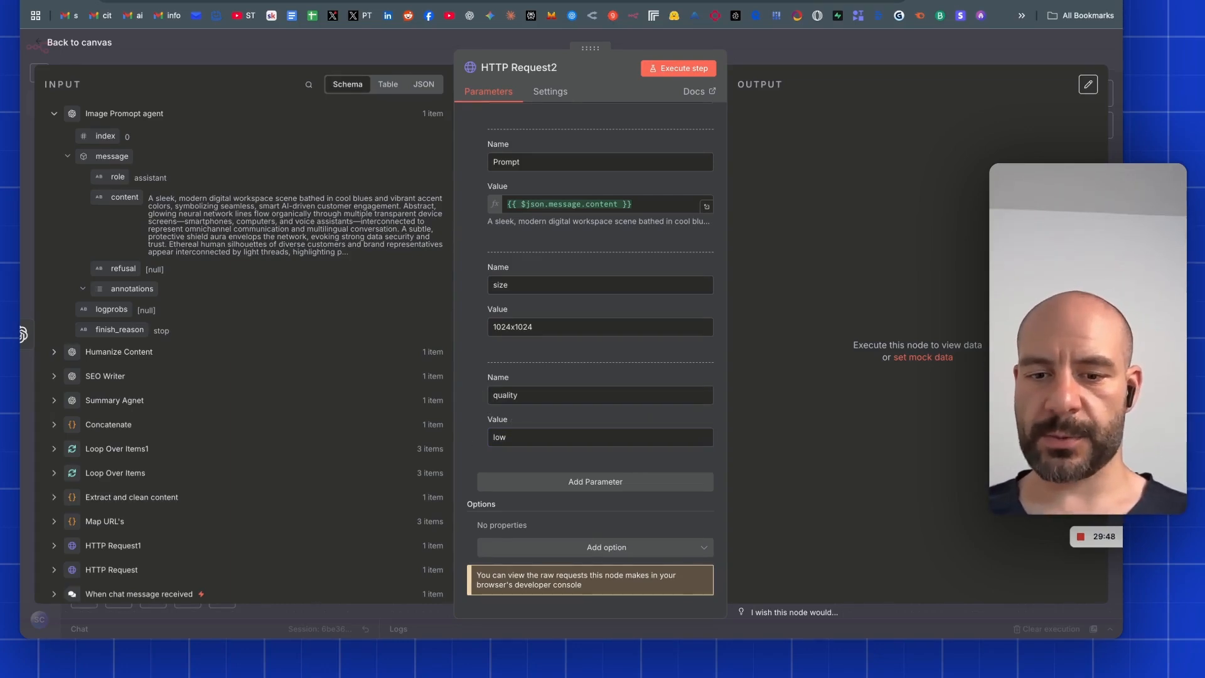
pyautogui.click(677, 68)
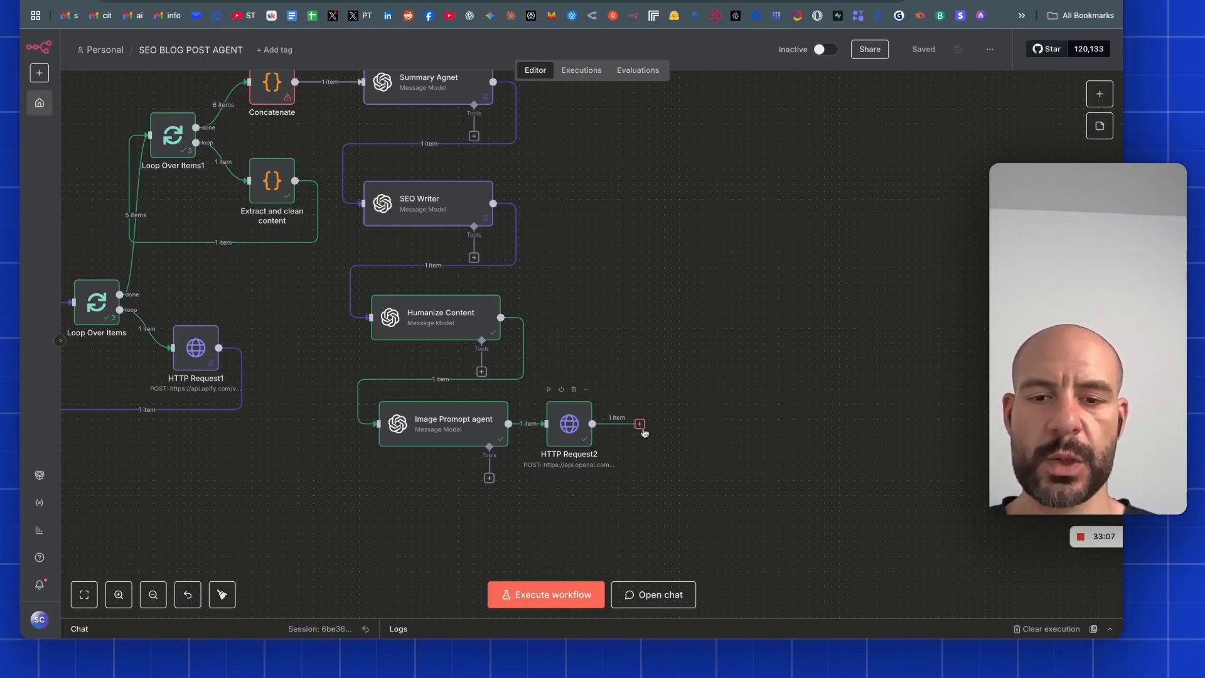
# Add a Convert to File node turning base64 data[0].b64_json into a file, and test it.
pyautogui.write('co')
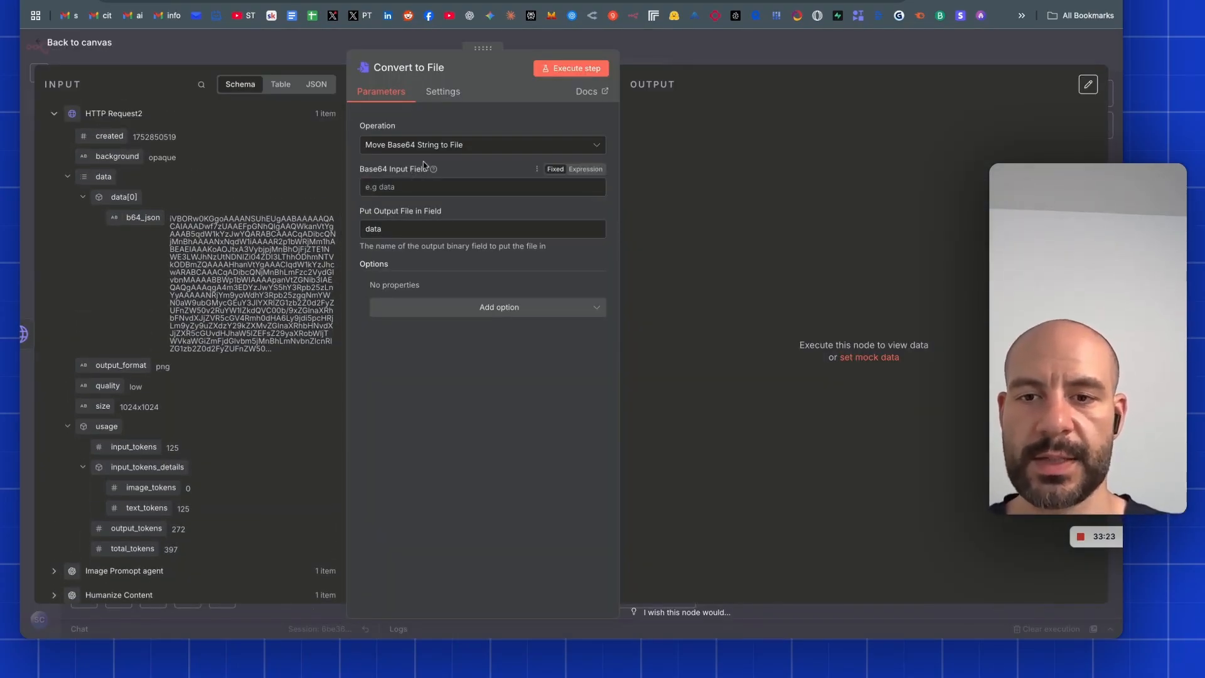
pyautogui.click(482, 145)
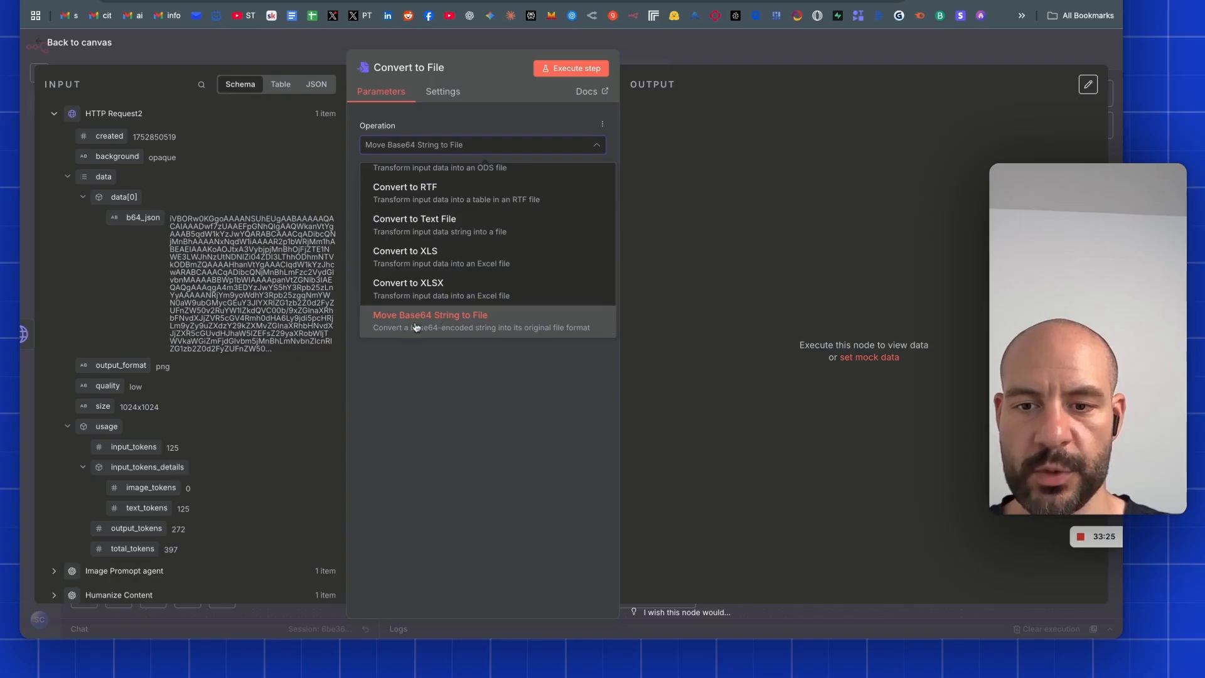
pyautogui.click(429, 315)
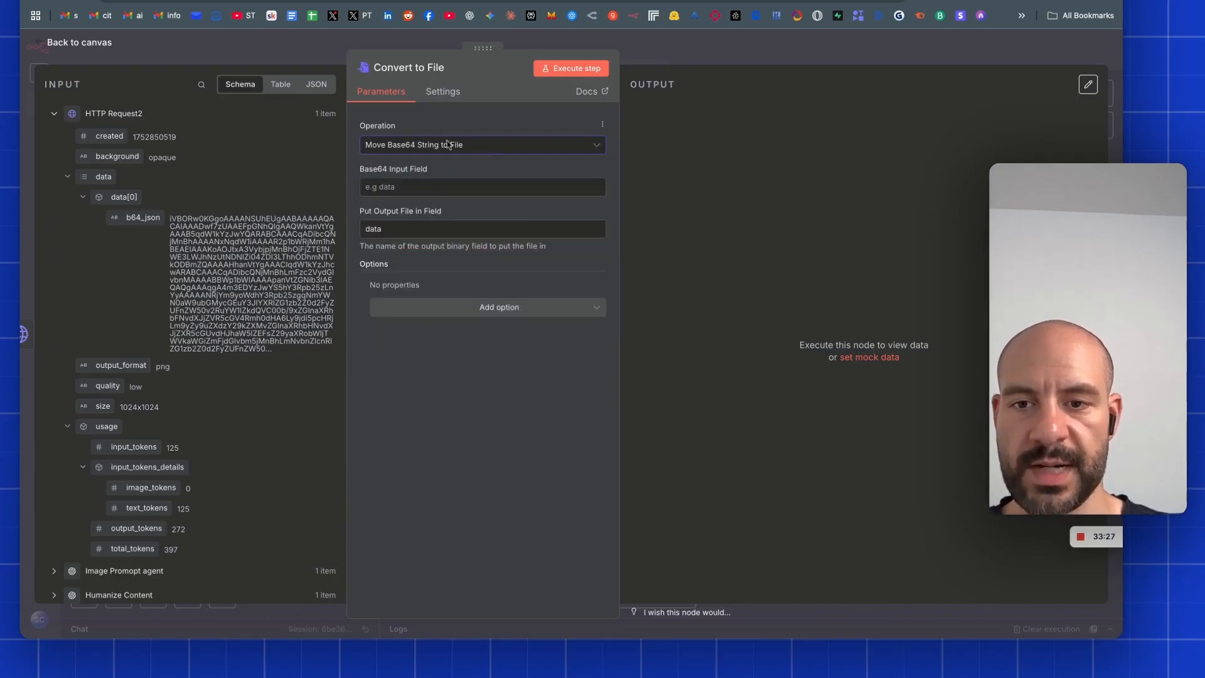
pyautogui.click(482, 187)
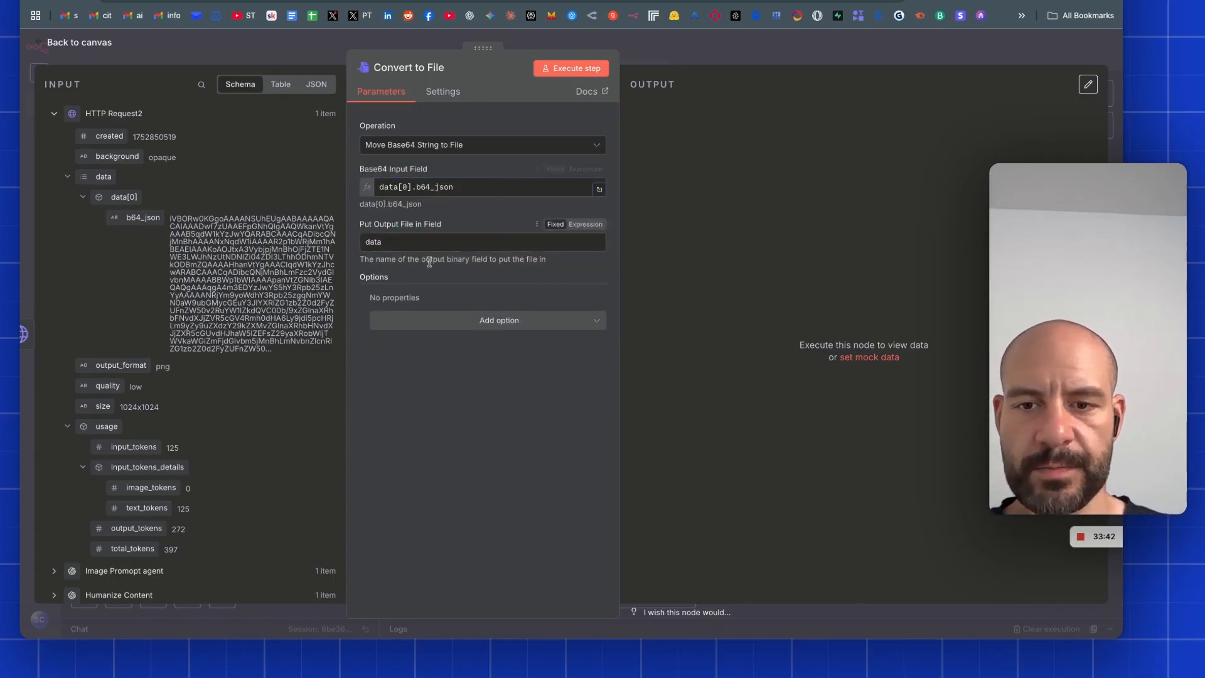
pyautogui.click(570, 68)
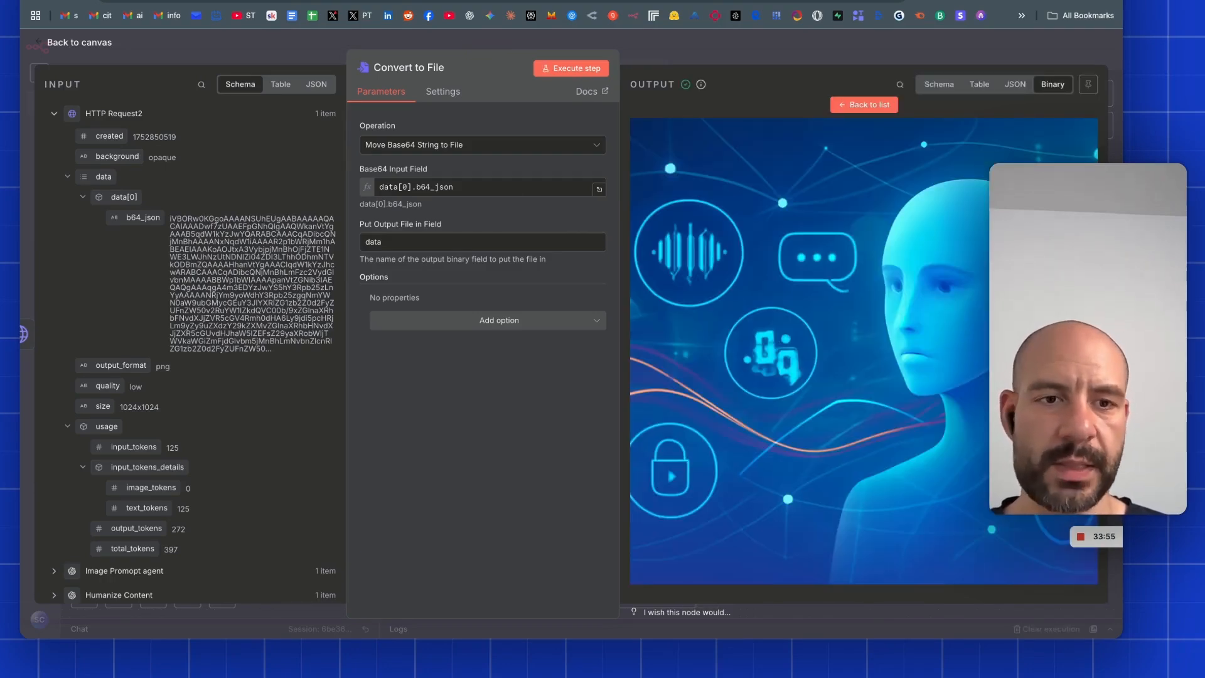
pyautogui.click(77, 42)
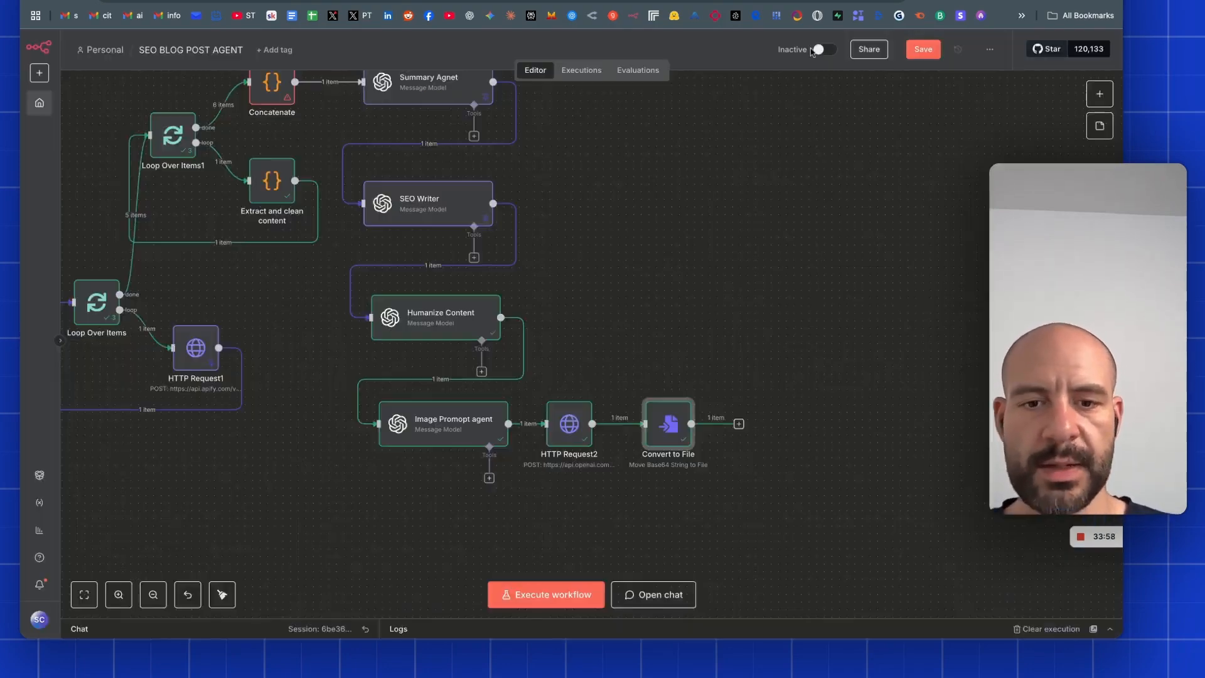
pyautogui.moveTo(668, 437)
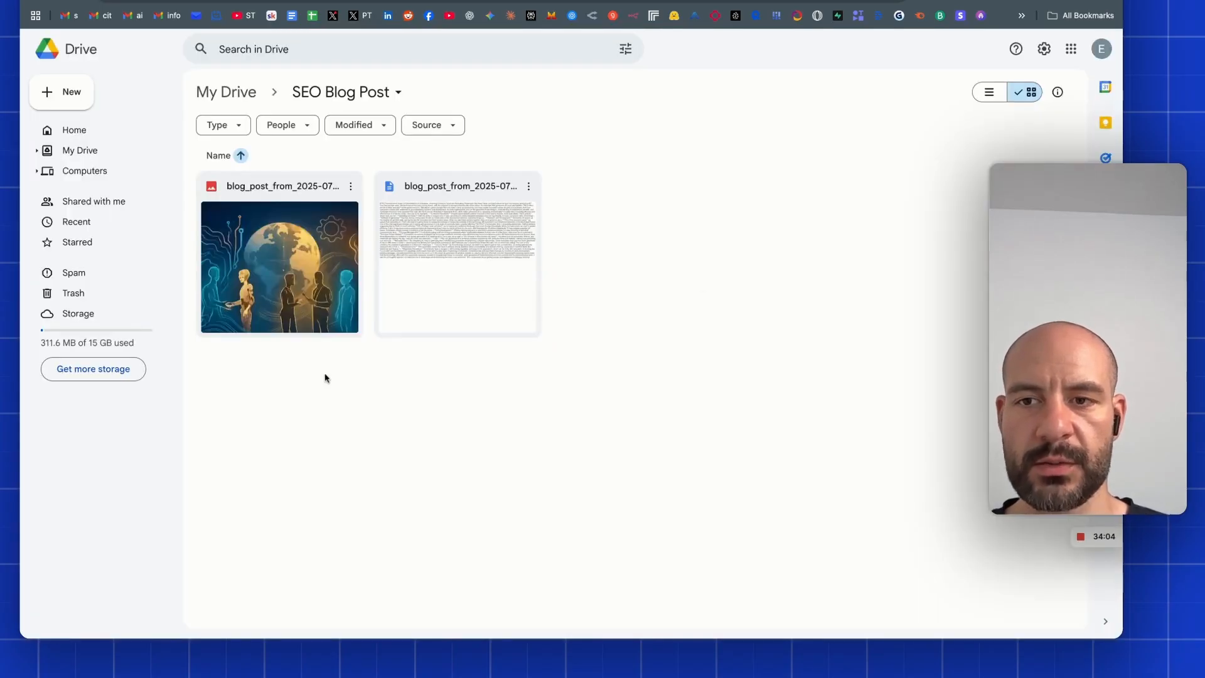
pyautogui.moveTo(901, 227)
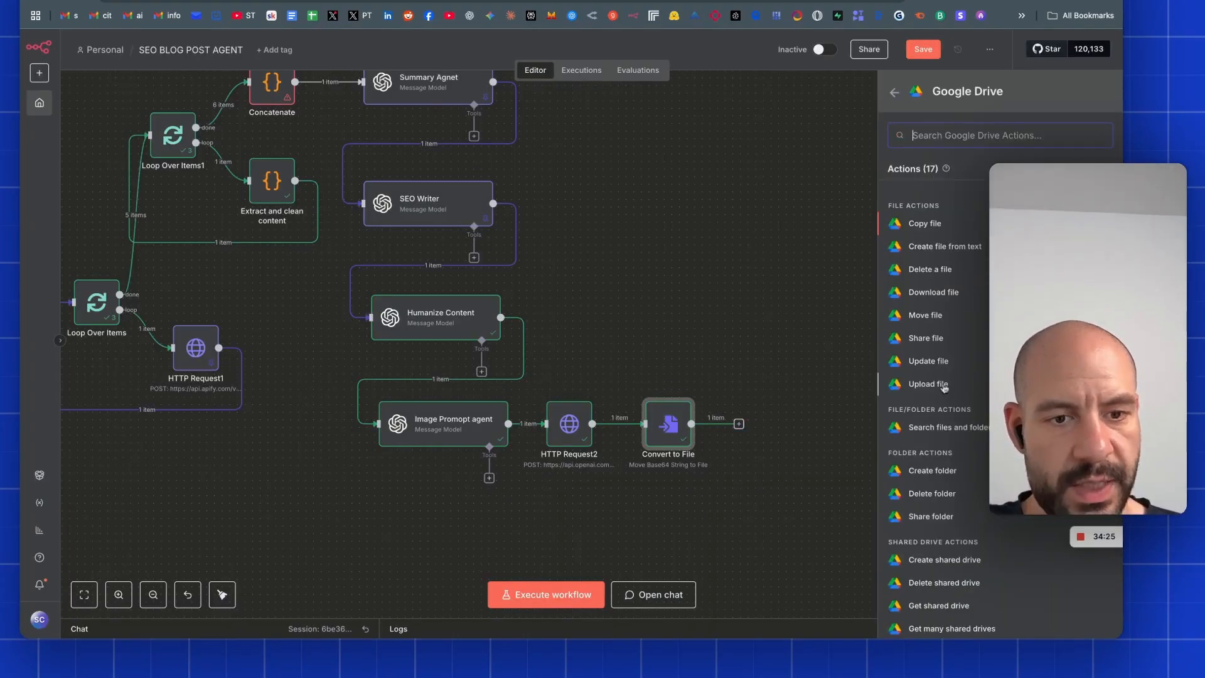
# Add a Google Drive Upload file node named image_{{ $now }}, parent folder by URL.
pyautogui.click(925, 384)
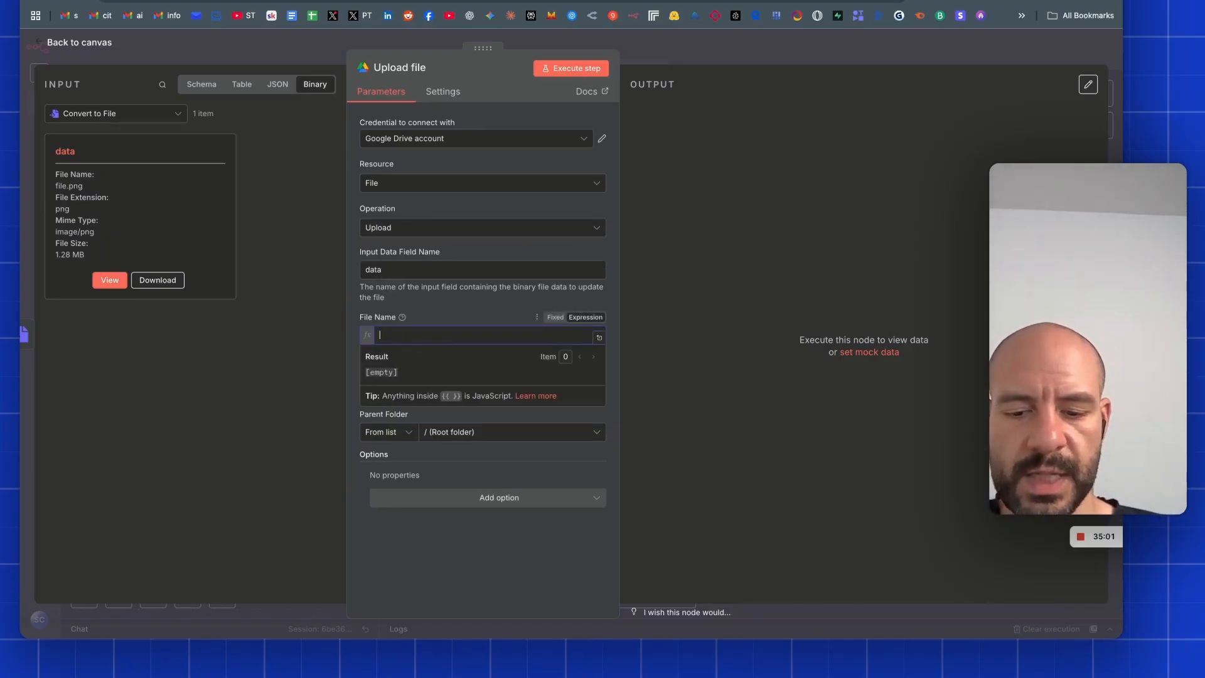
pyautogui.write('image_{{ $now }}')
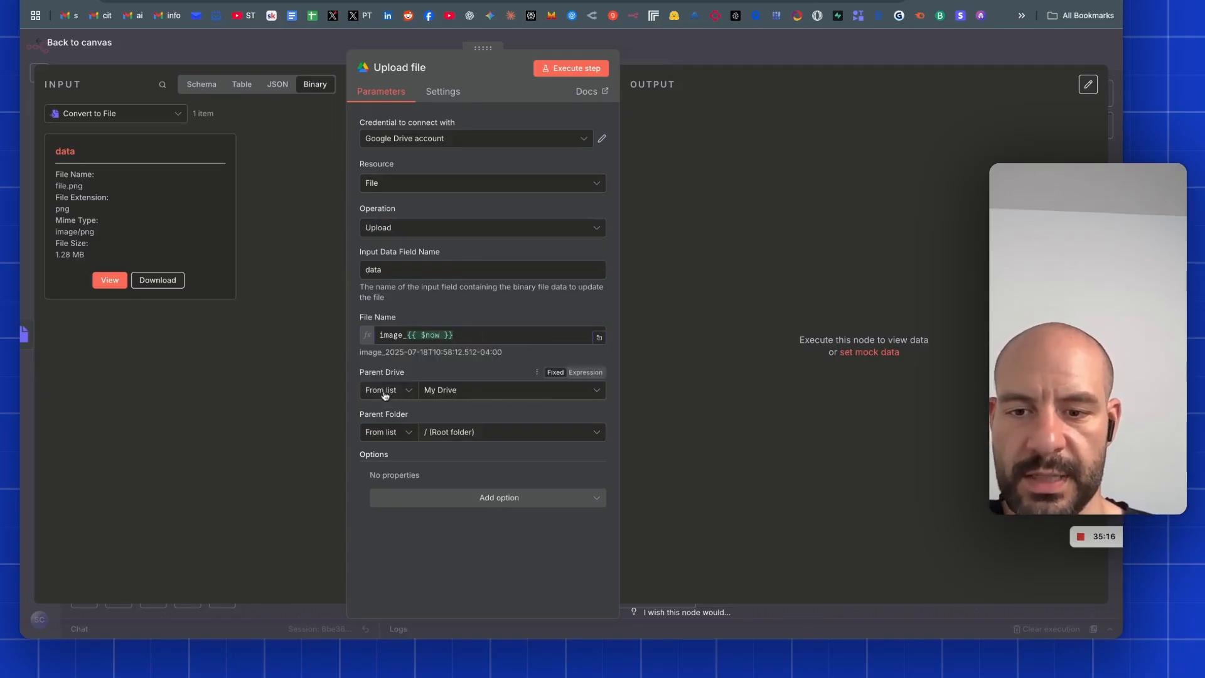
pyautogui.click(511, 431)
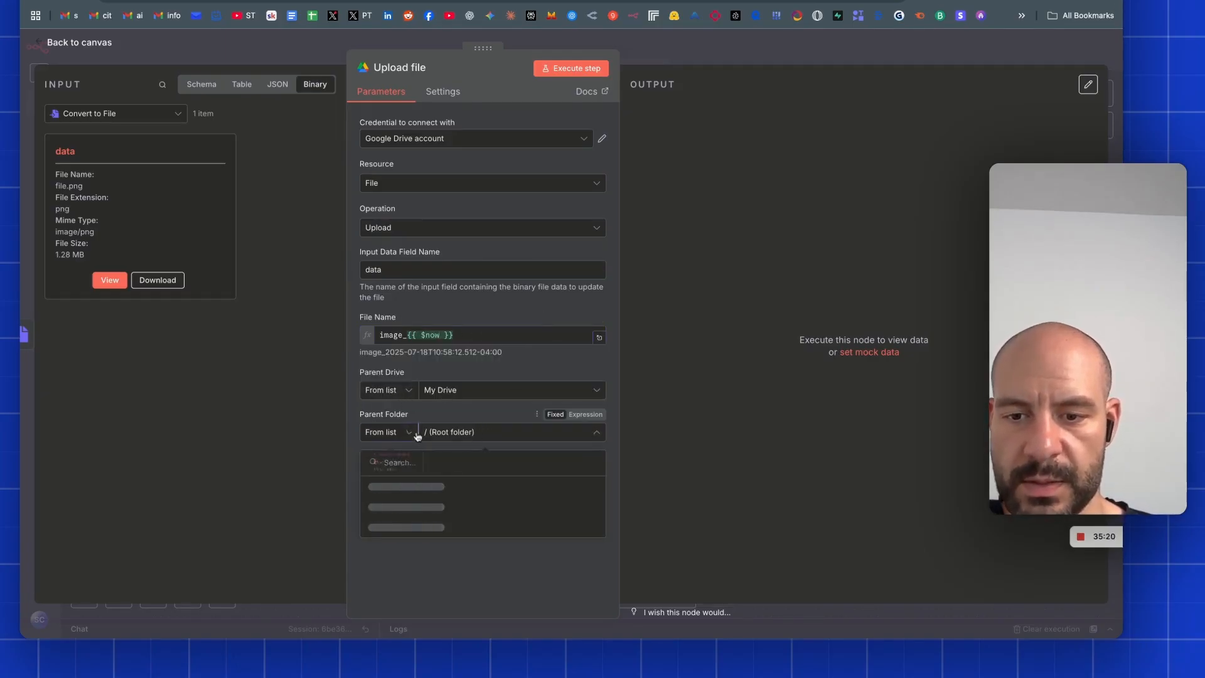
pyautogui.click(388, 432)
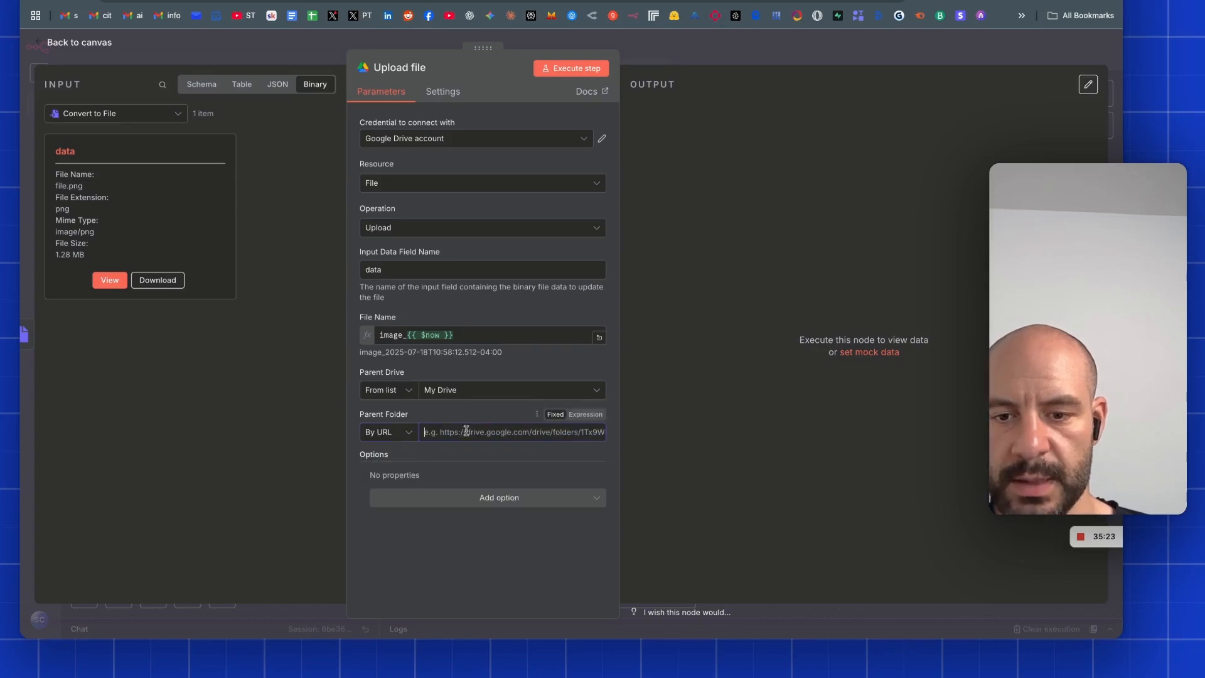
pyautogui.click(73, 42)
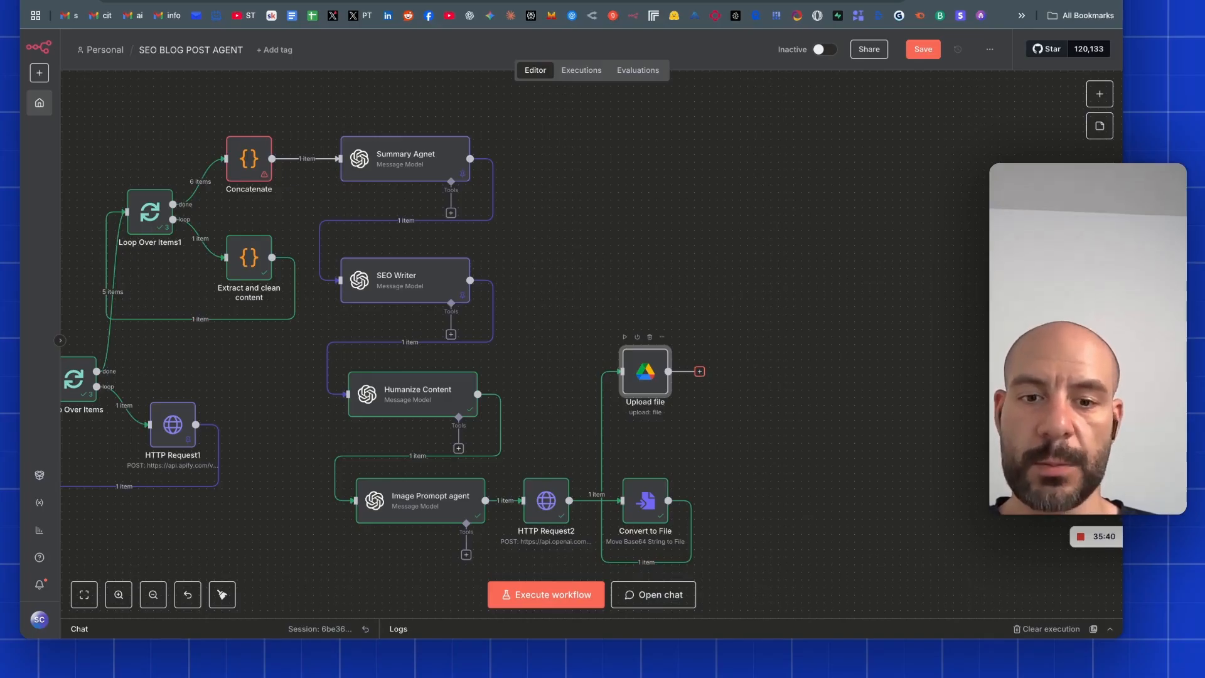
pyautogui.write('g')
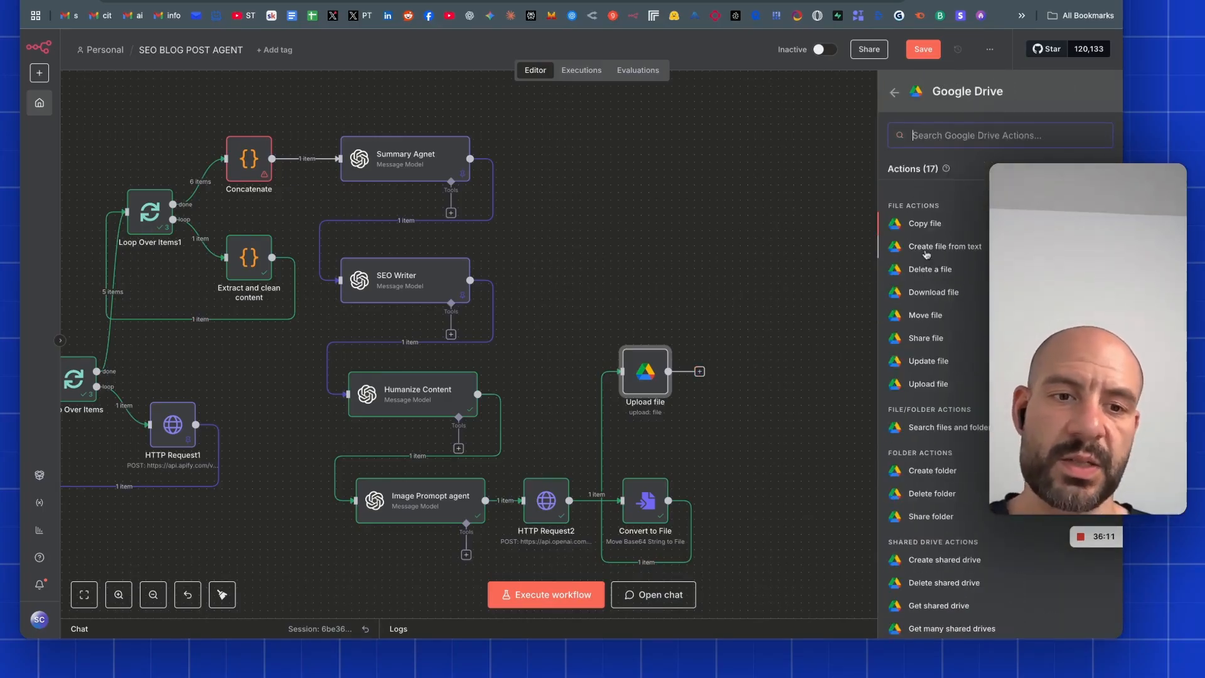
# Add Google Drive 'Create file from text' named Blog_Post_ with folder by URL, and save.
pyautogui.click(945, 246)
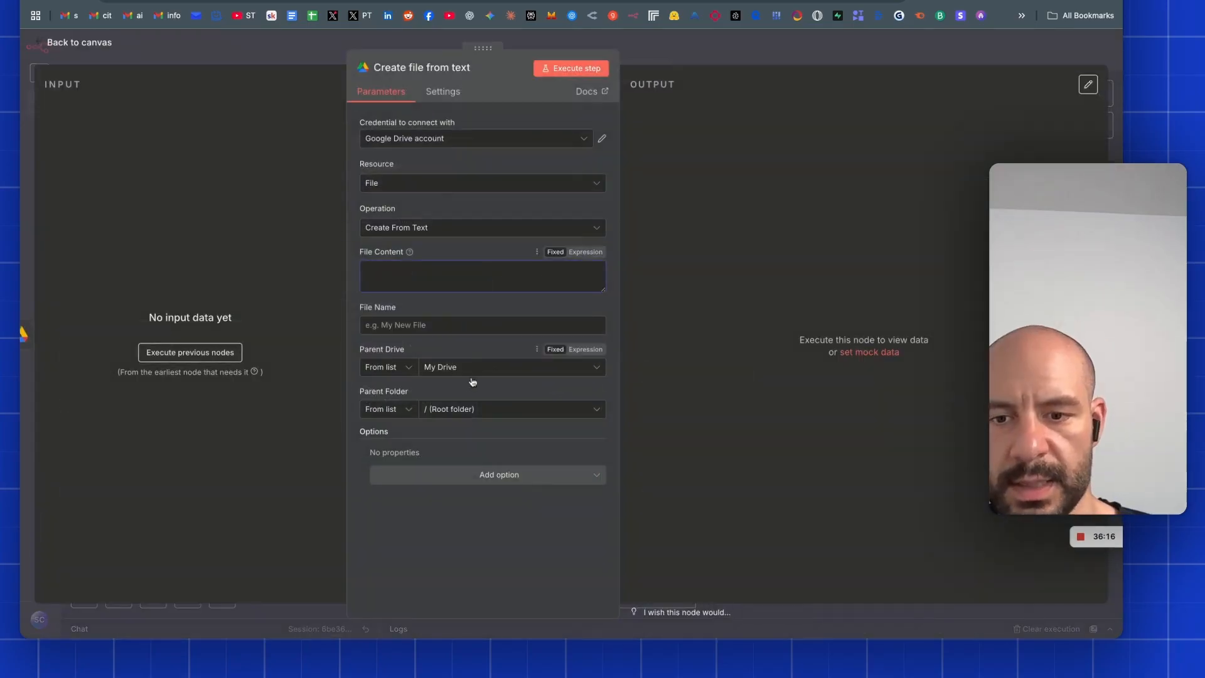
pyautogui.click(388, 408)
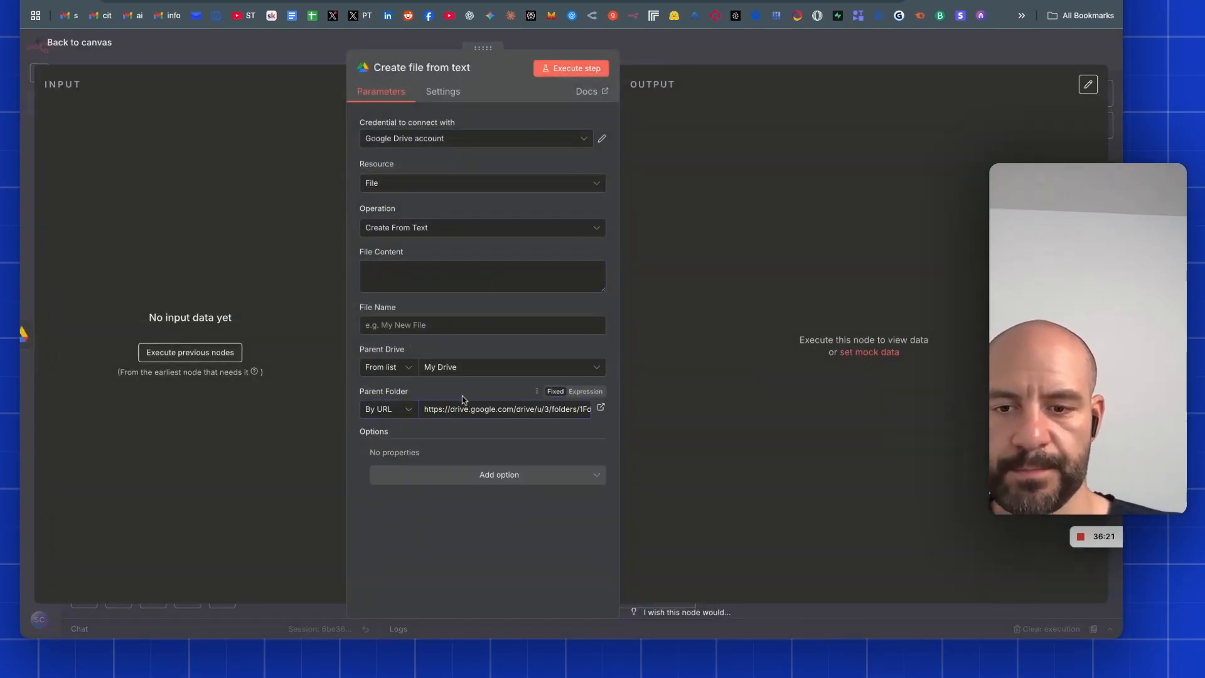
pyautogui.write('Blog_Post_{{ $now')
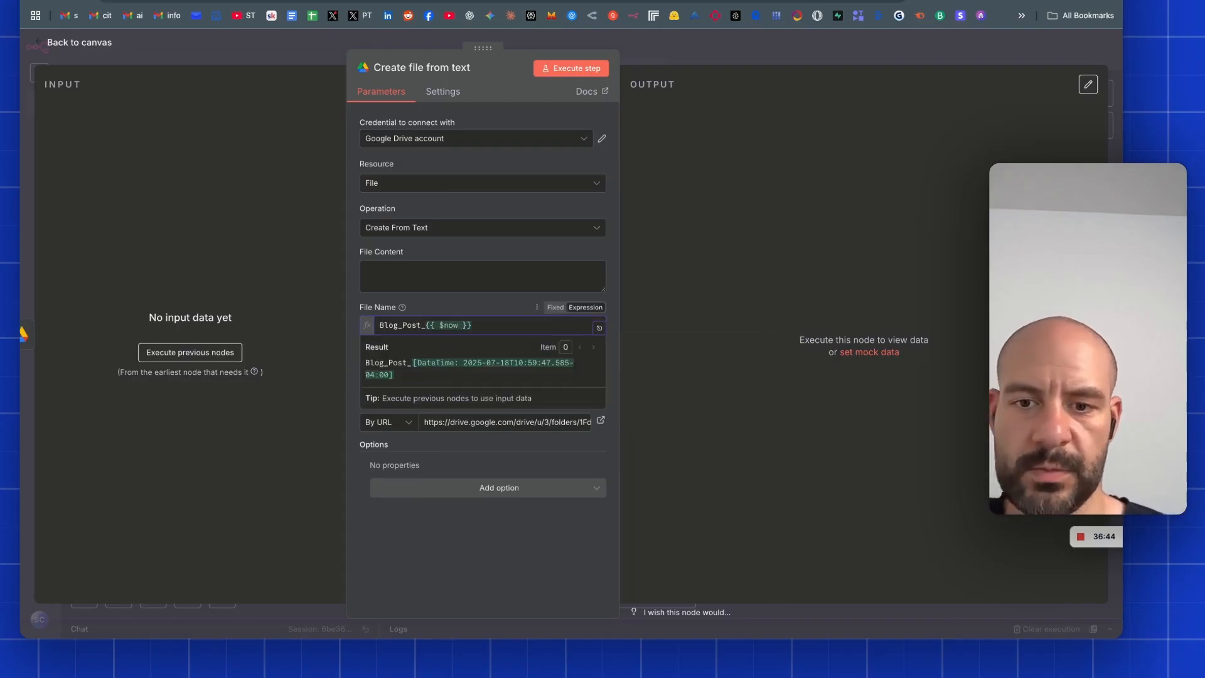
pyautogui.click(78, 42)
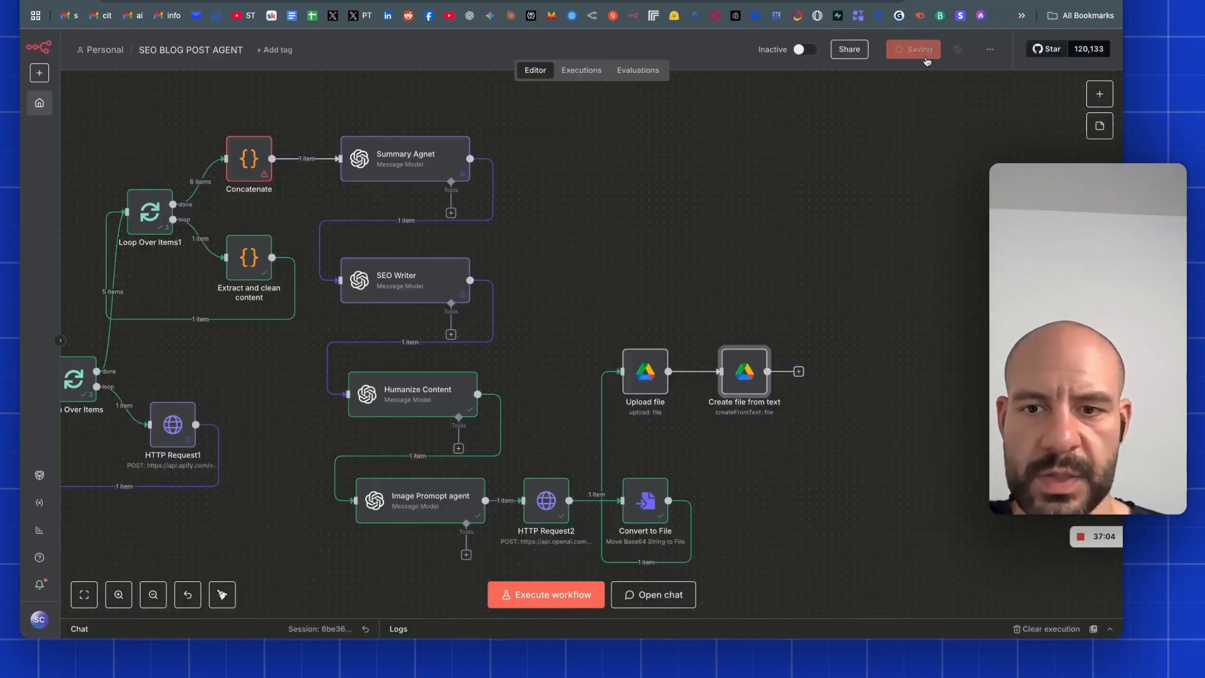
# Unpin the SEO Writer's test data, save, and execute the entire workflow.
pyautogui.doubleClick(405, 280)
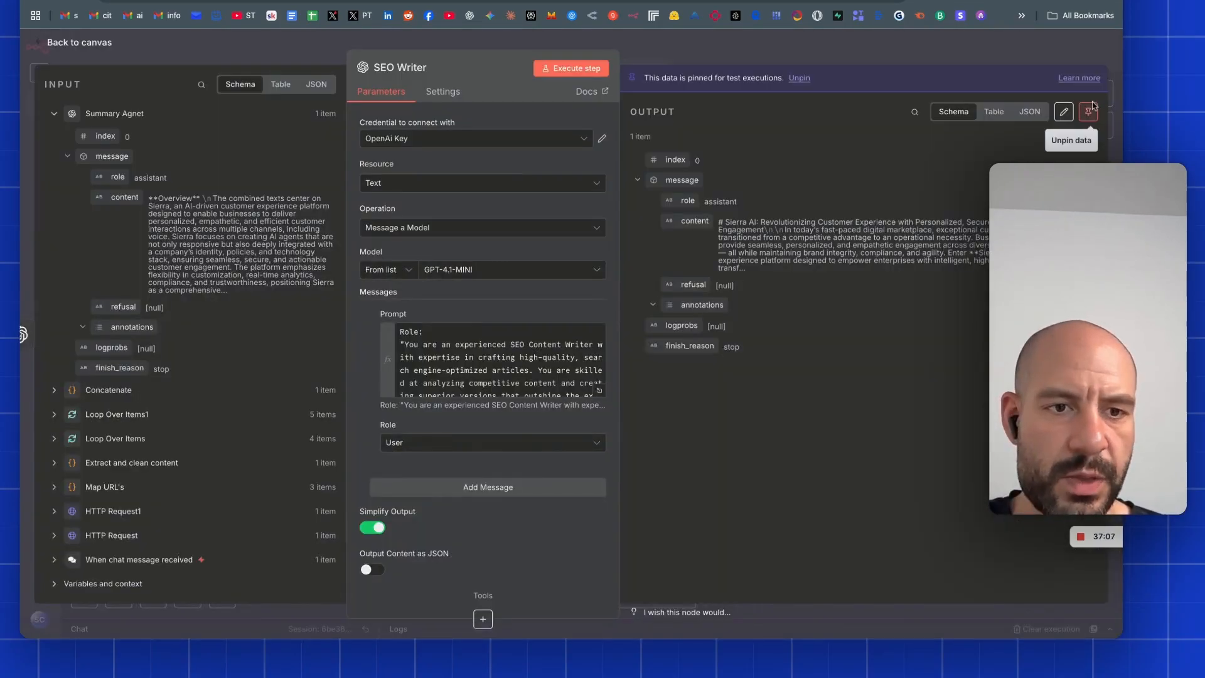
pyautogui.click(78, 42)
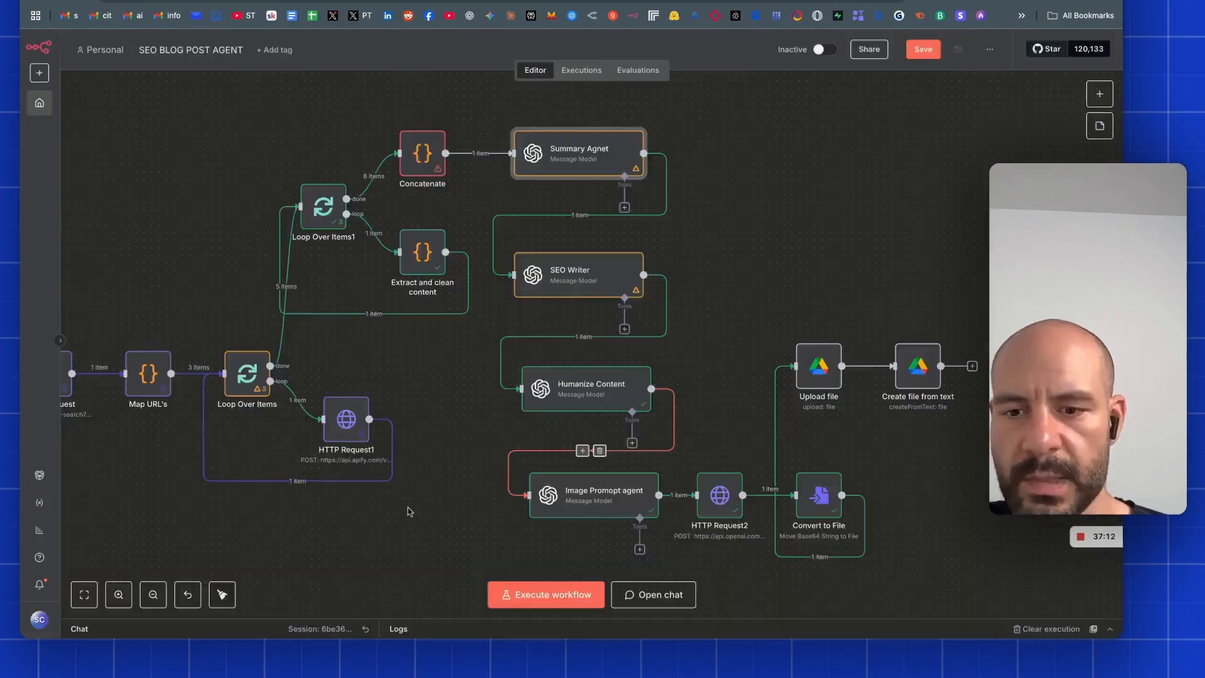
pyautogui.moveTo(407, 511); pyautogui.dragTo(322, 489)
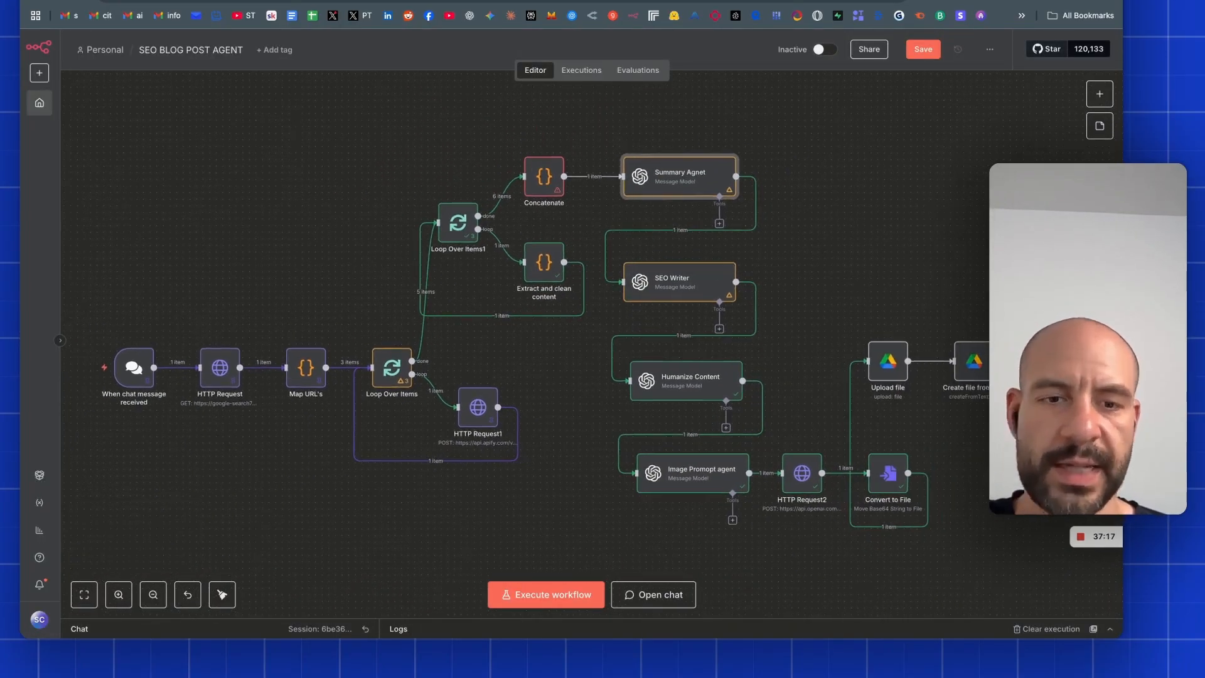
pyautogui.click(922, 49)
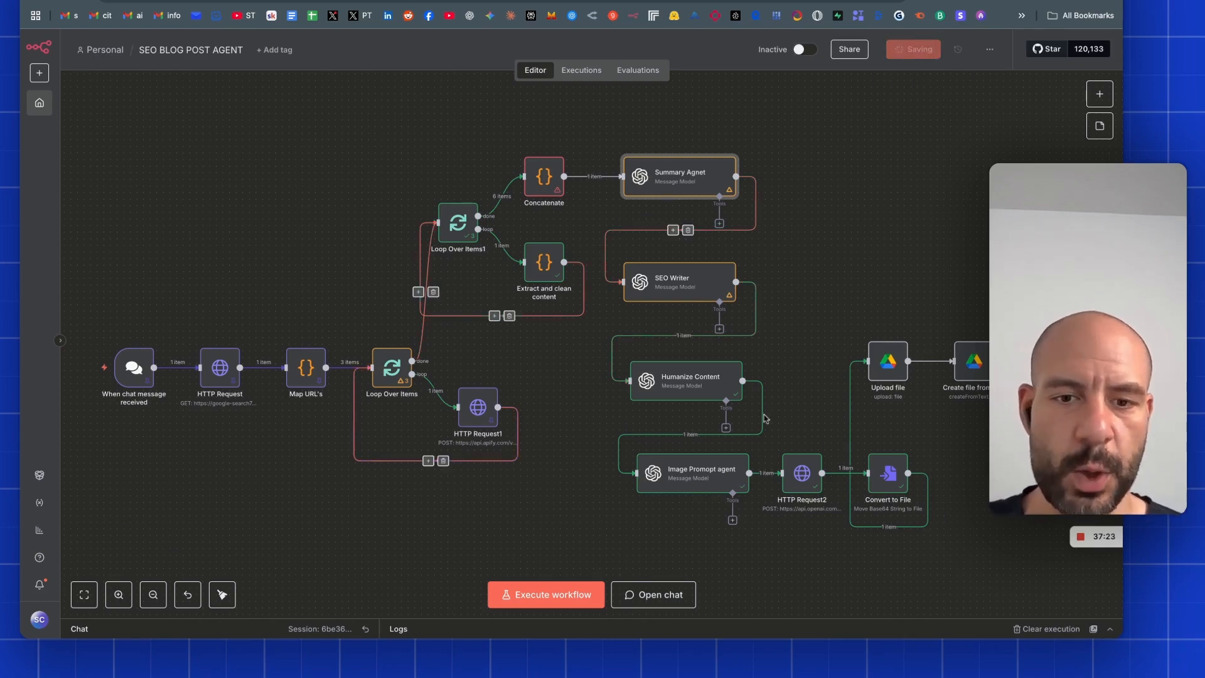
pyautogui.click(545, 595)
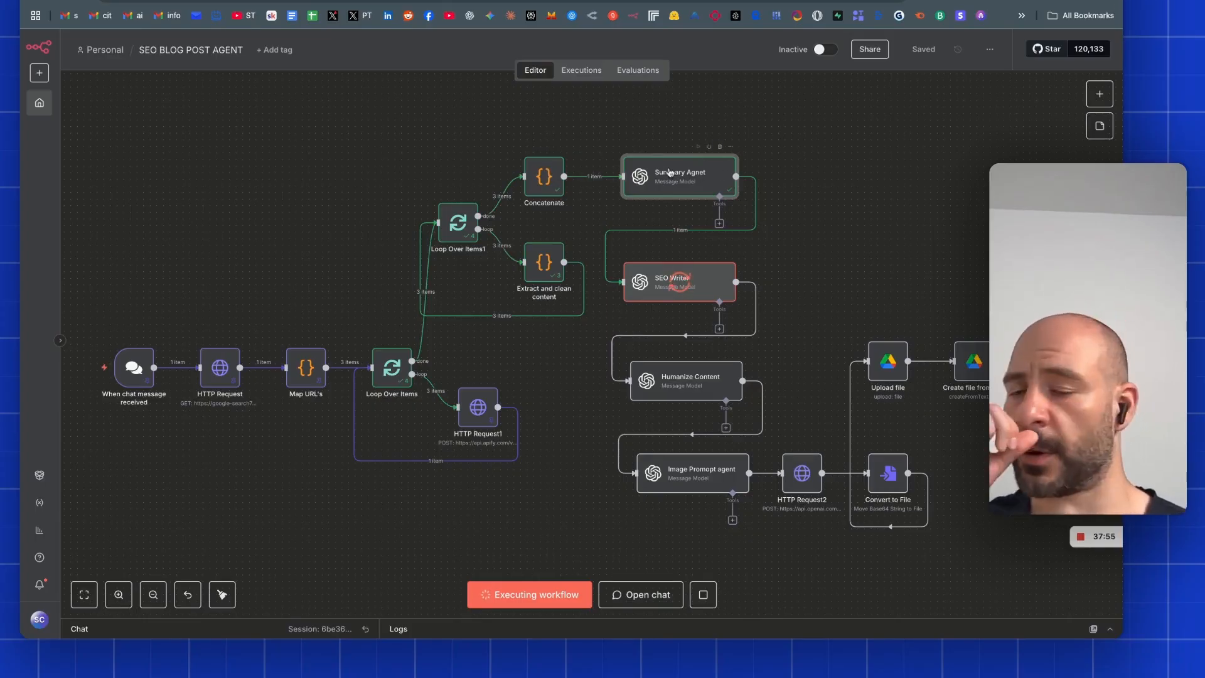
pyautogui.moveTo(807, 211)
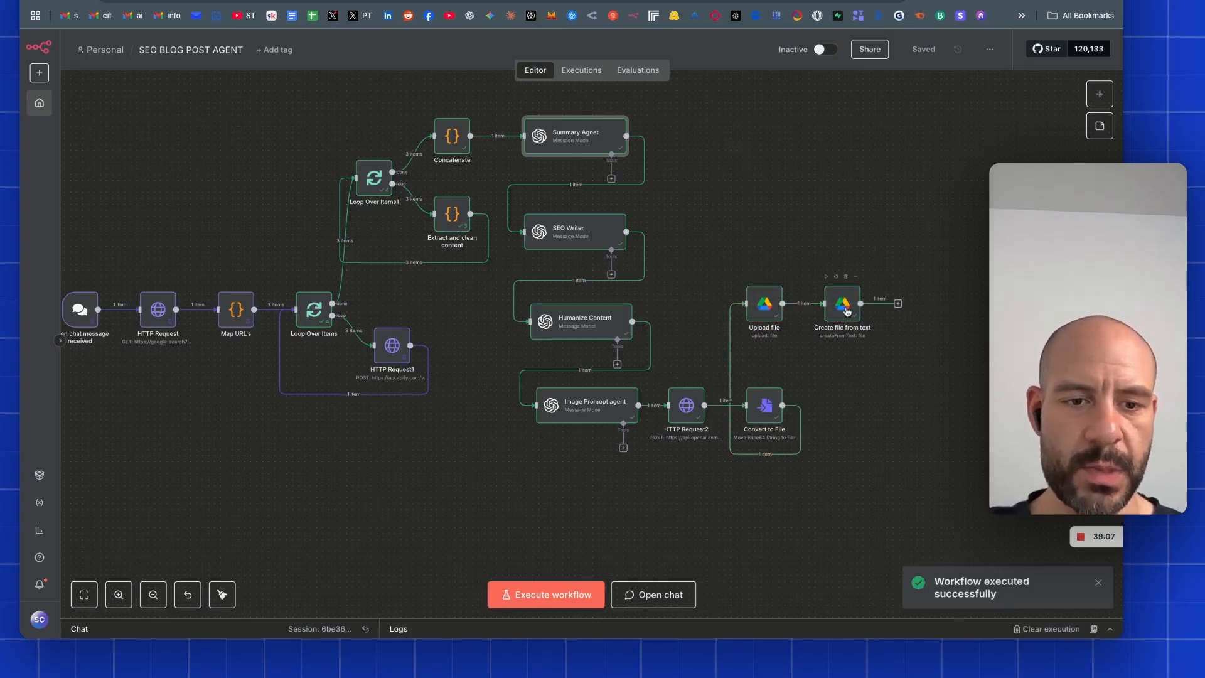
# Inspect the Create file from text node and preview the saved blog post in Drive.
pyautogui.doubleClick(841, 303)
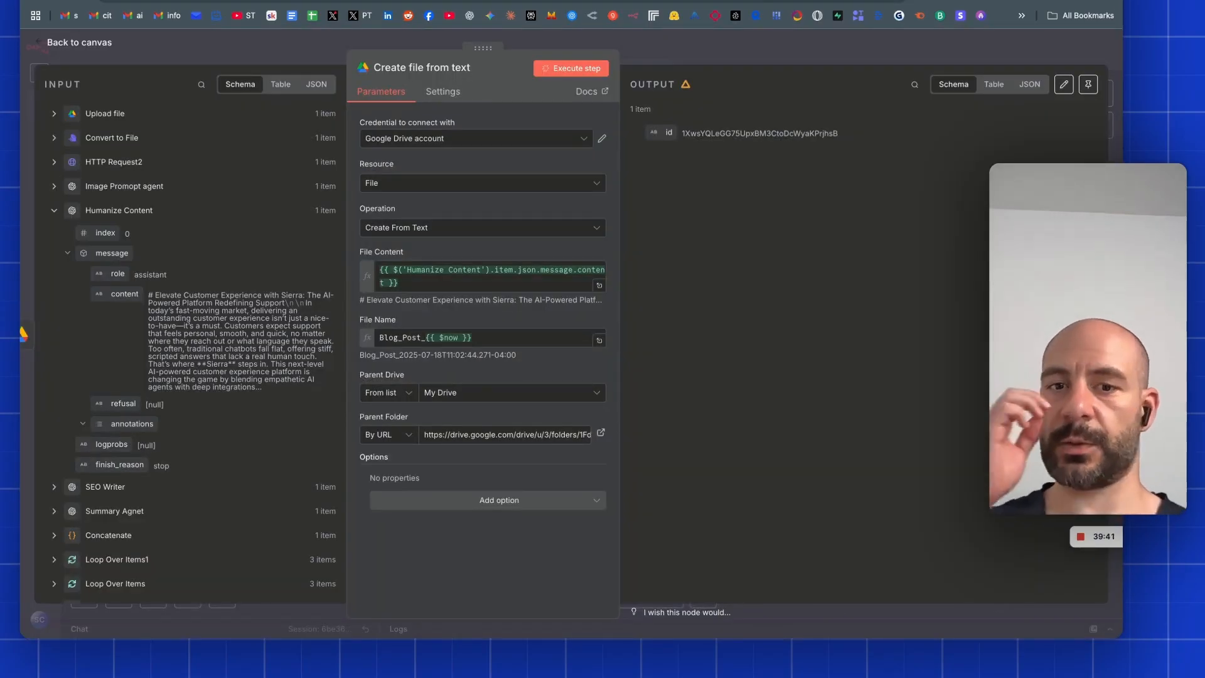
pyautogui.click(571, 68)
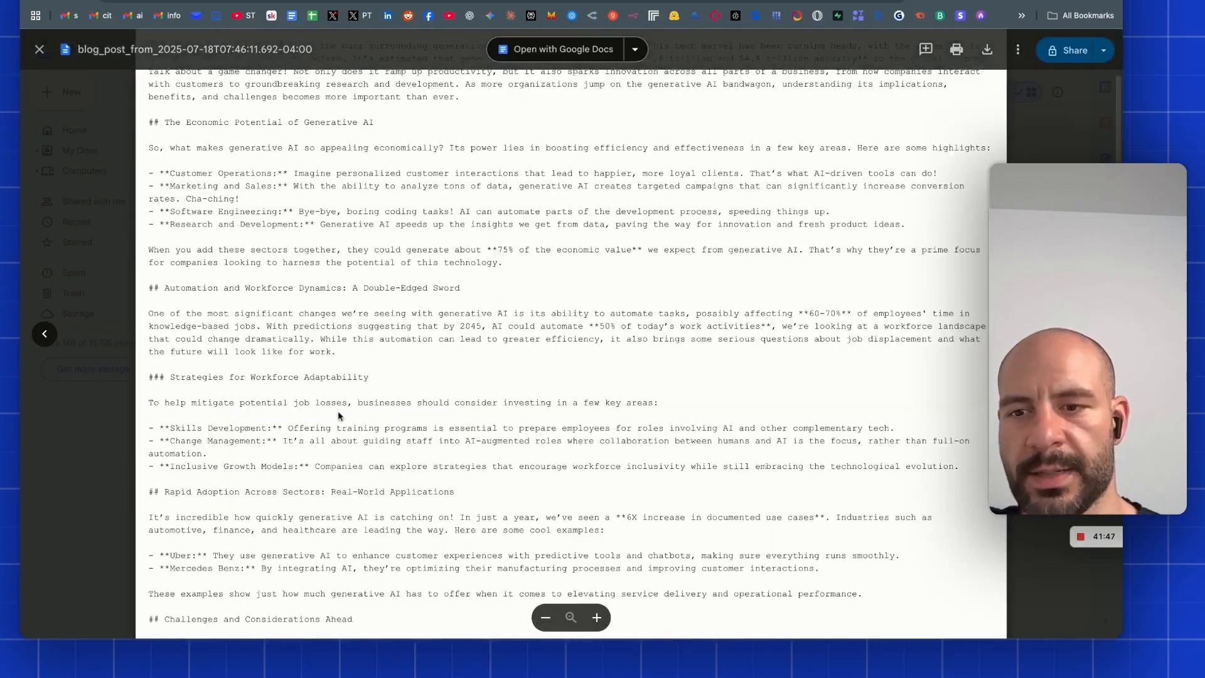
pyautogui.click(39, 49)
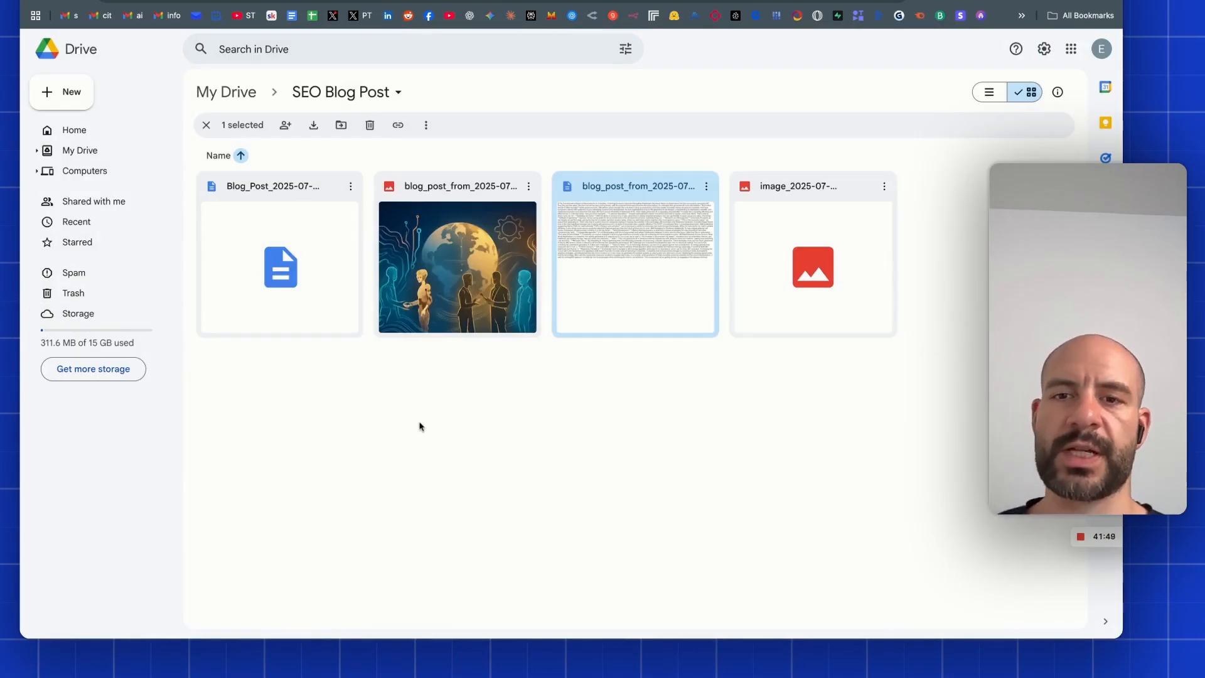